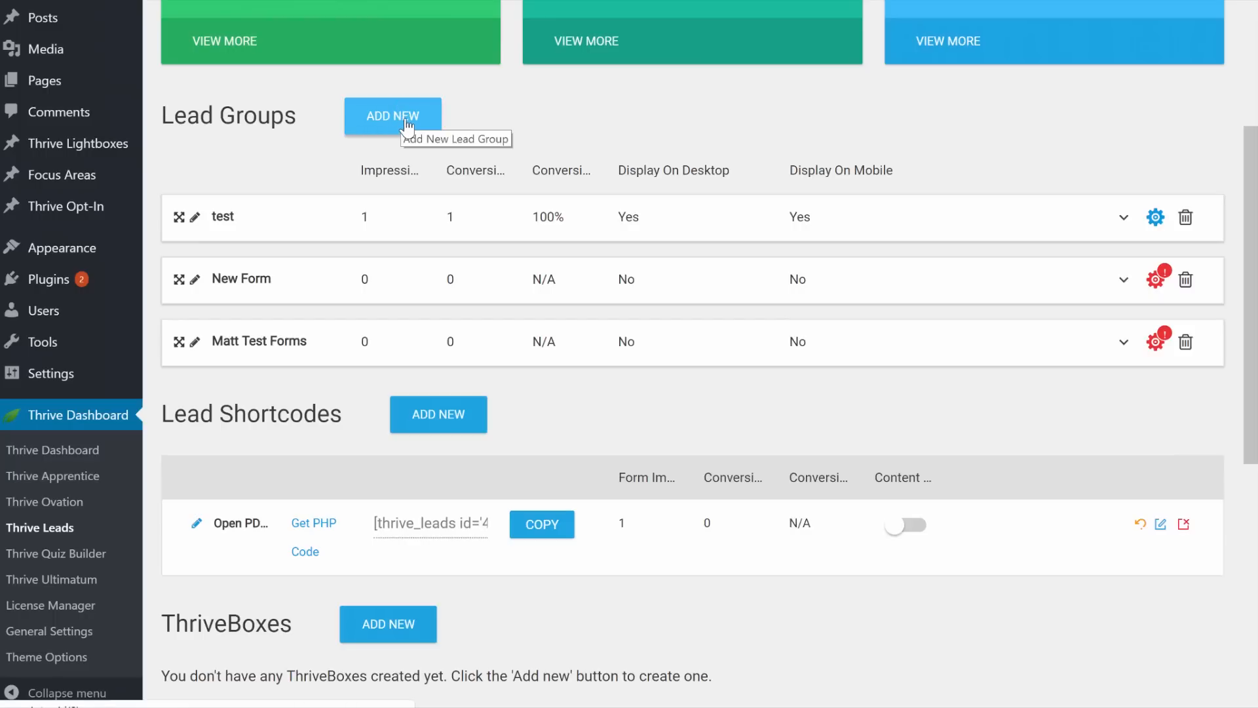
# Add the 'Facebook retageting' lead group and give it a Lightbox form type
pyautogui.click(392, 115)
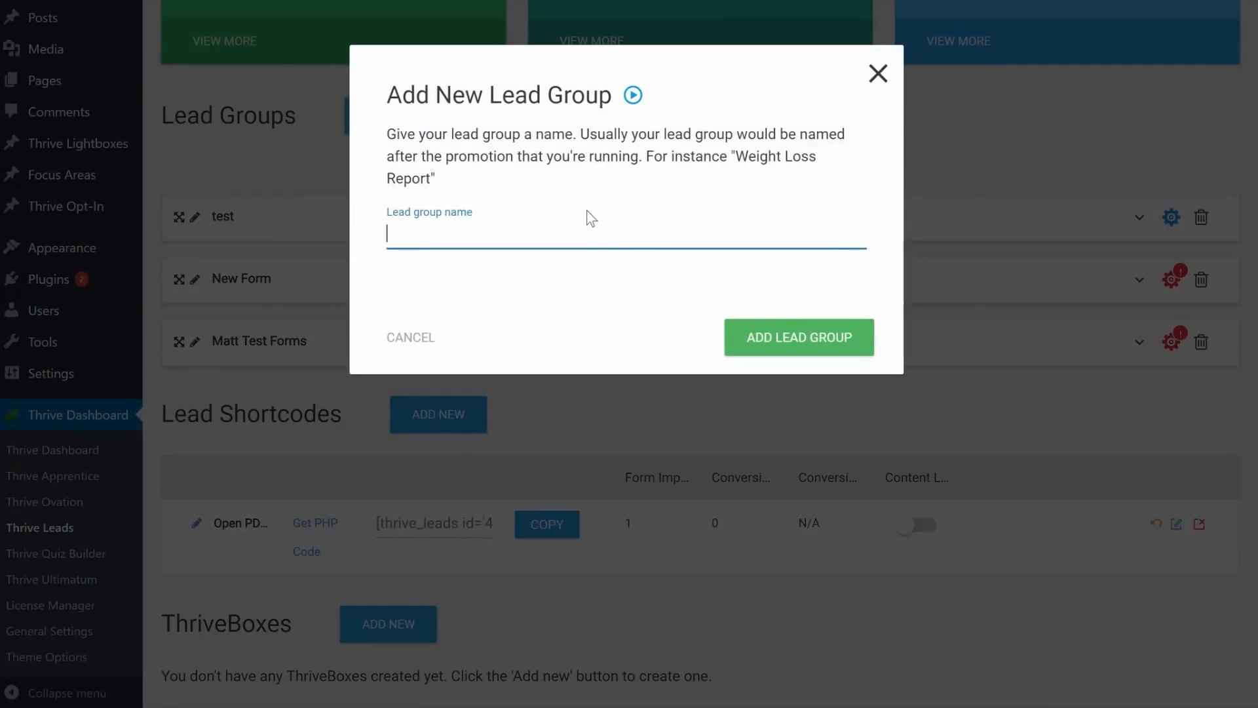
pyautogui.write('Facebook reg')
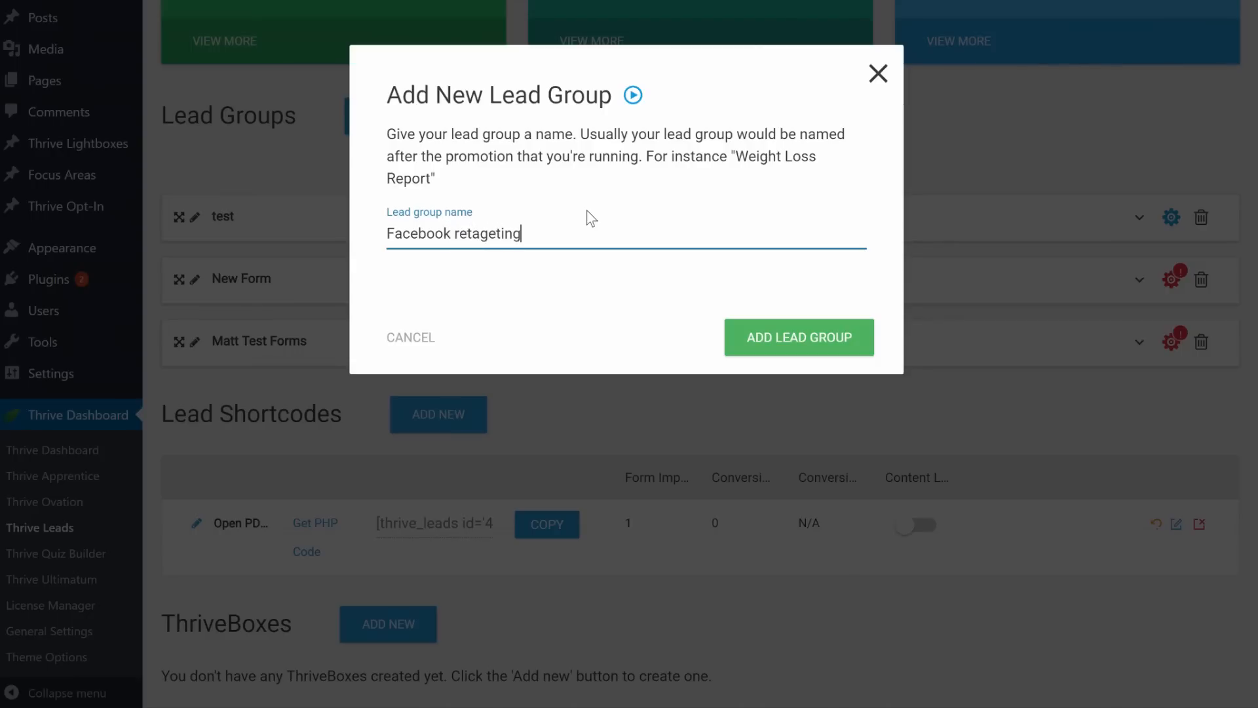
pyautogui.click(798, 336)
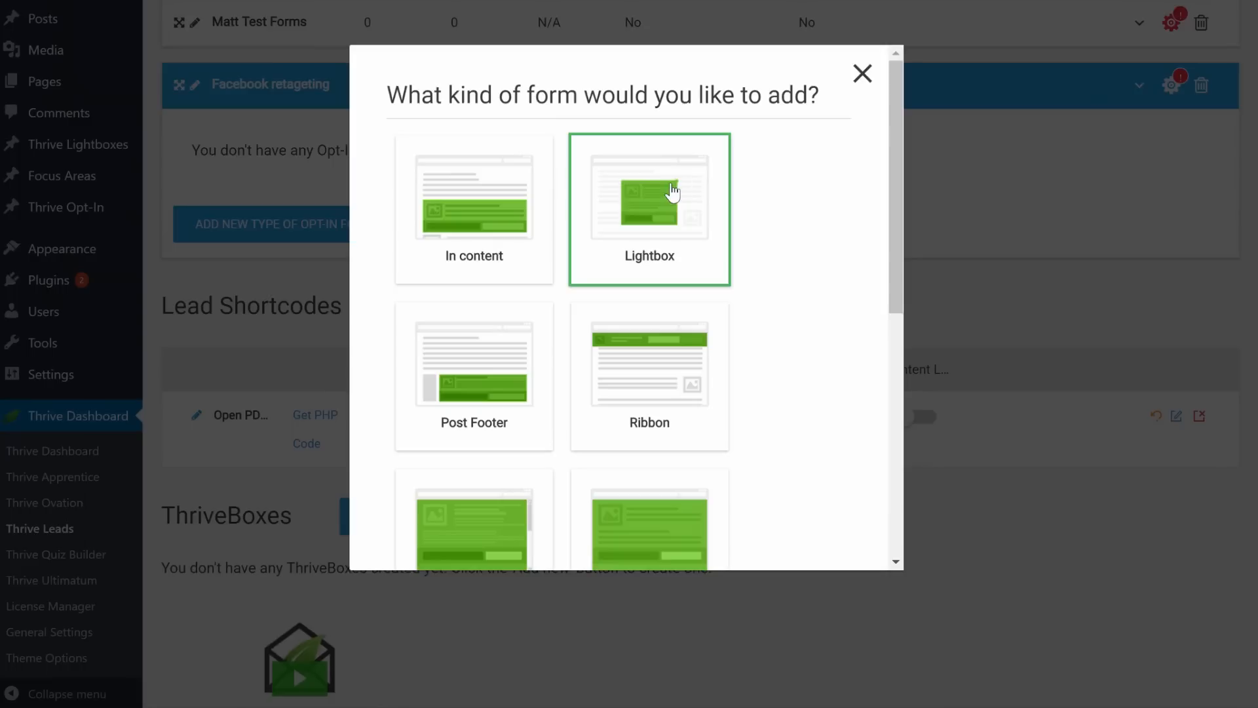
pyautogui.click(649, 207)
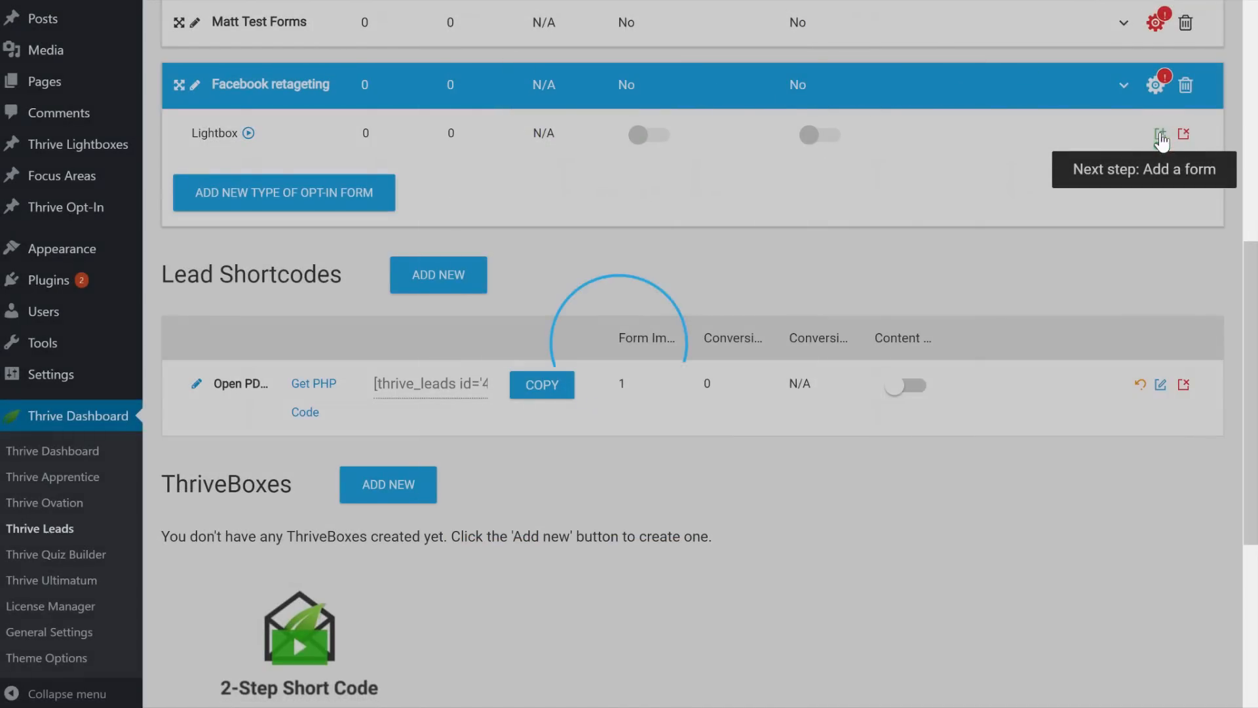
# Create the 'Multiple choice' lightbox form and set its display frequency to 0
pyautogui.click(1160, 134)
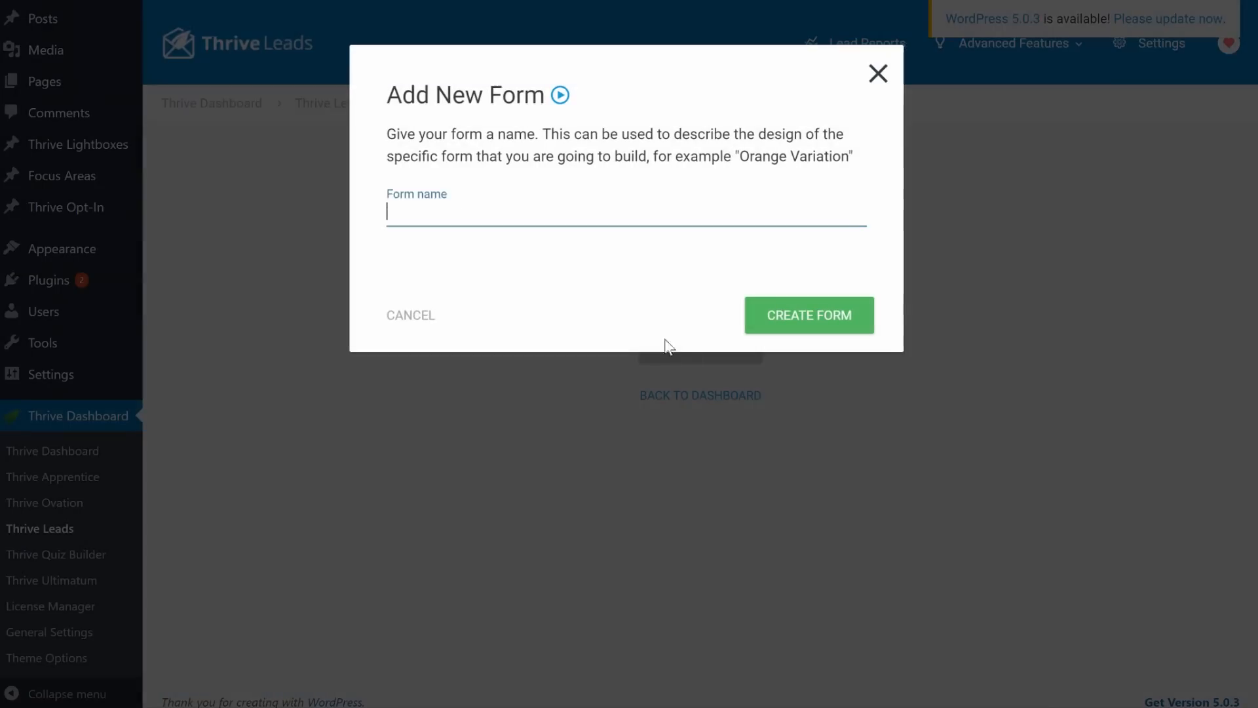
pyautogui.write('Multiple')
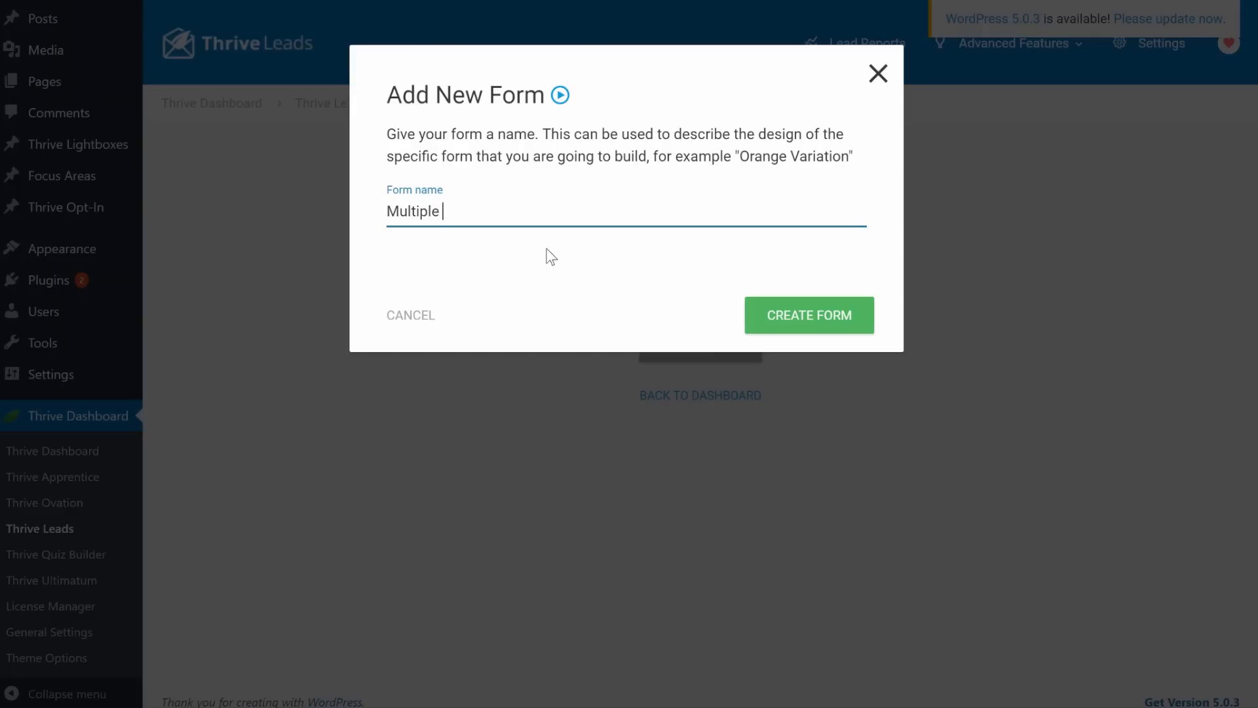
pyautogui.write('choice')
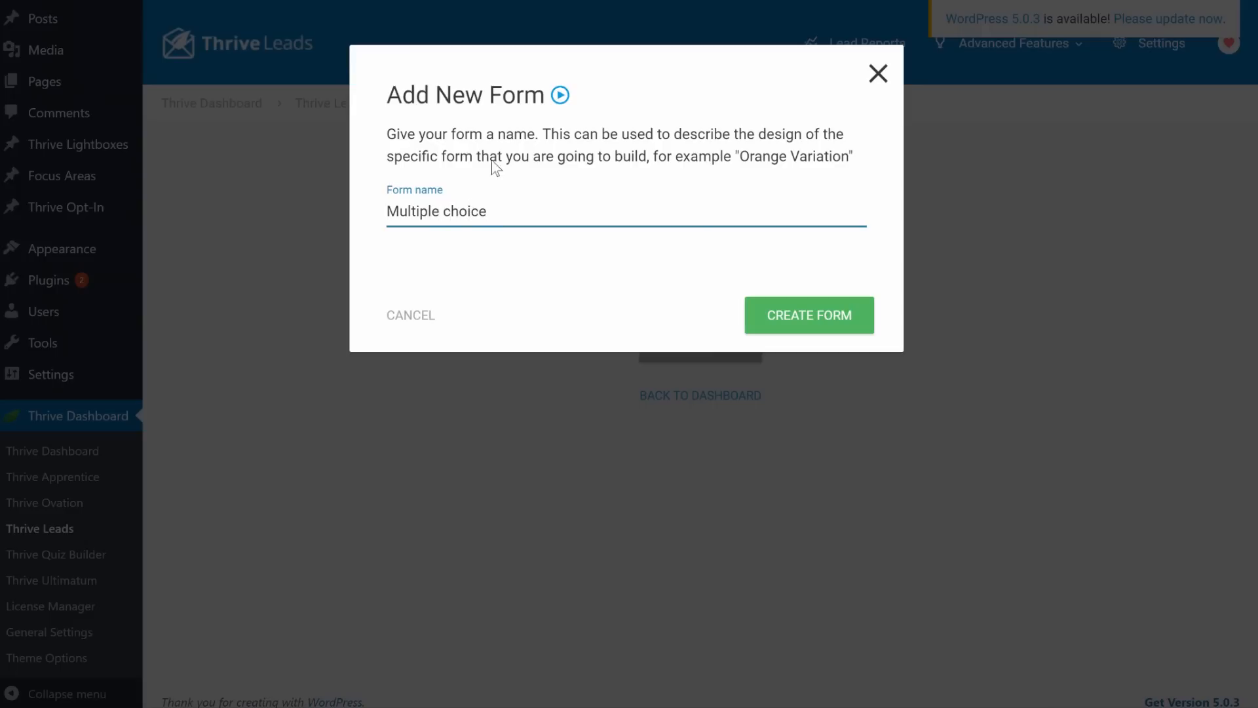
pyautogui.click(808, 315)
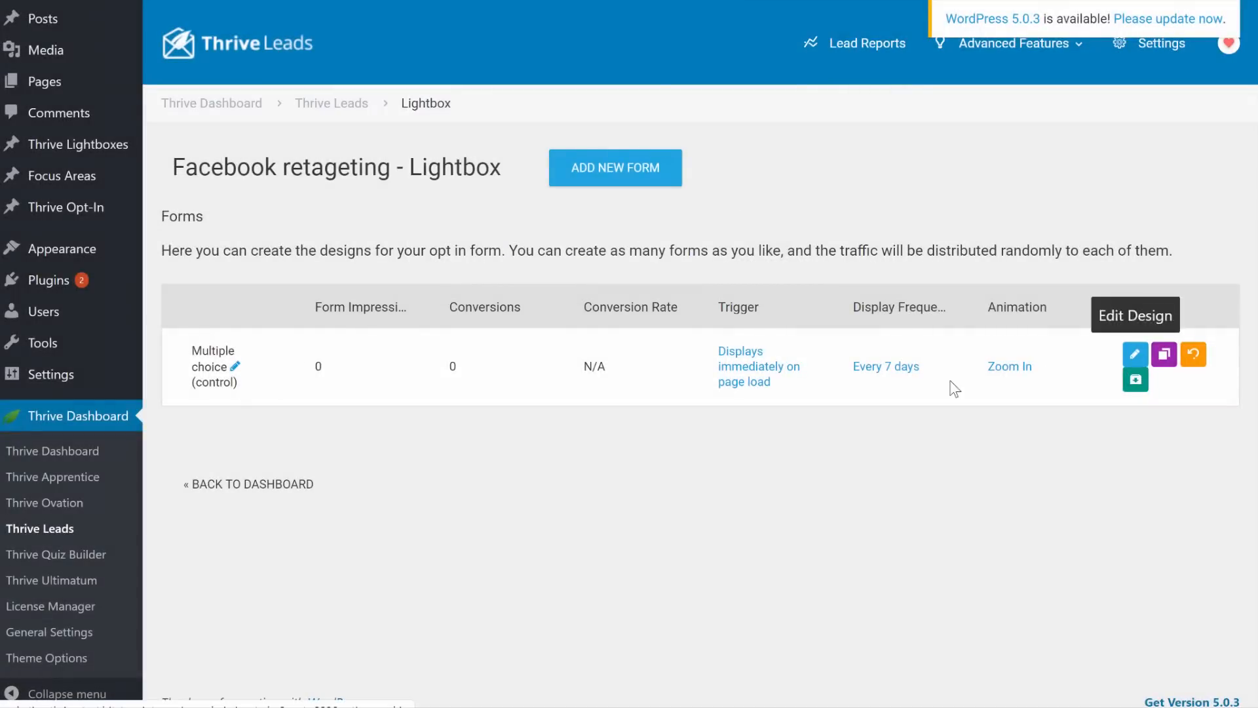
pyautogui.click(886, 365)
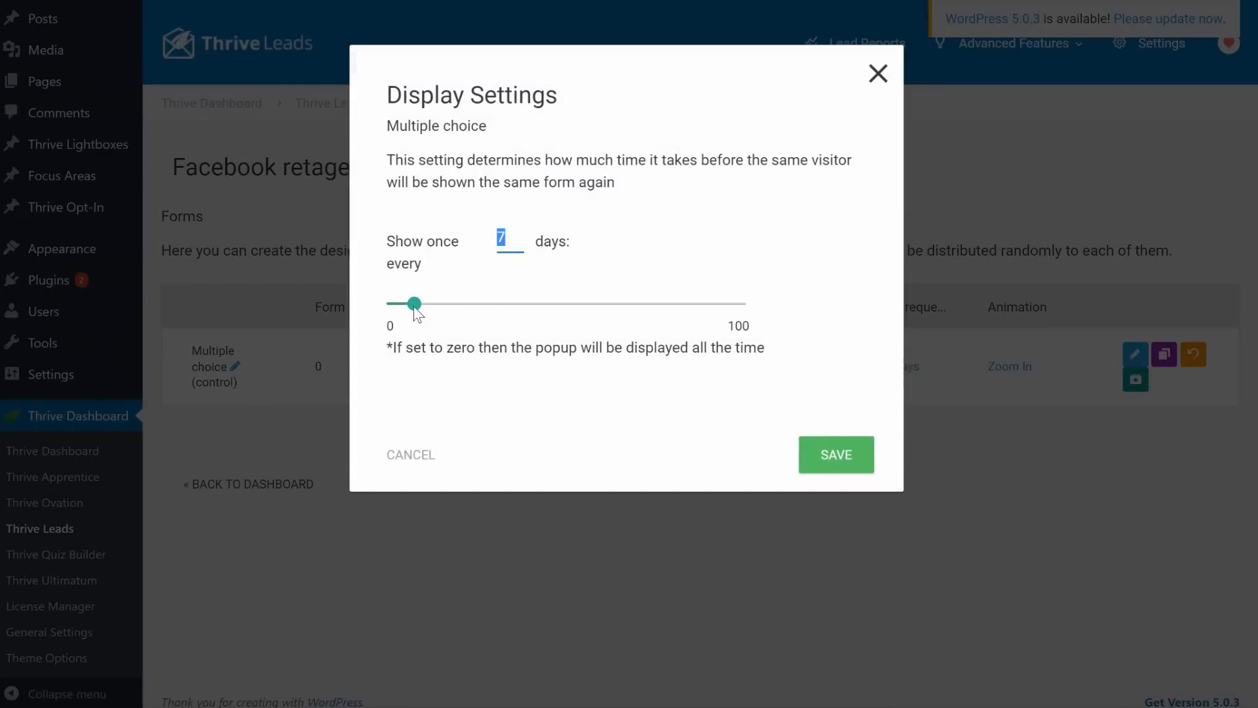
pyautogui.click(834, 455)
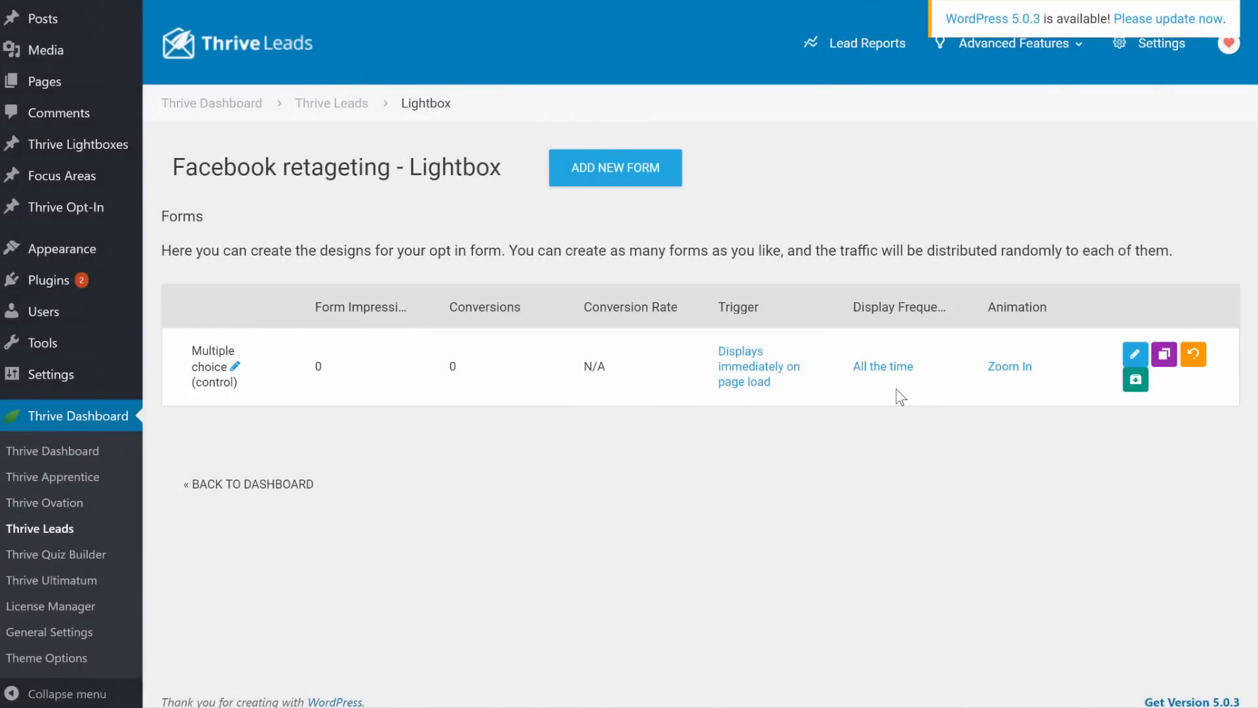
pyautogui.moveTo(1134, 354)
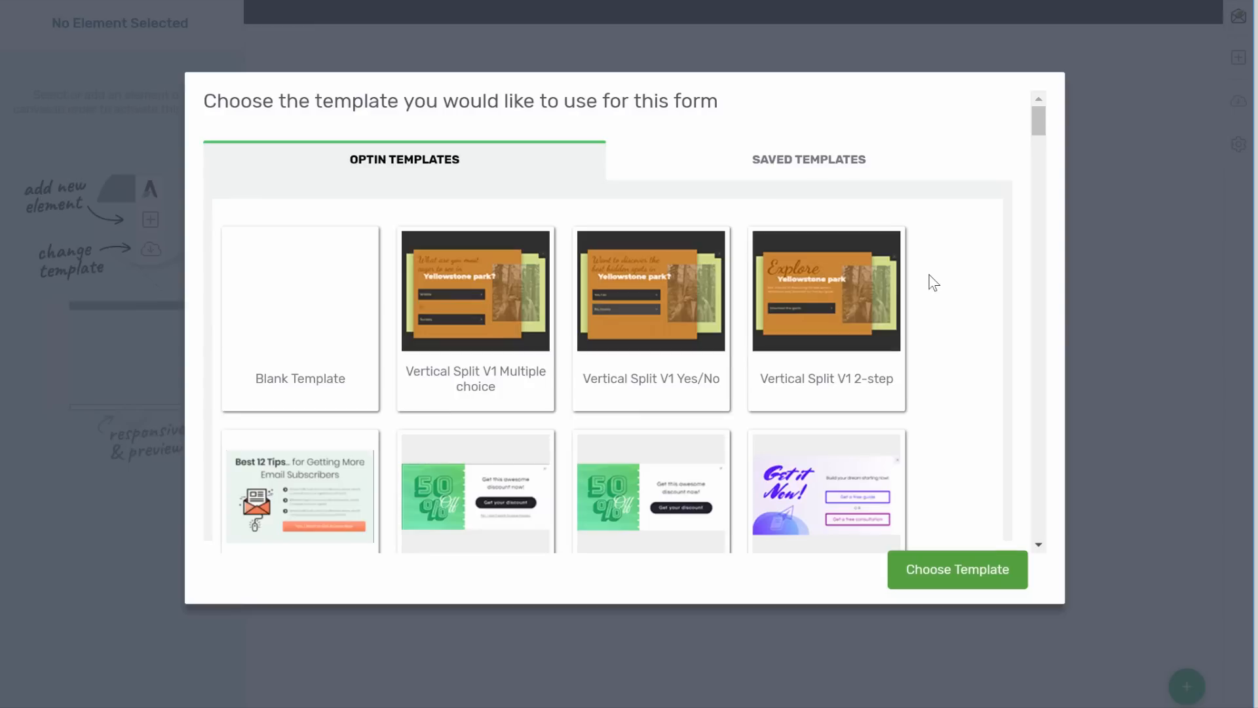
# Apply the Personal brand V1 Multiple choice opt-in template to the form
pyautogui.scroll(-3)
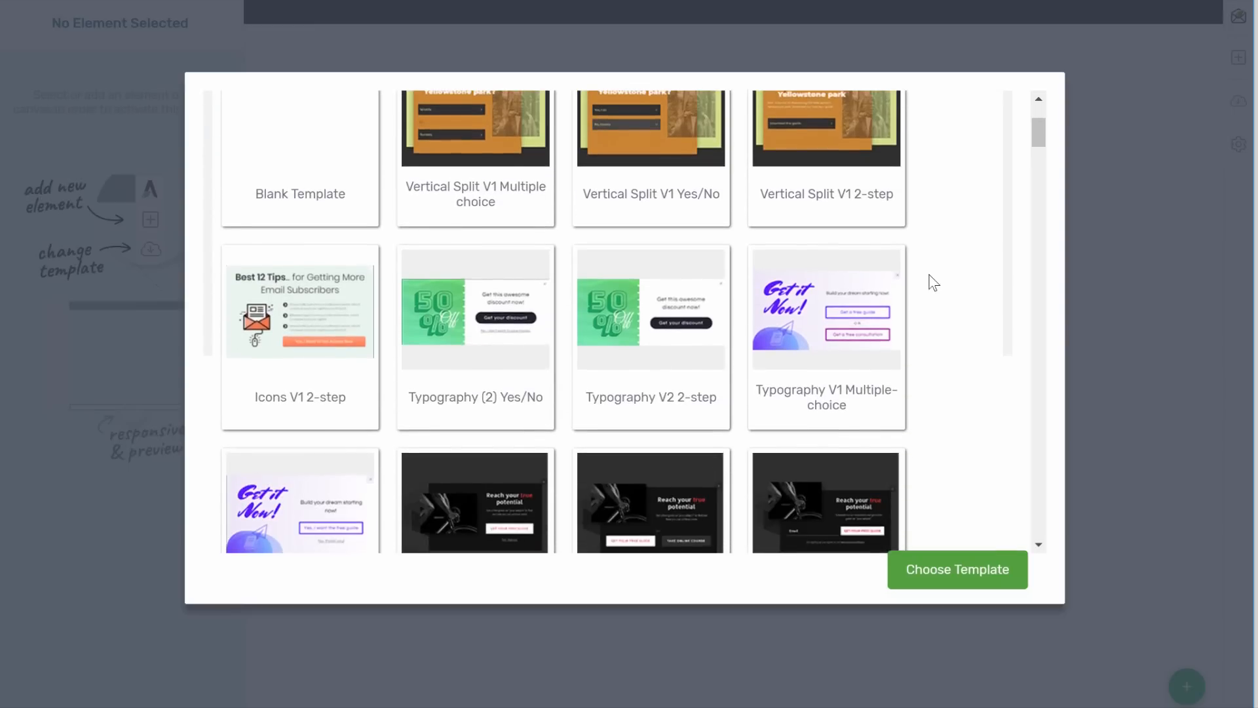
pyautogui.scroll(-3)
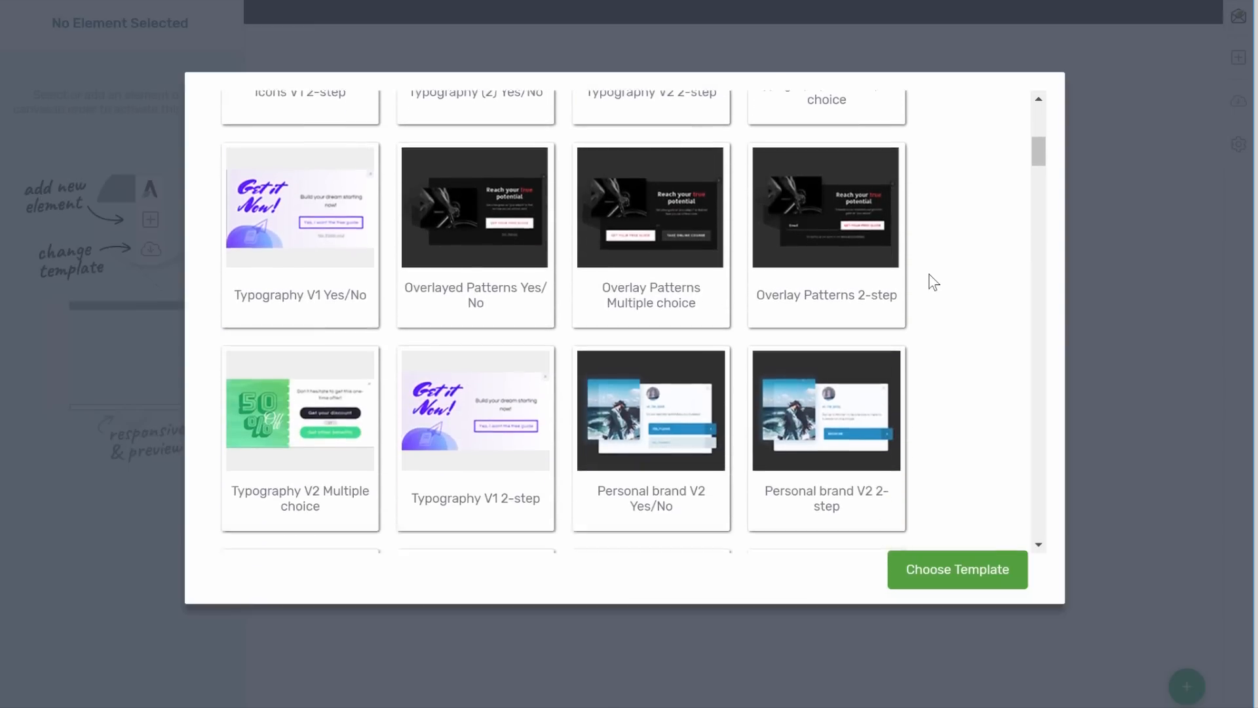
pyautogui.scroll(-3)
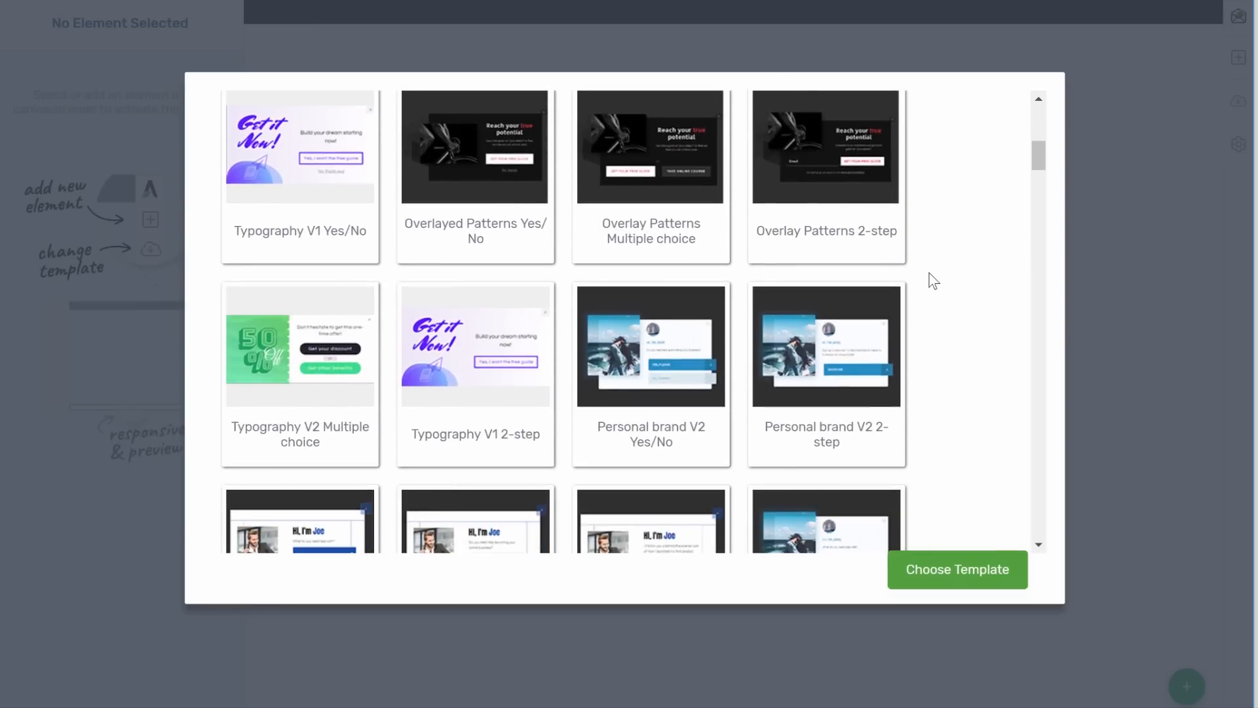
pyautogui.scroll(-3)
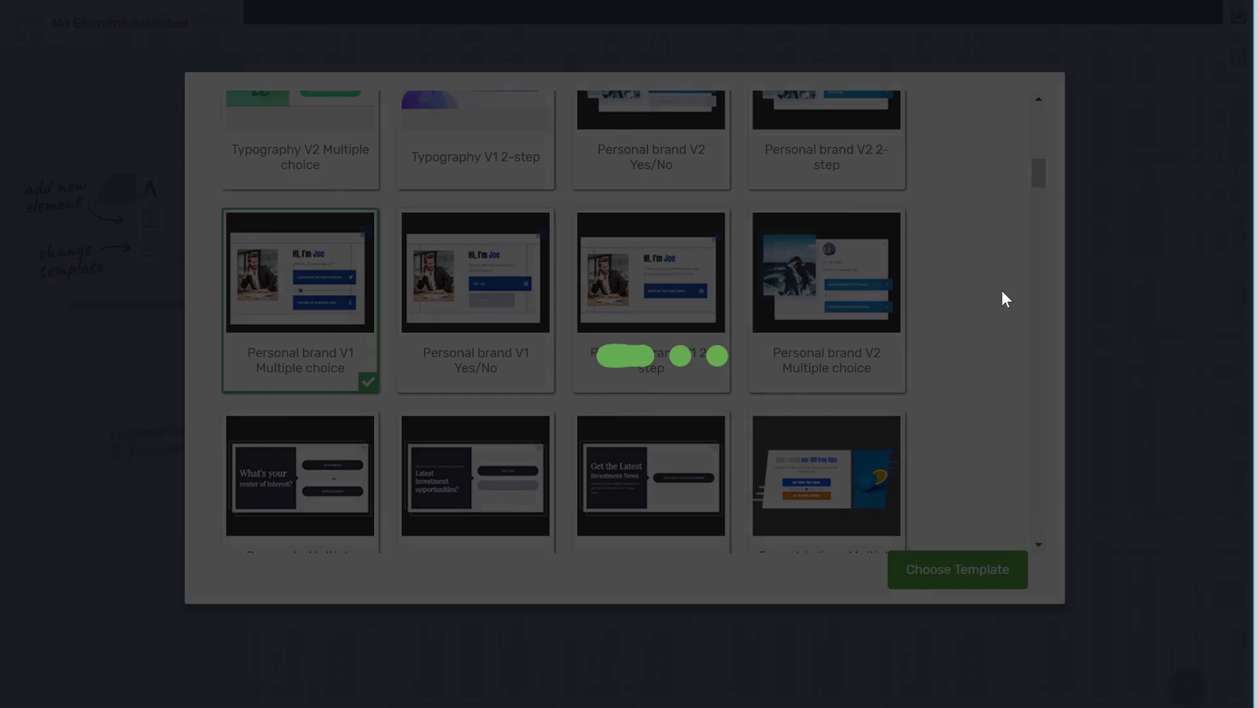
pyautogui.click(956, 569)
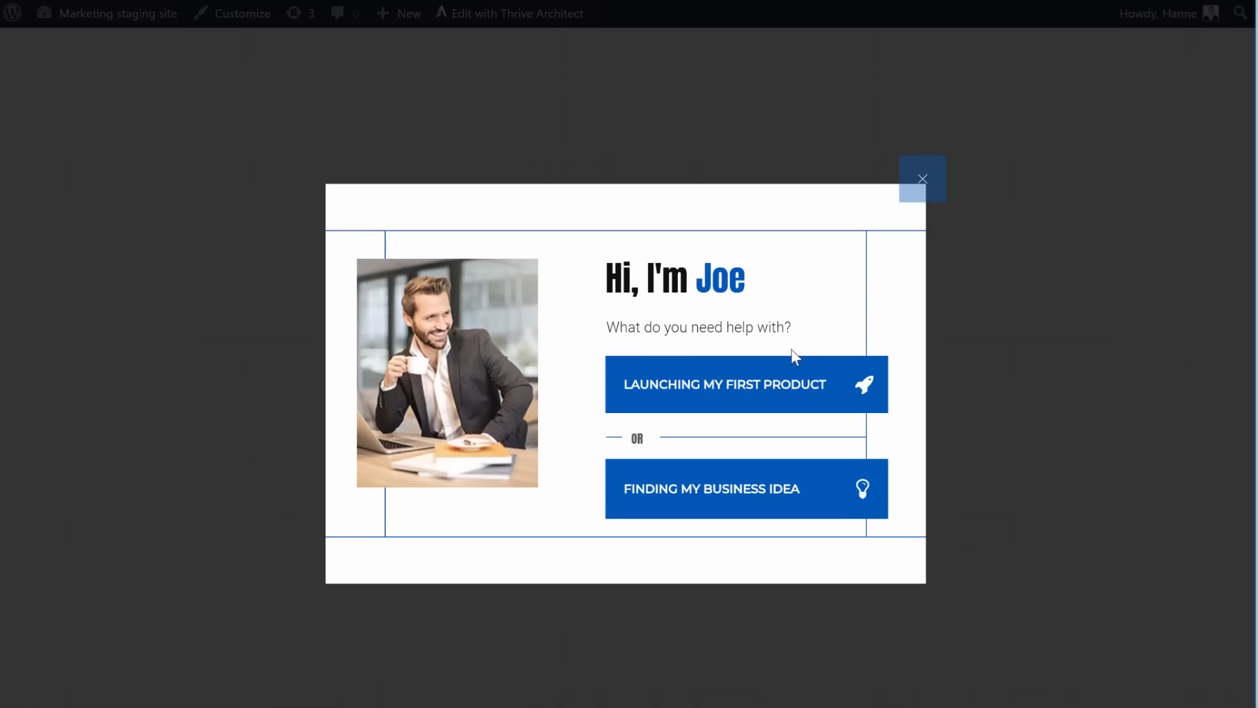
# Follow the Launching My First Product choice to its email step
pyautogui.click(723, 384)
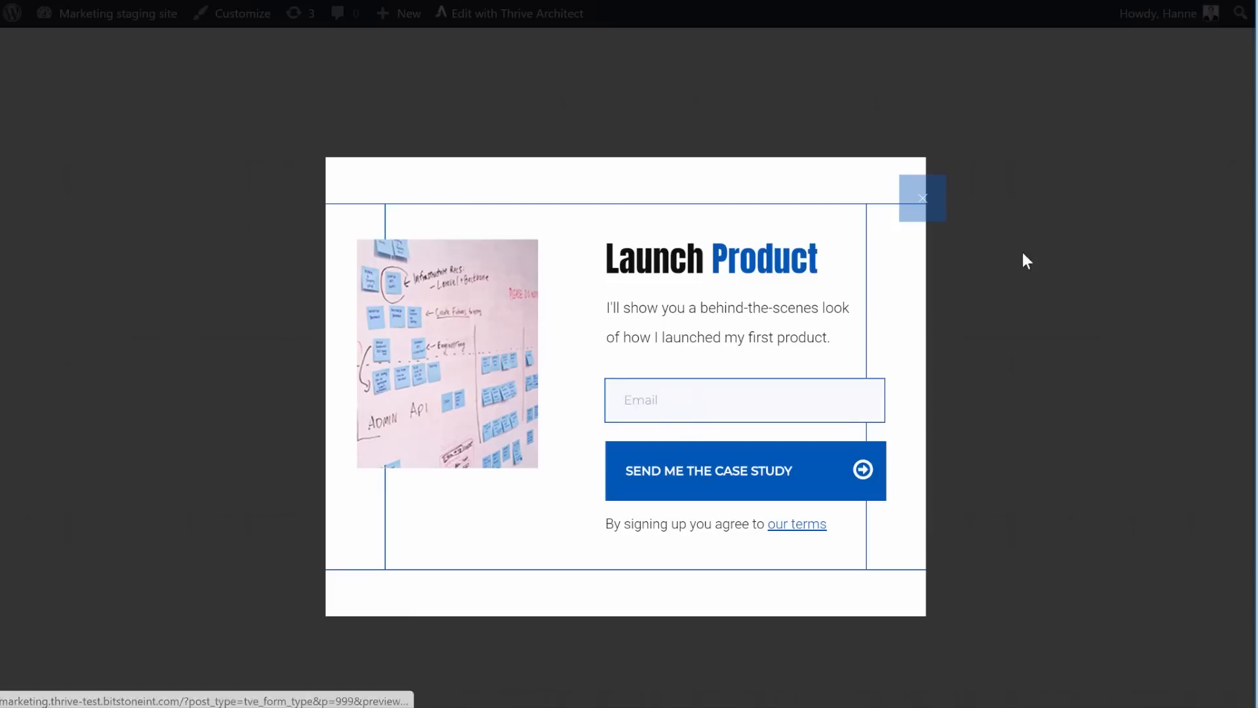
pyautogui.moveTo(1041, 225)
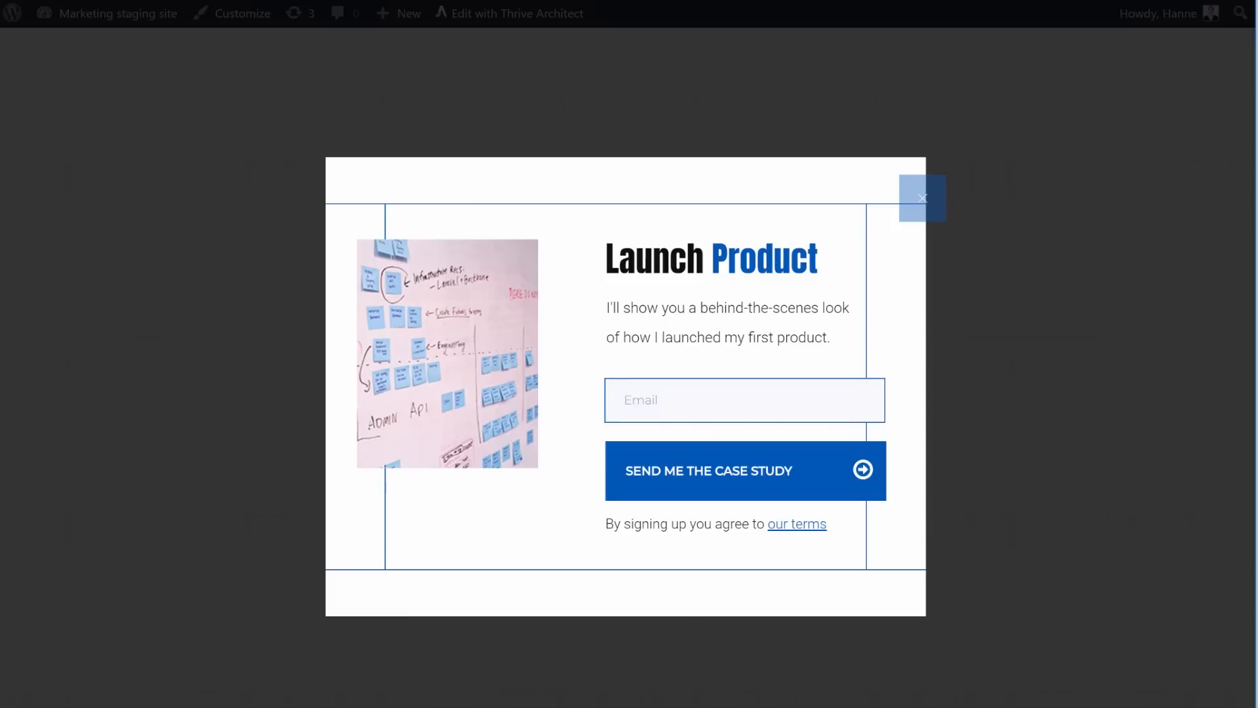
# Exit the preview, select the Launching My First Product button and open form states
pyautogui.click(515, 13)
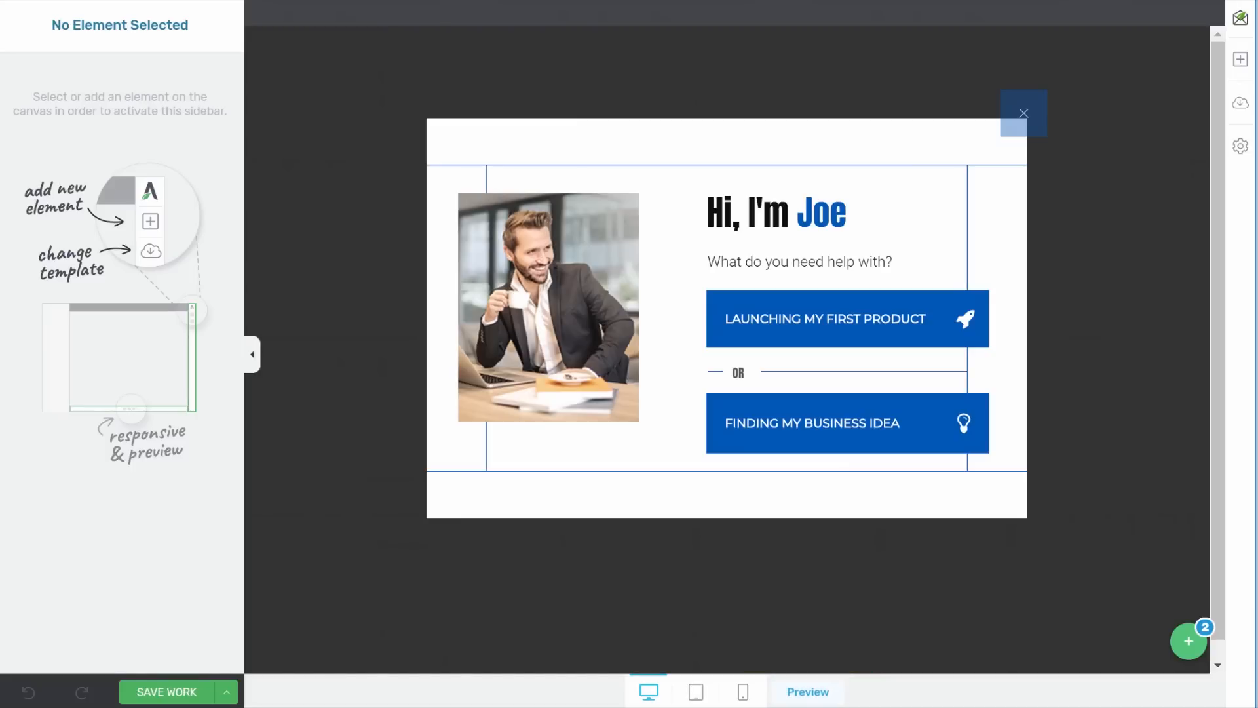
pyautogui.moveTo(707, 68)
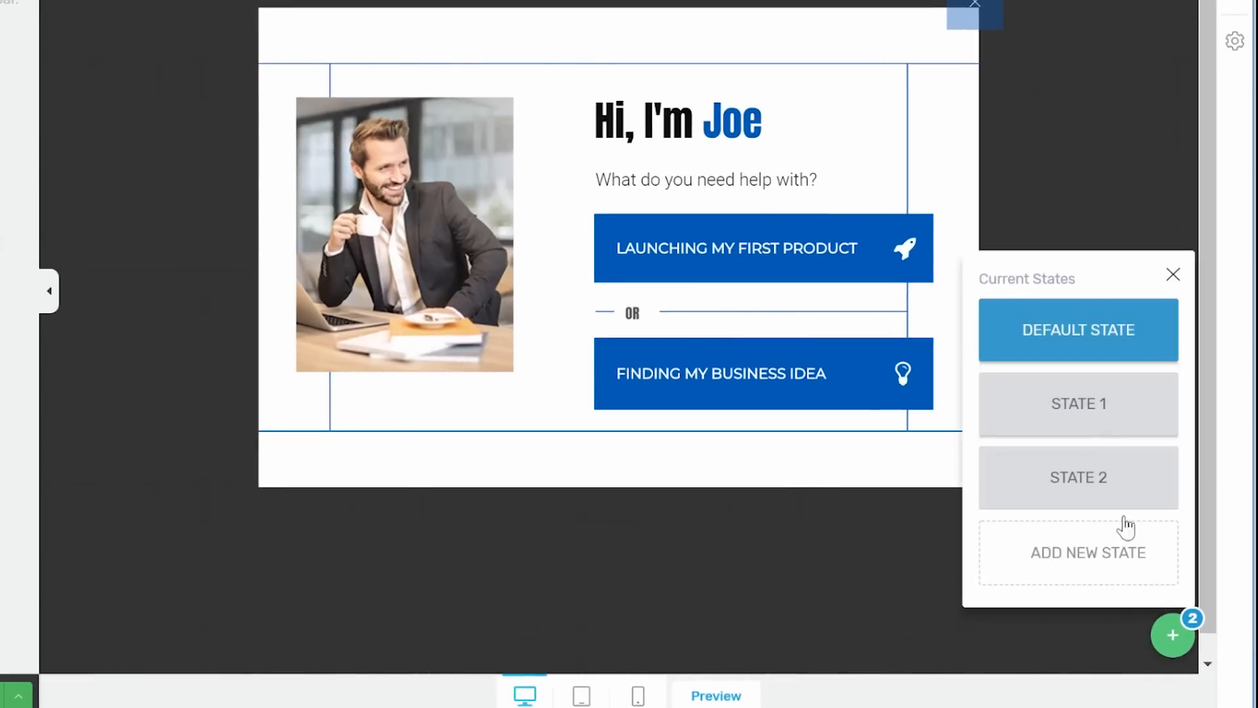
pyautogui.moveTo(1078, 498)
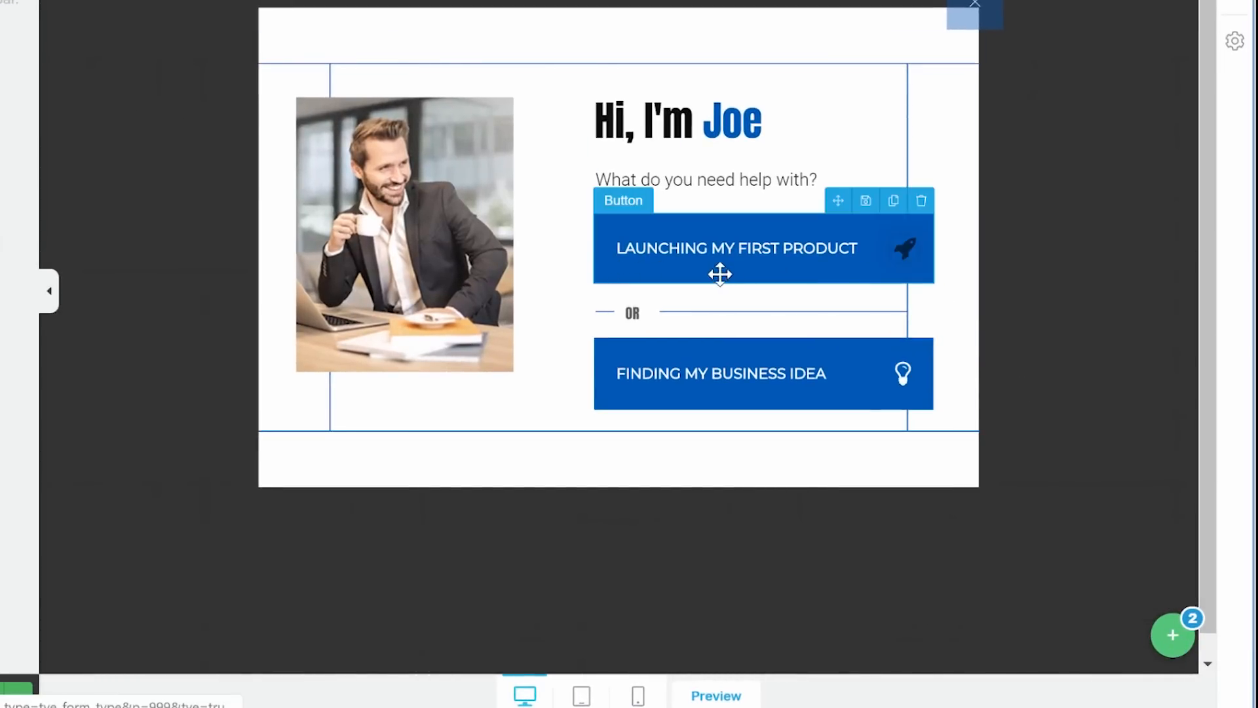
pyautogui.click(720, 373)
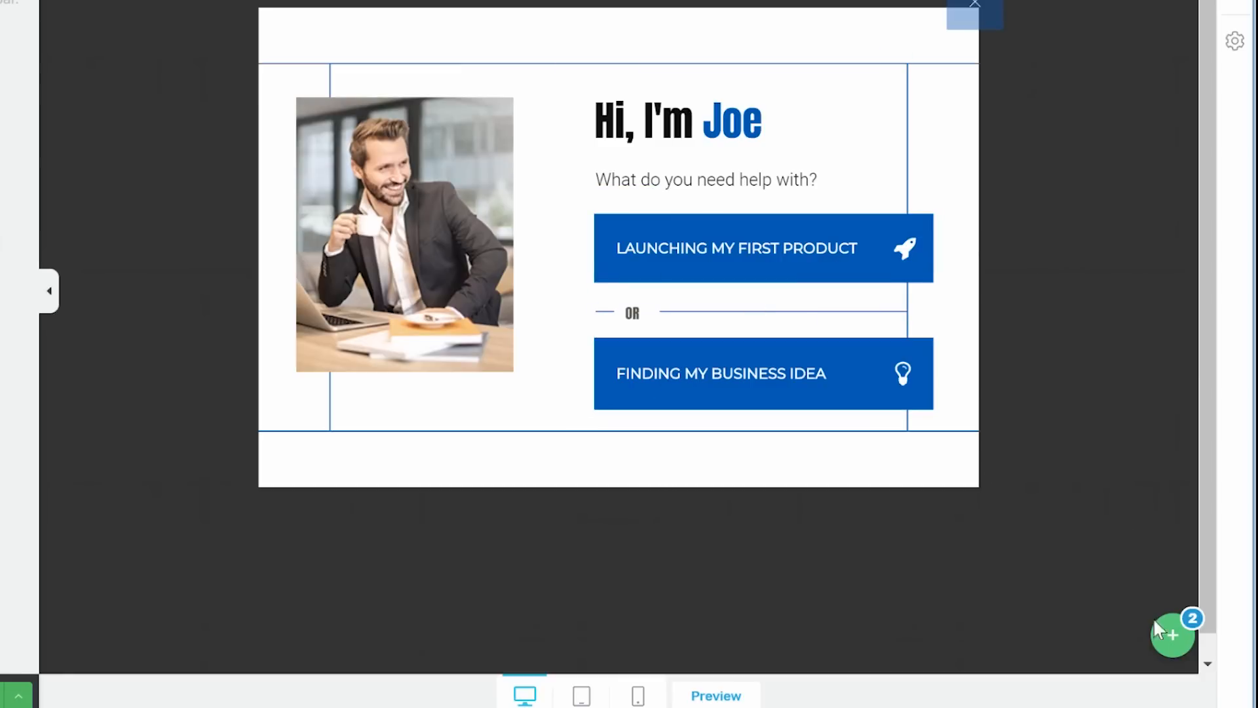
pyautogui.click(1172, 634)
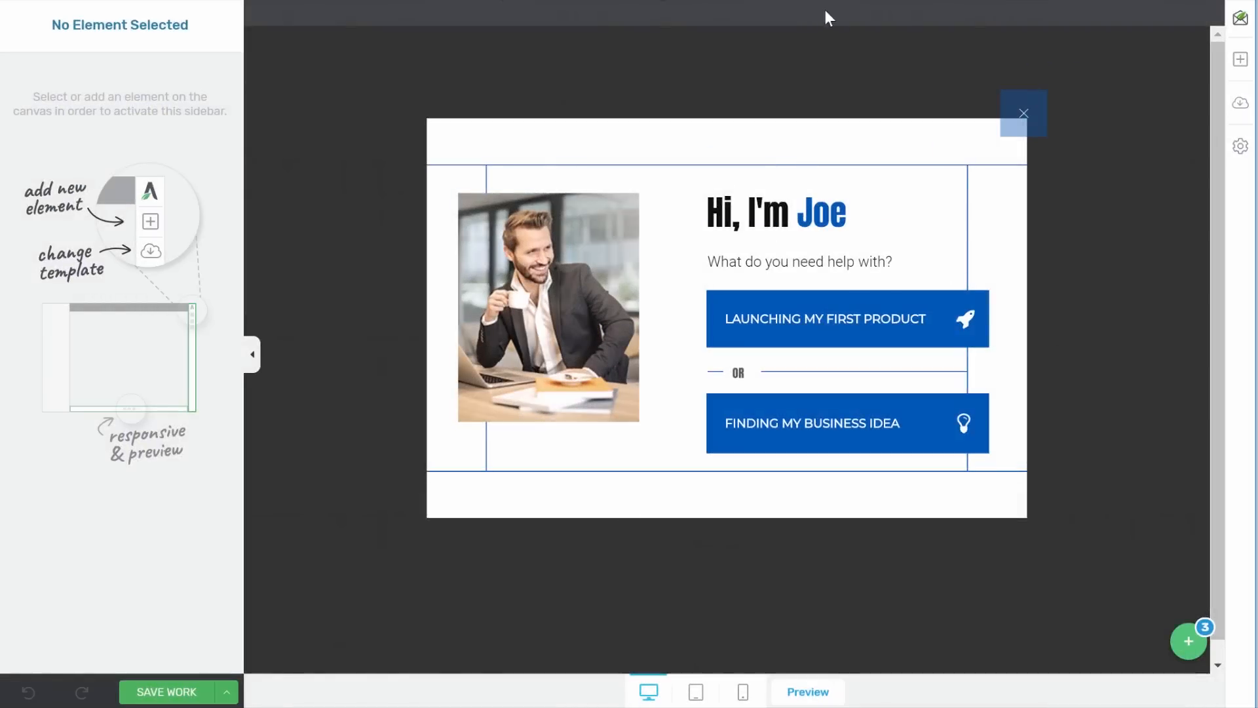
# Change the 'Hi, I'm Joe' heading to 'Thank you' and add a custom HTML block below
pyautogui.click(775, 211)
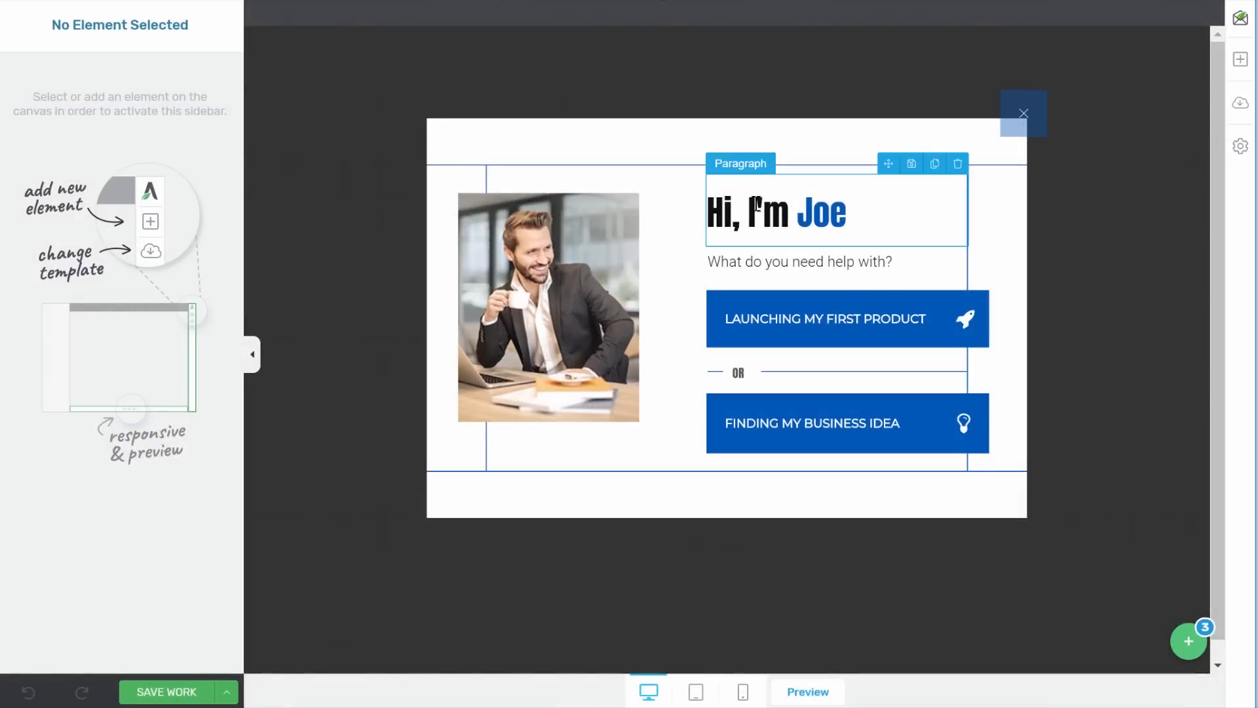
pyautogui.click(775, 212)
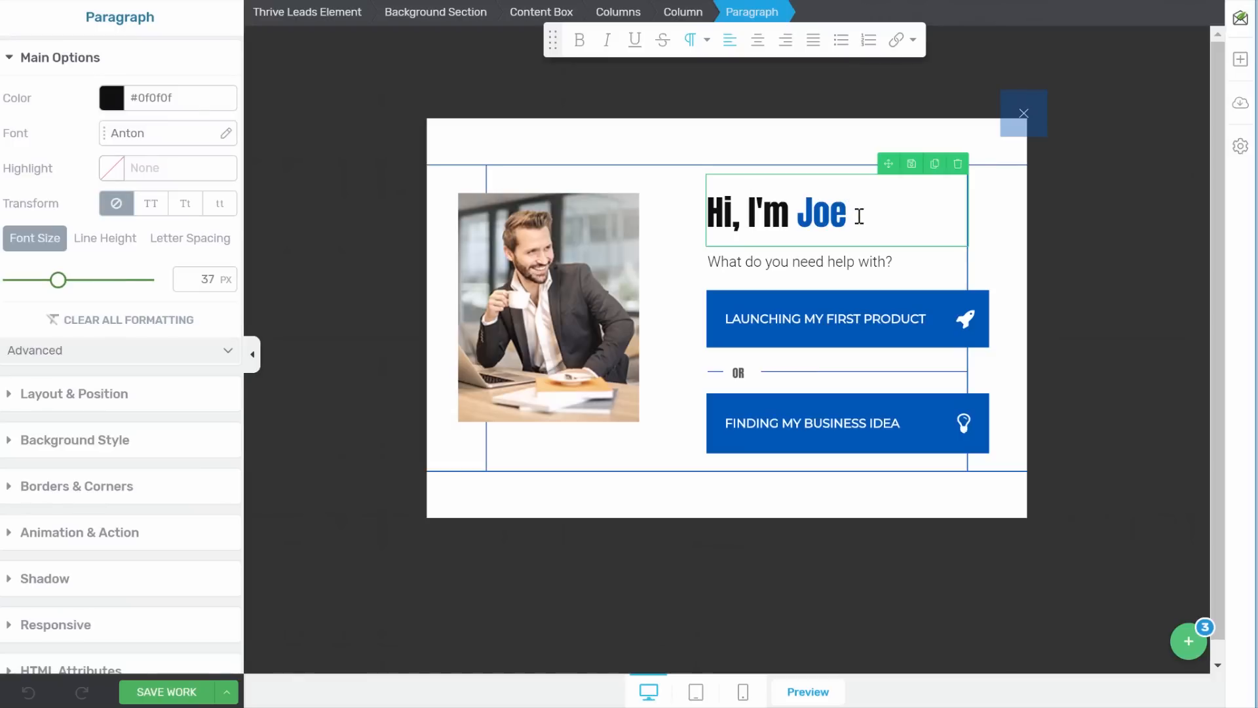
pyautogui.tripleClick(775, 213)
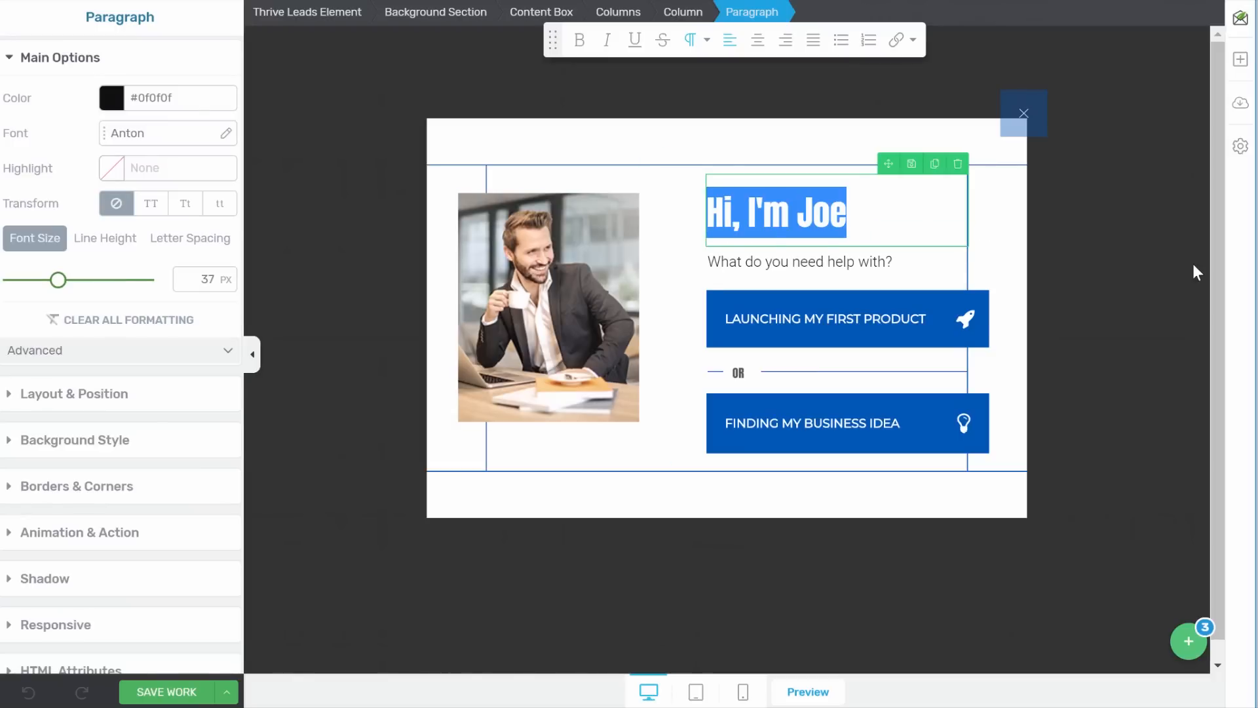
pyautogui.write('Thank you!')
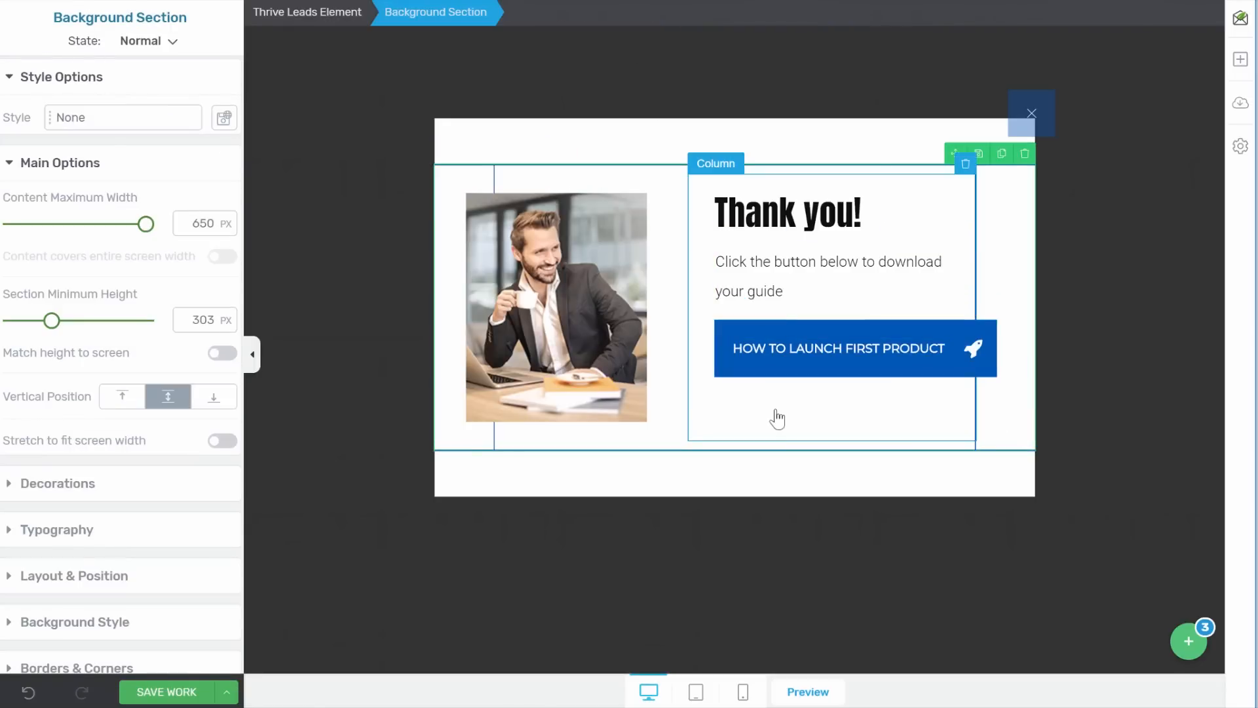
pyautogui.click(854, 347)
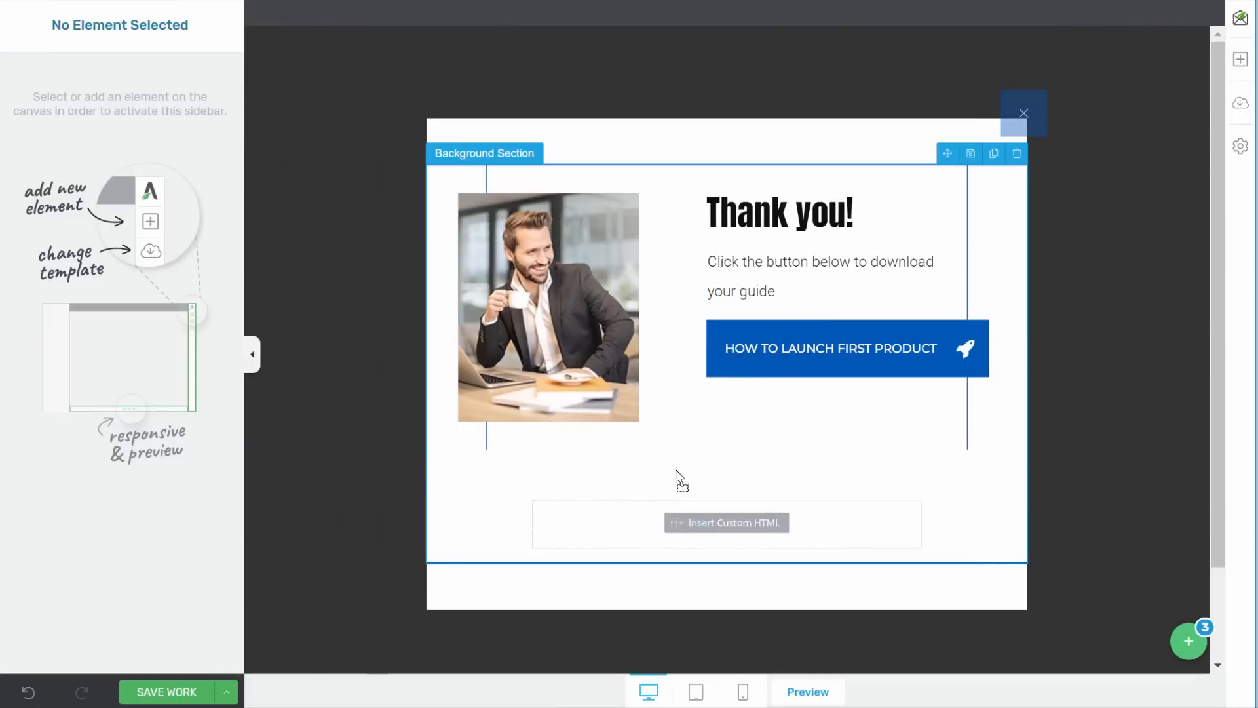
# Set the custom HTML snippet to run when the visitor views the state
pyautogui.click(726, 523)
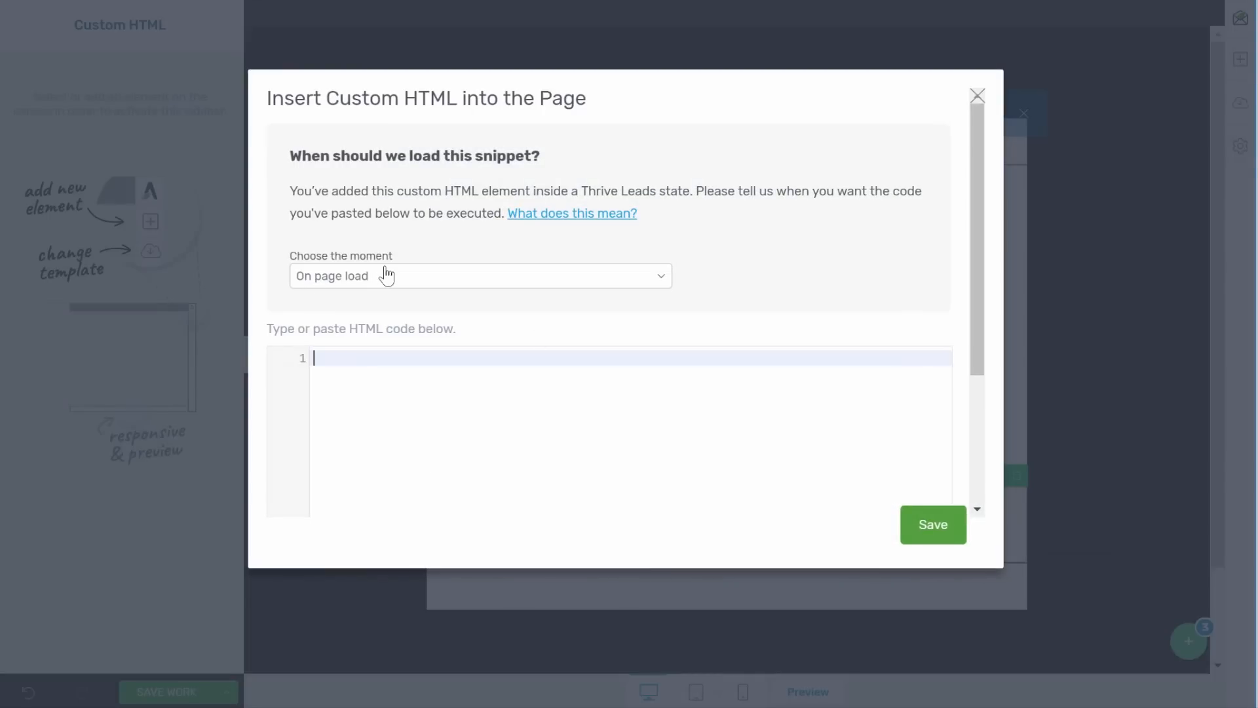
pyautogui.moveTo(320, 261)
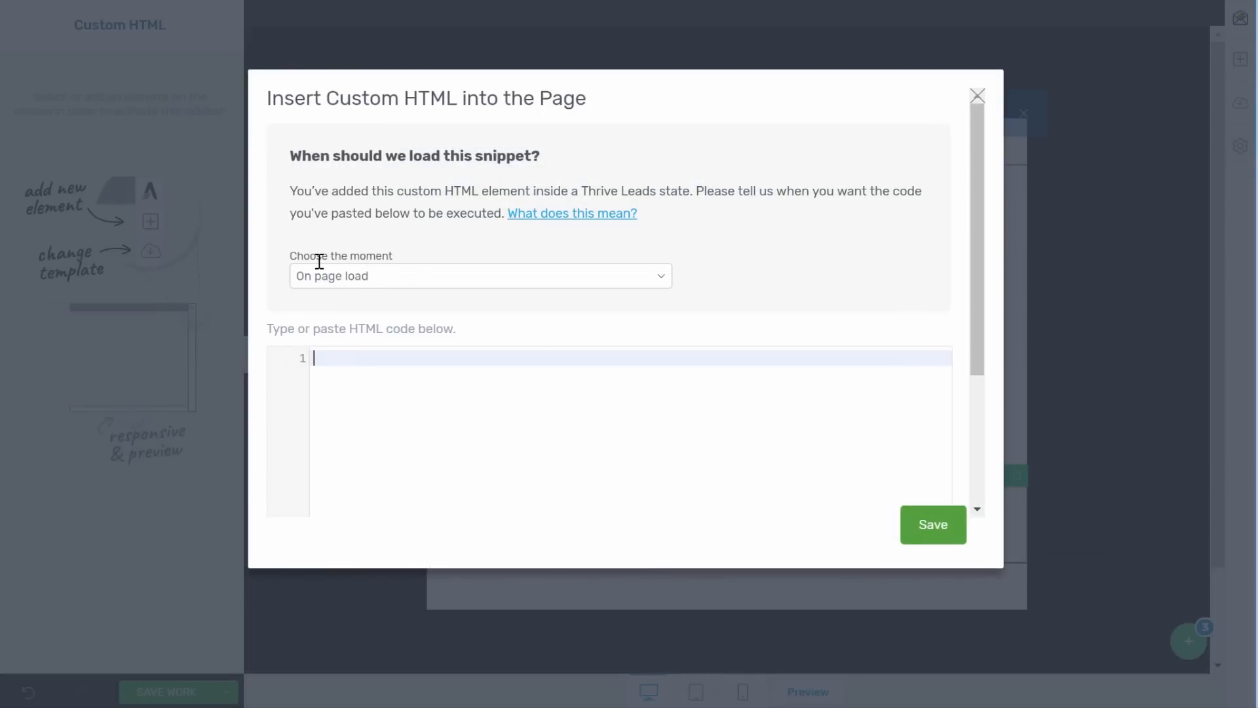
pyautogui.moveTo(415, 282)
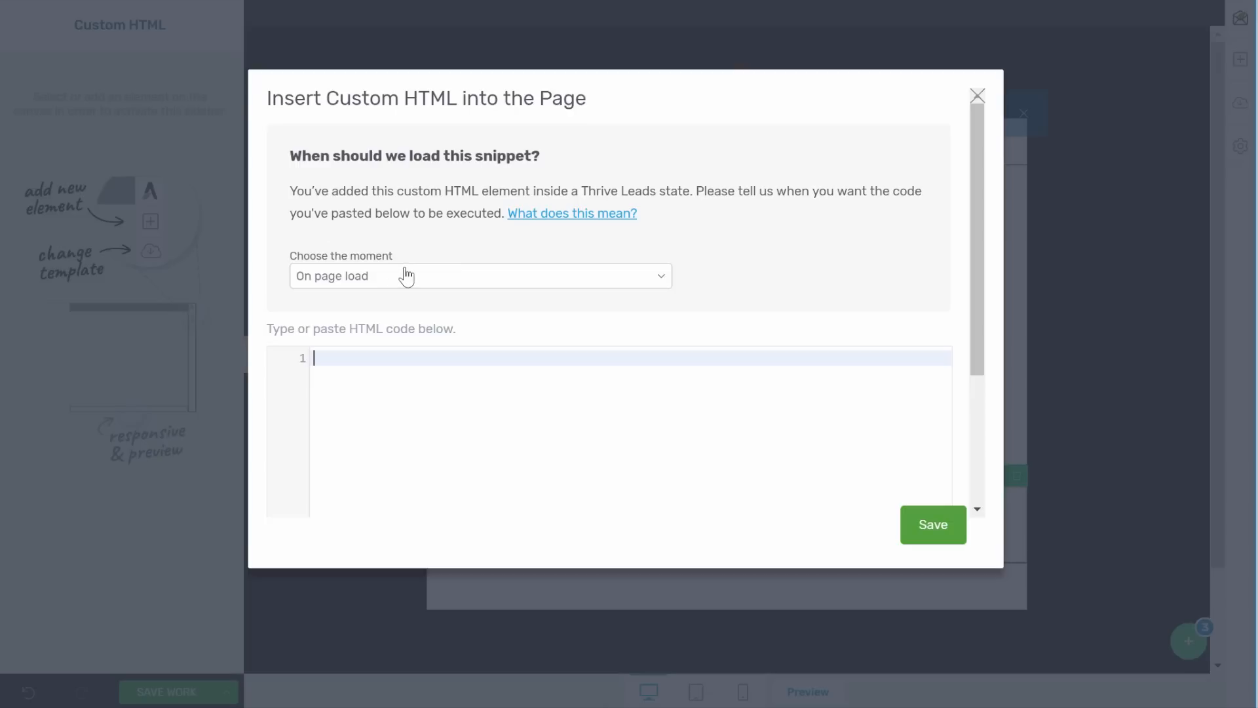
pyautogui.click(480, 275)
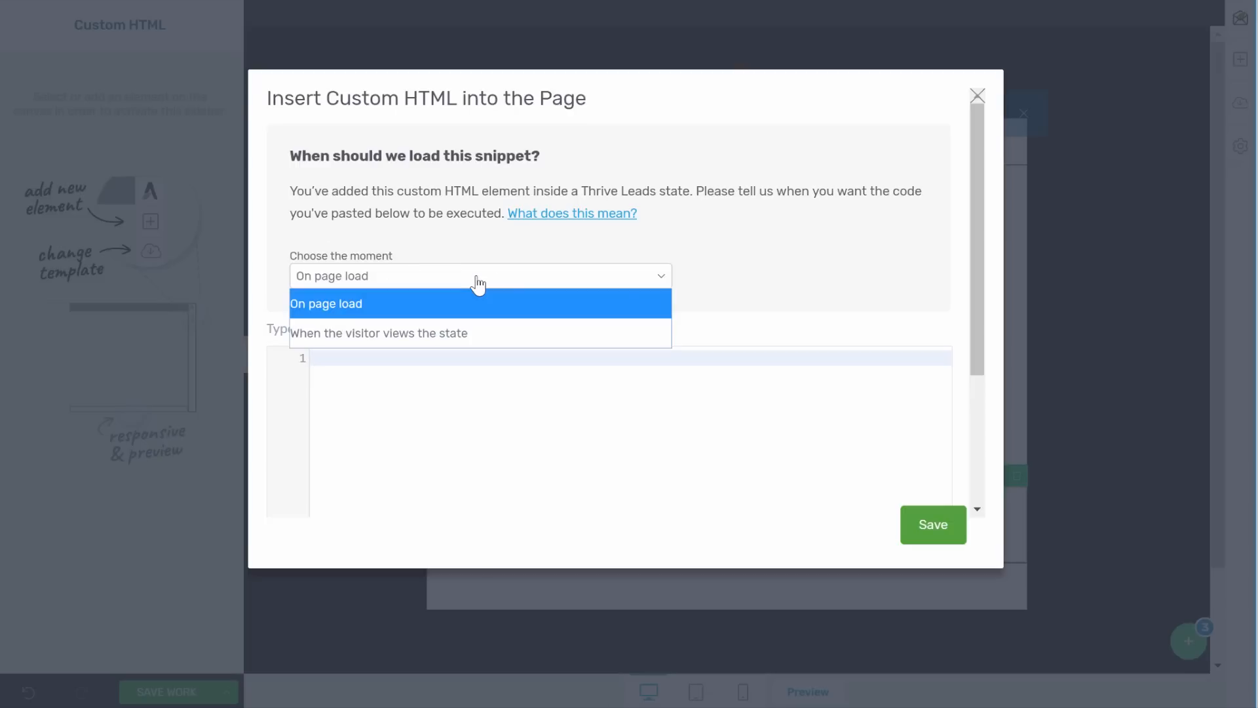
pyautogui.click(378, 333)
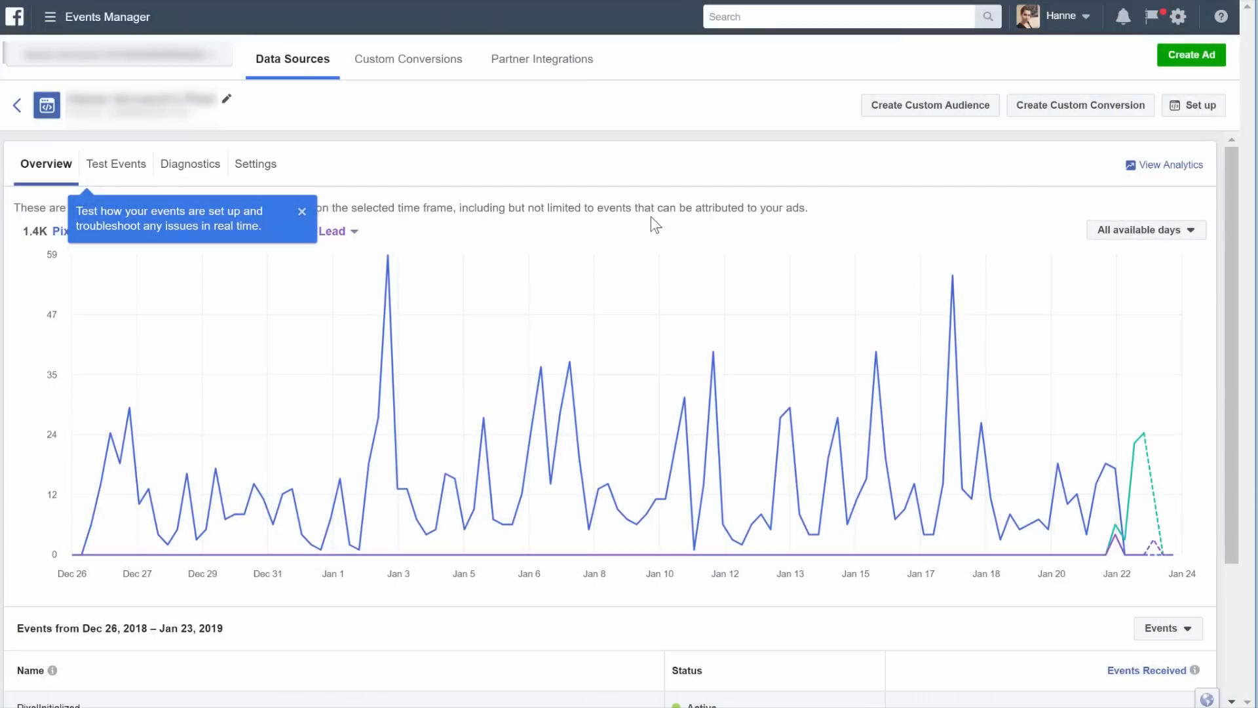
# Browse Facebook's pixel event guide to find the Lead tracking code
pyautogui.click(1197, 105)
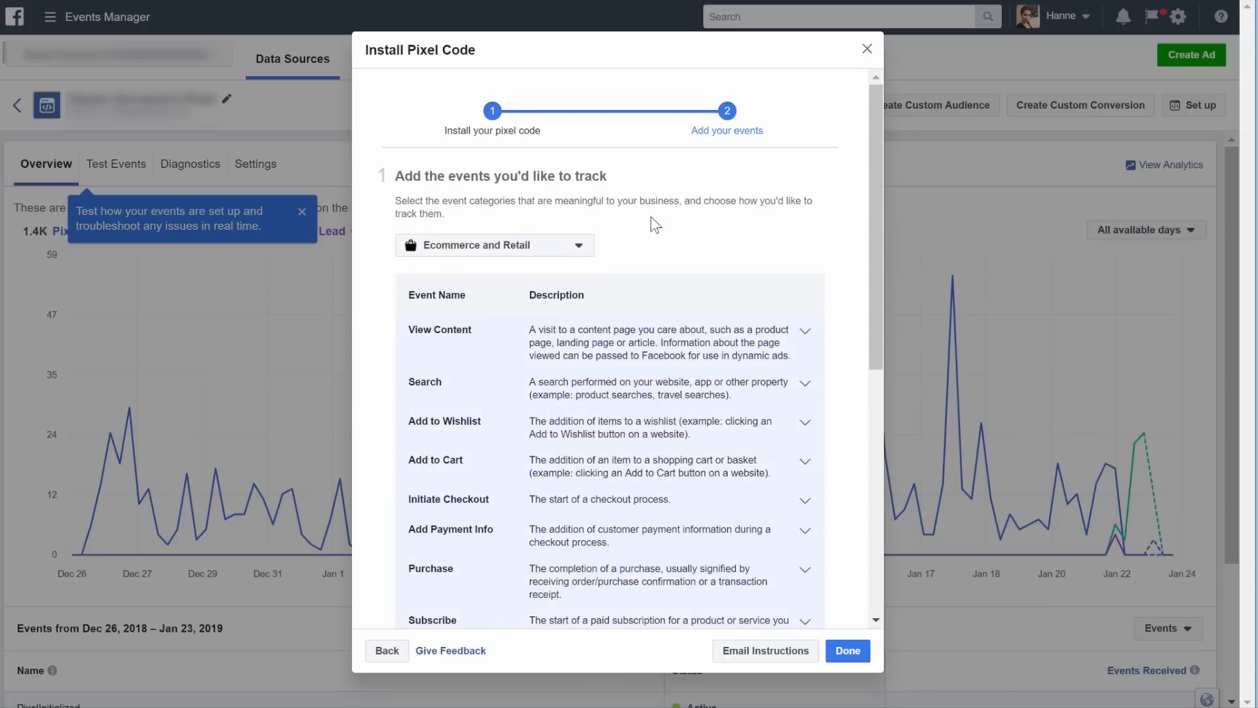
pyautogui.scroll(-3)
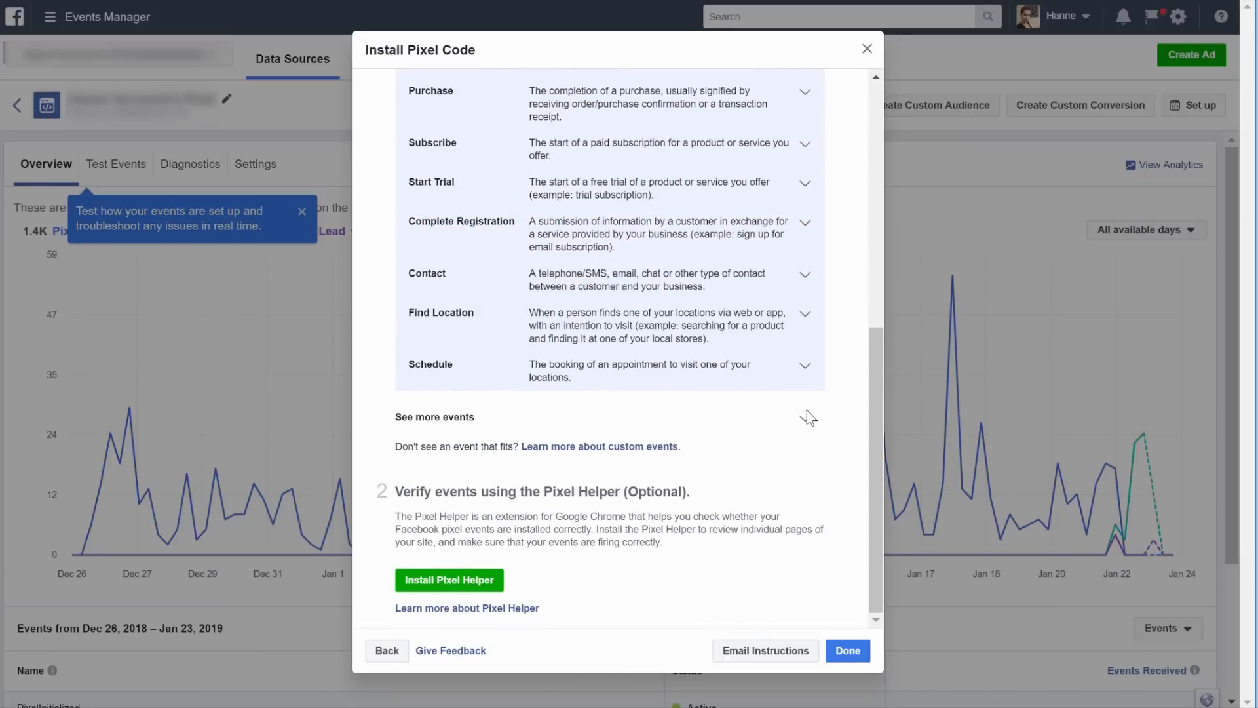
pyautogui.click(805, 417)
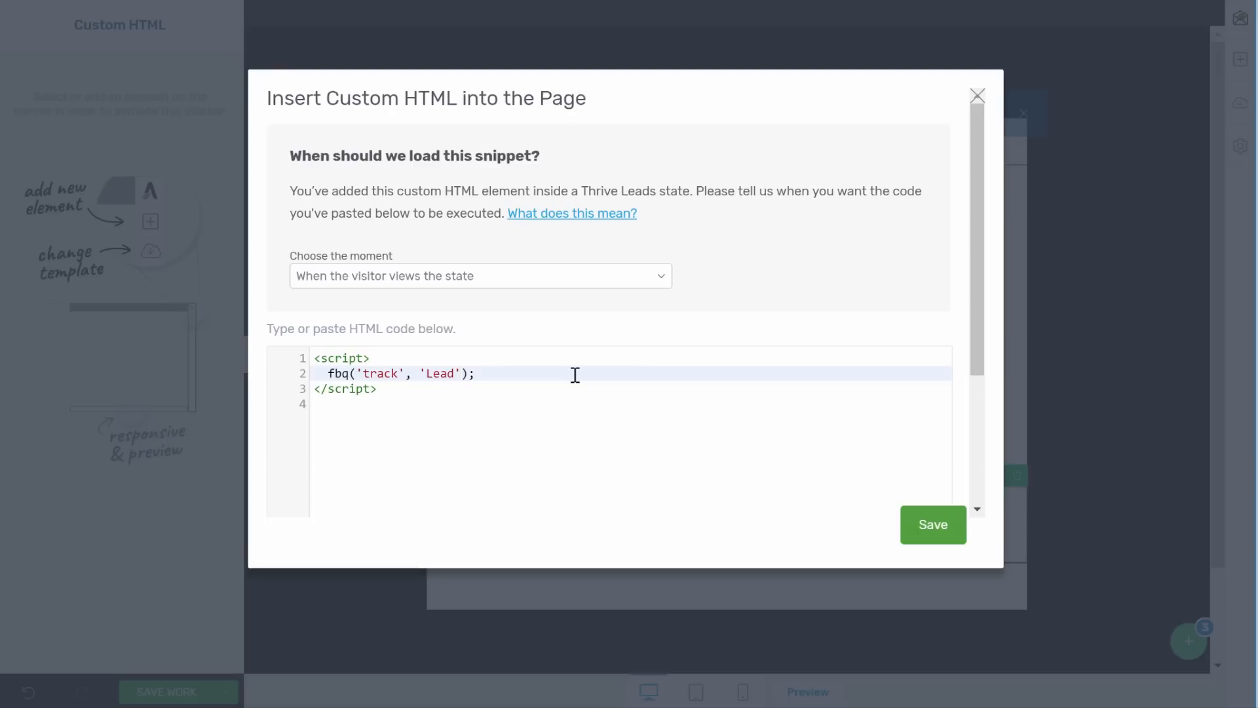
# Add {download: 'launch first product'} to the fbq Lead call and save the snippet
pyautogui.write(',')
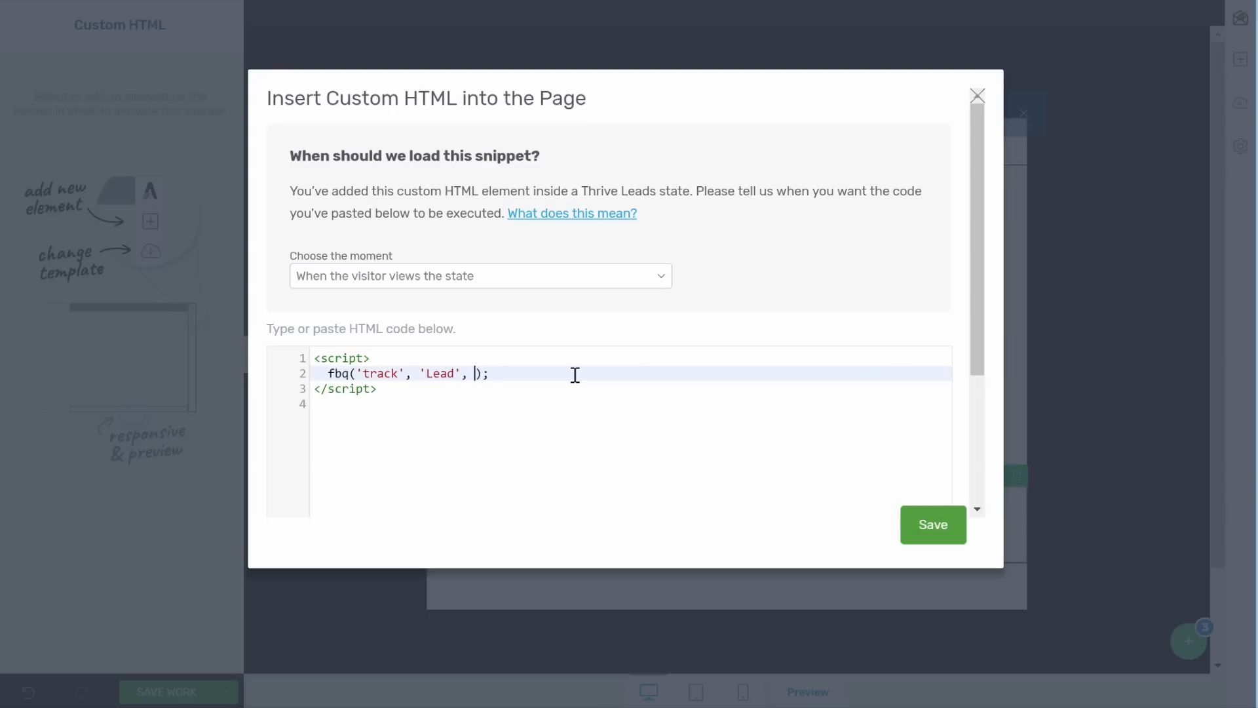
pyautogui.write('{}')
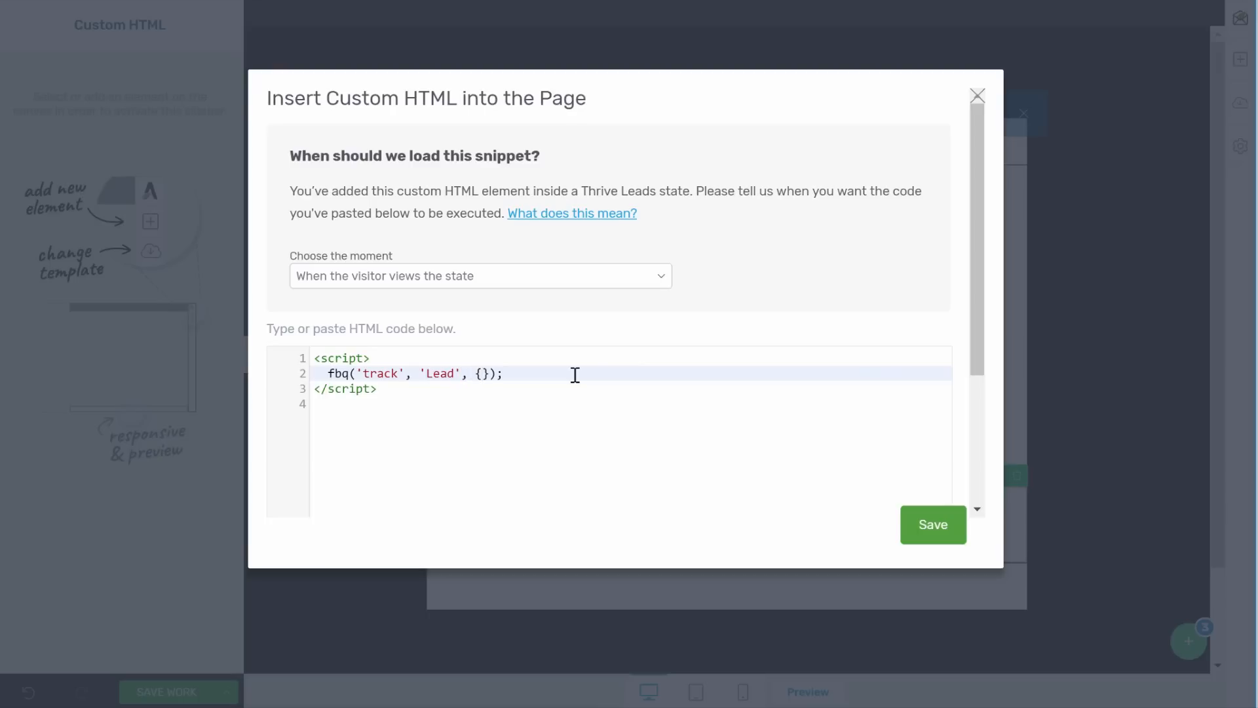
pyautogui.write('d')
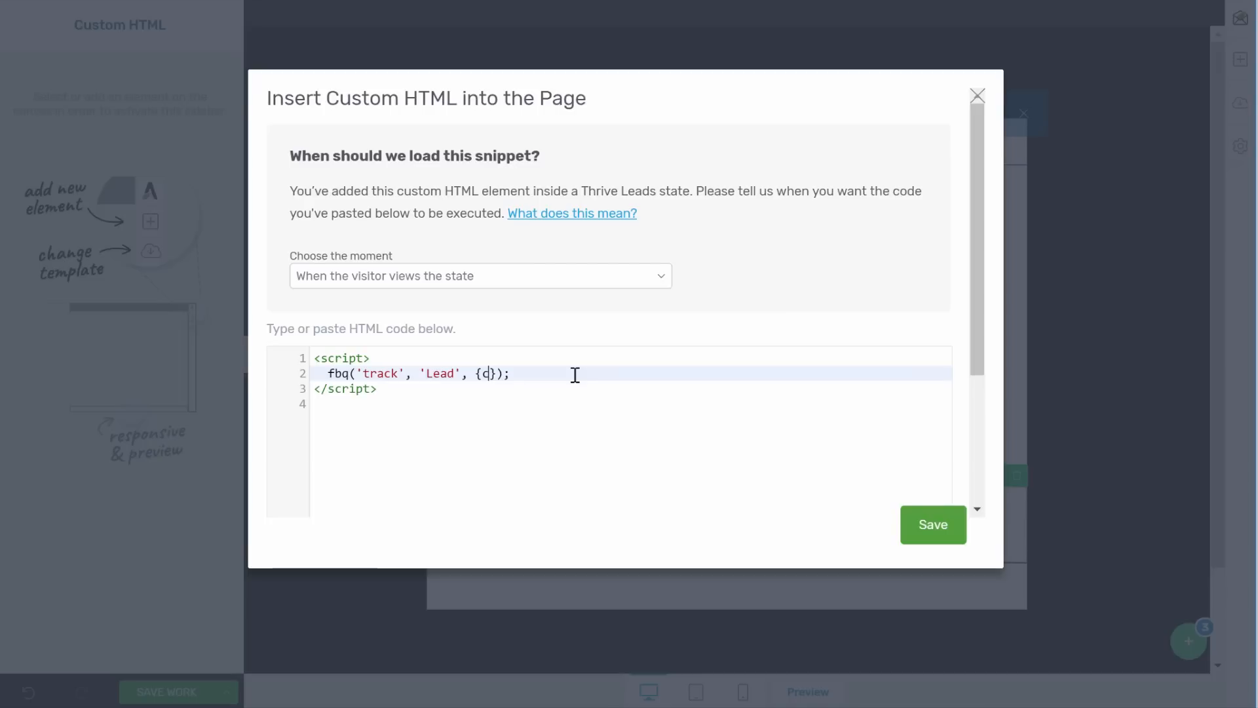
pyautogui.write('ownload')
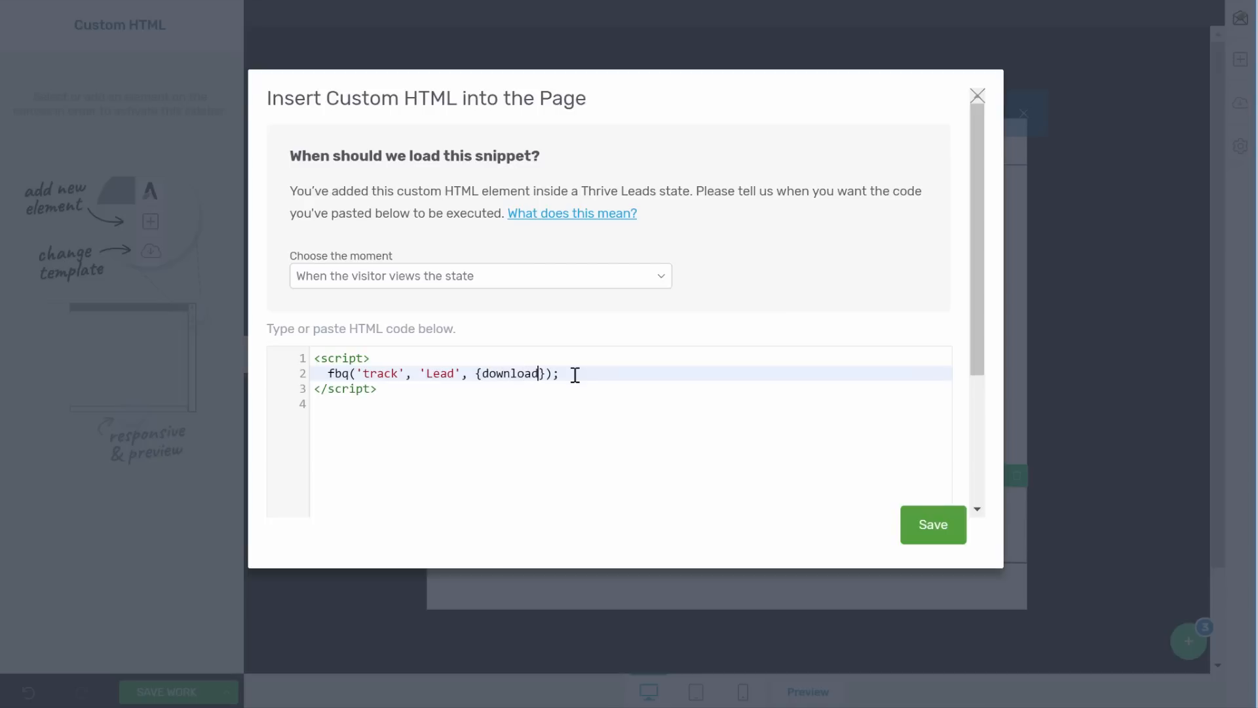
pyautogui.write(':')
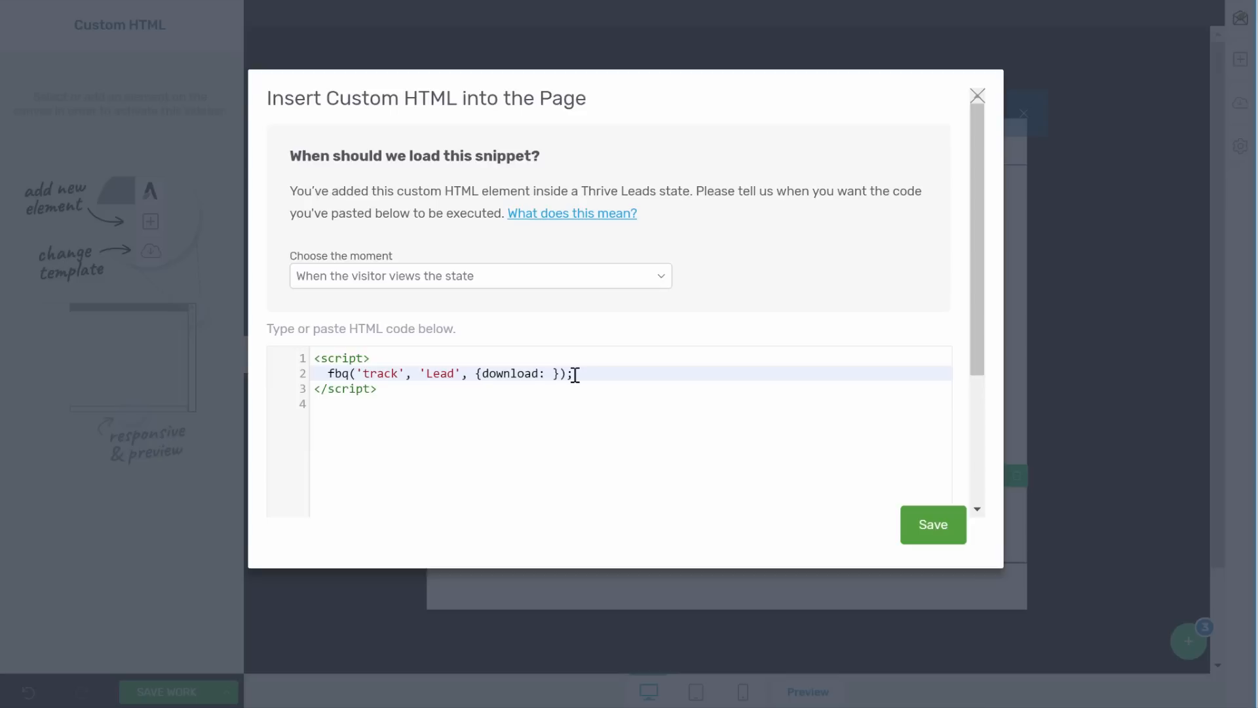
pyautogui.write("'launch first'")
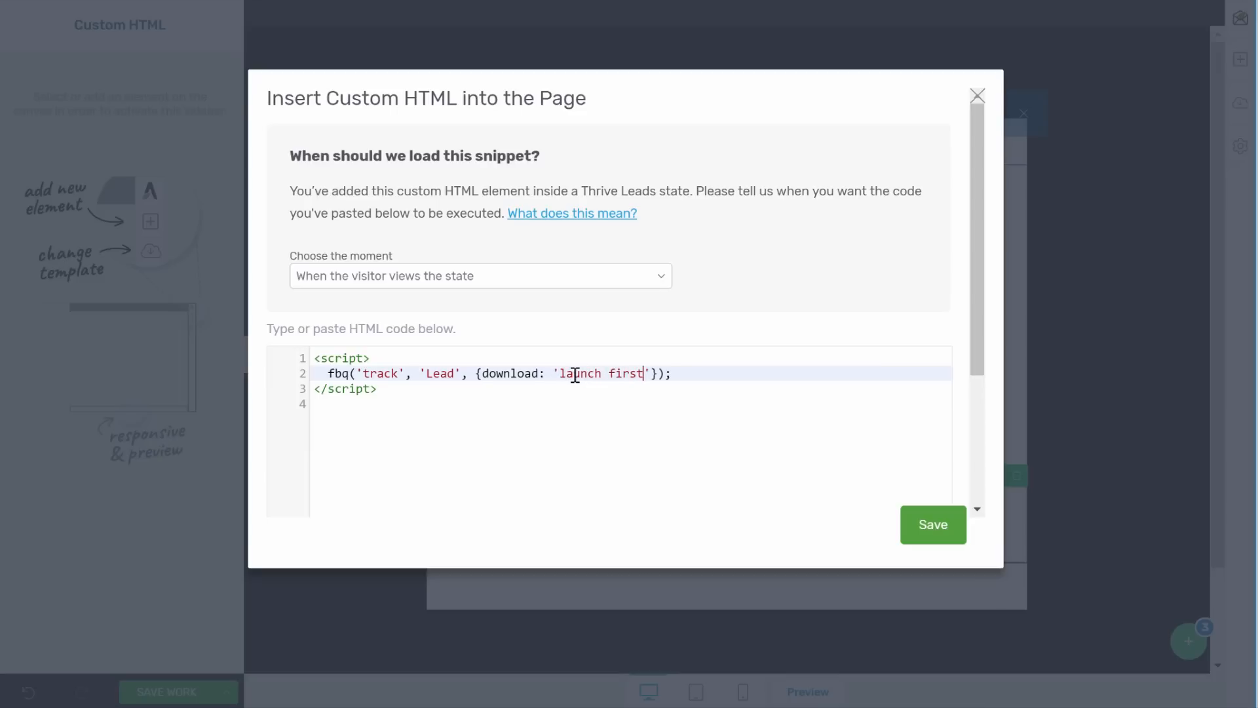
pyautogui.write('product')
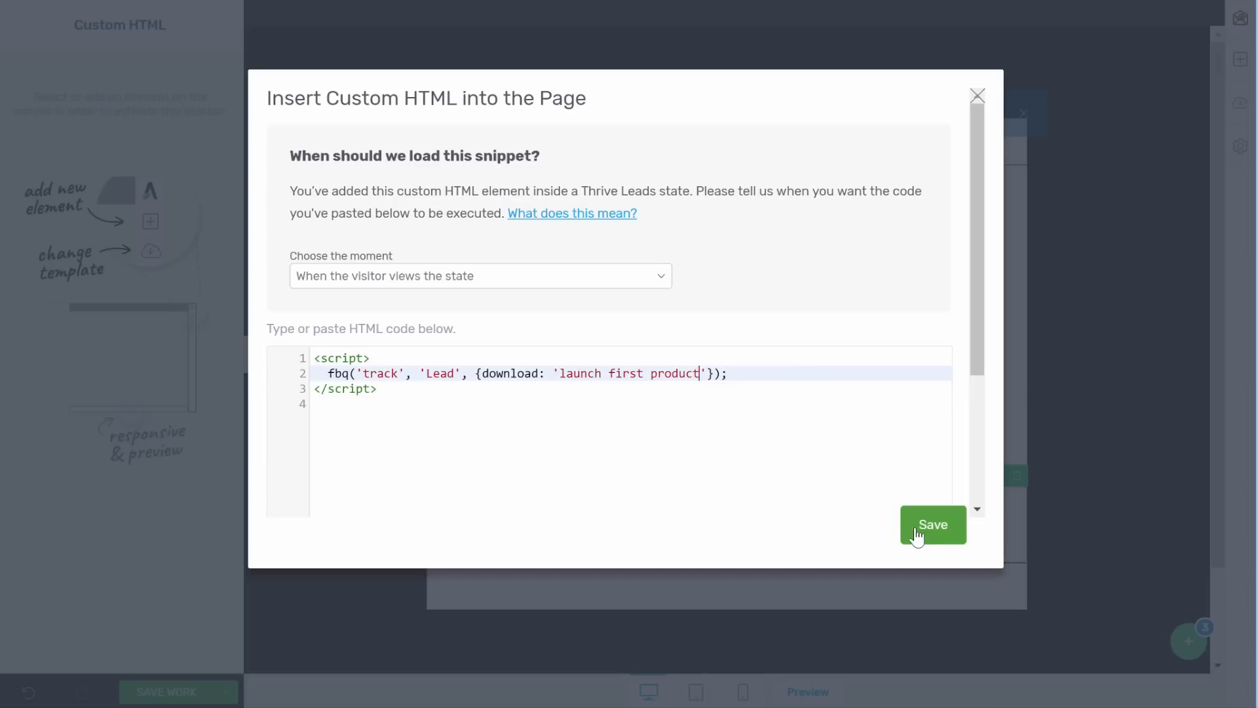
pyautogui.click(932, 525)
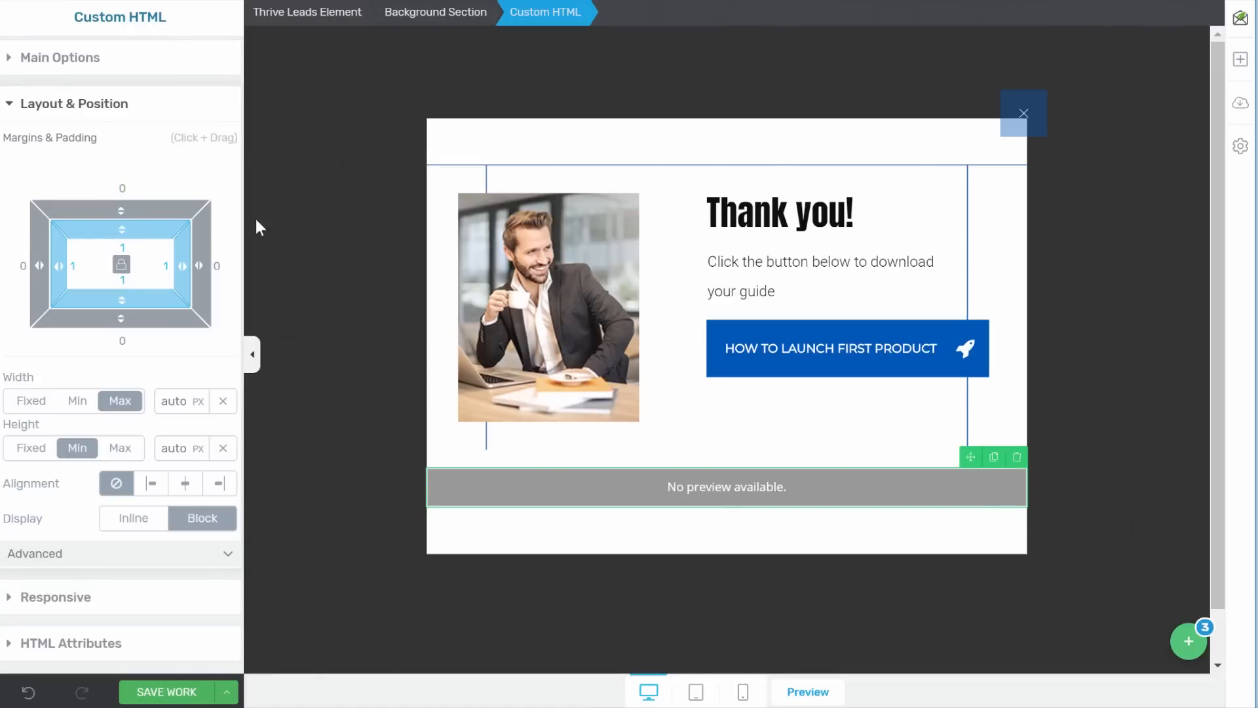
pyautogui.moveTo(24, 203)
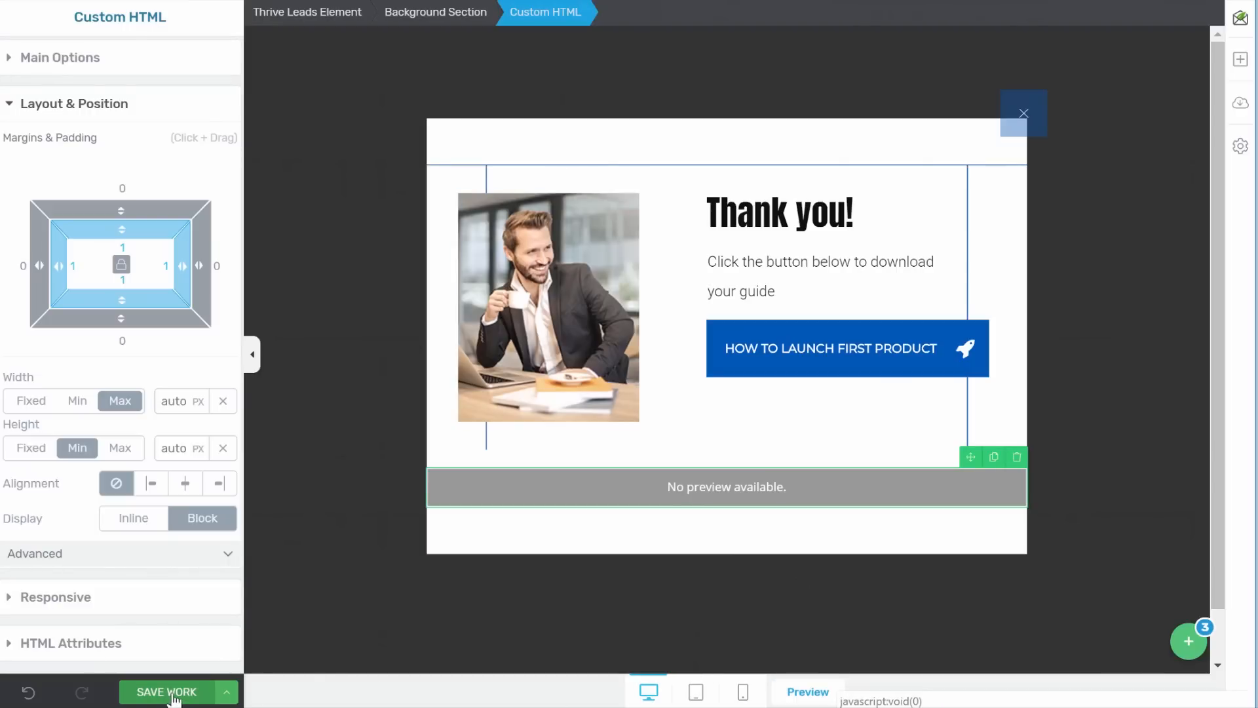
# Save the lightbox work and open the form's states list
pyautogui.click(166, 692)
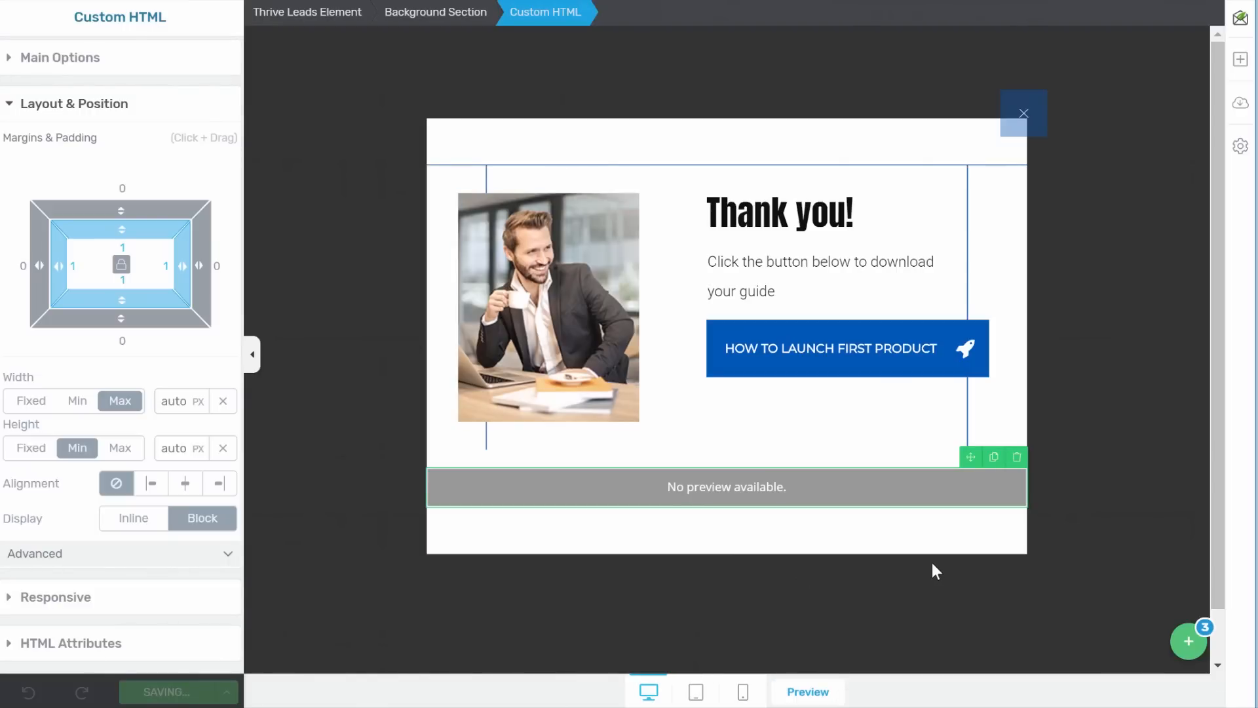
pyautogui.click(778, 212)
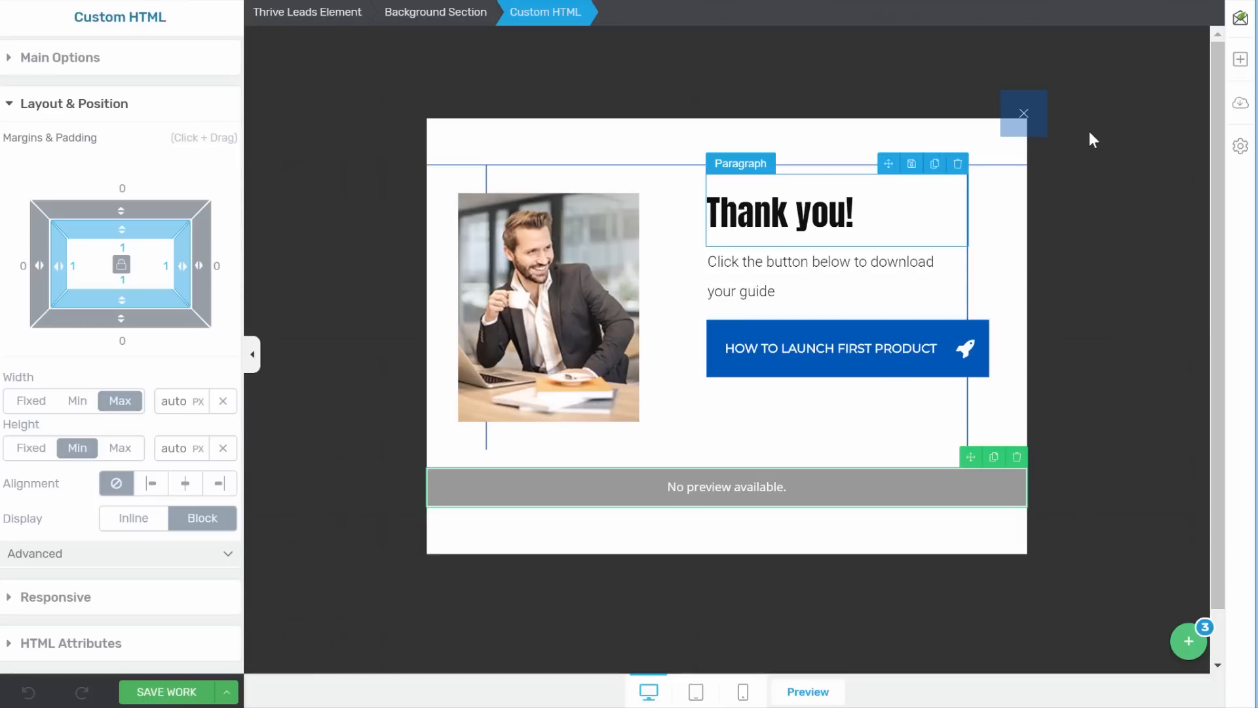
pyautogui.moveTo(1090, 175)
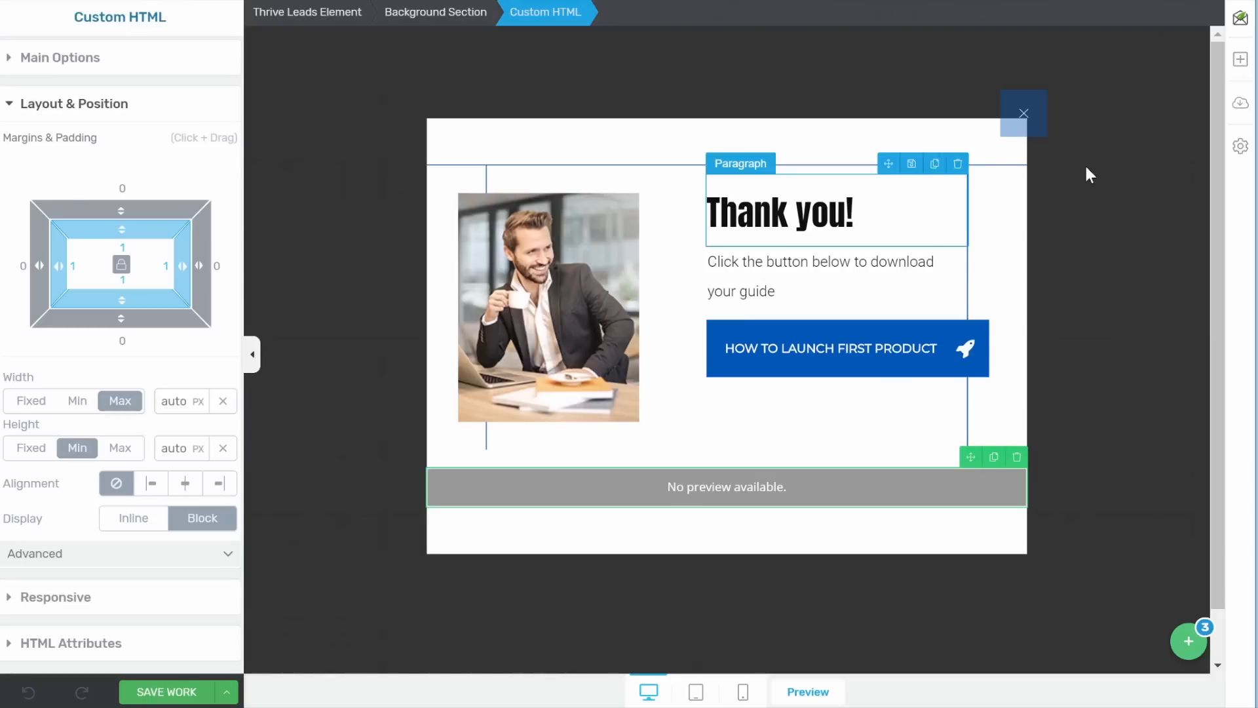
pyautogui.moveTo(1069, 182)
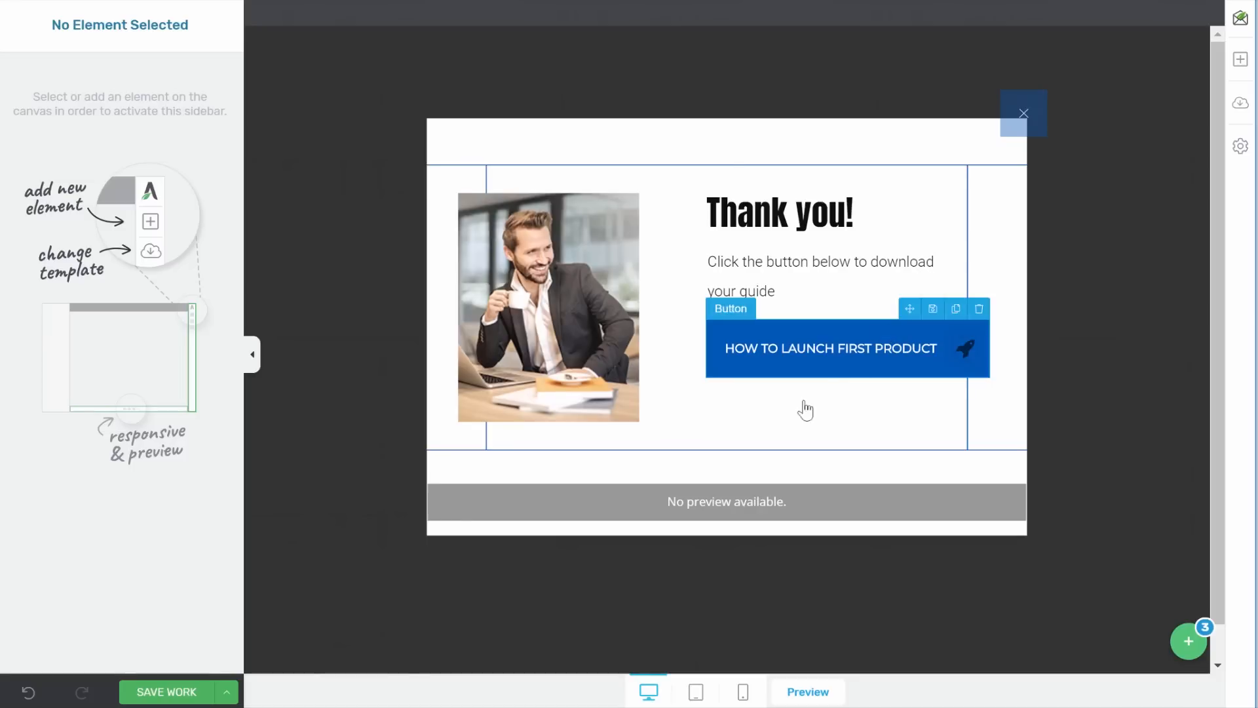
pyautogui.moveTo(1078, 306)
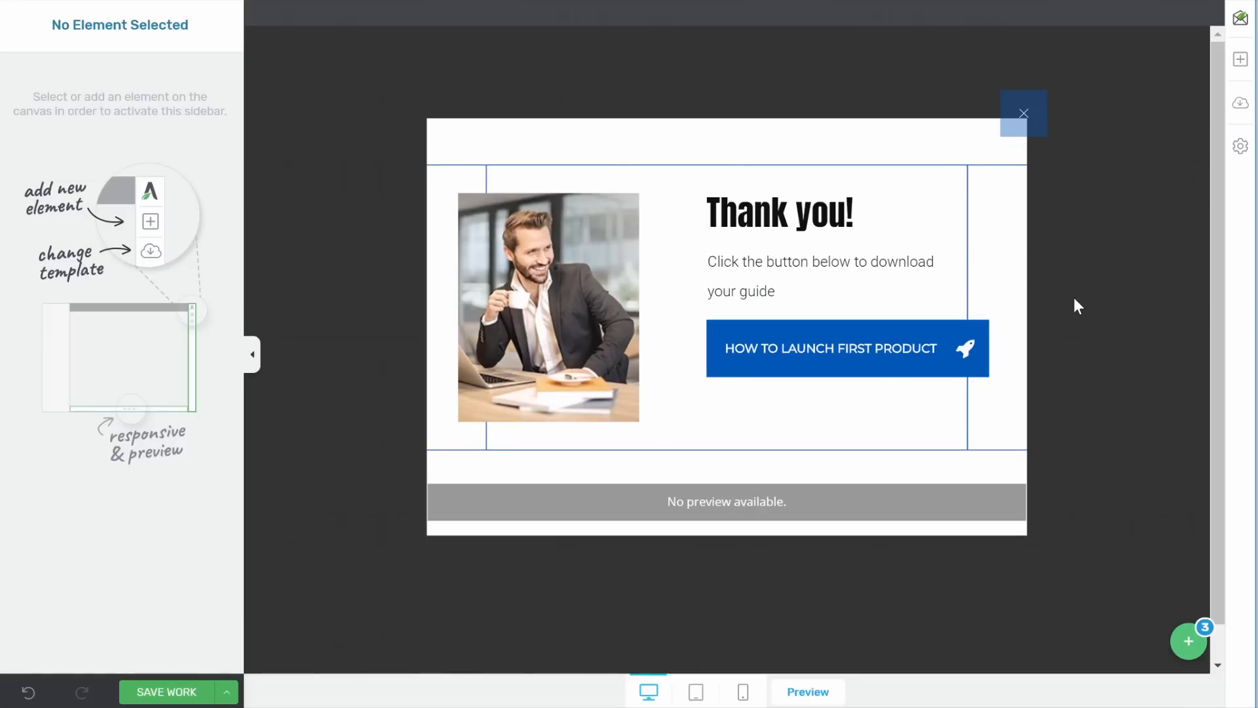
pyautogui.moveTo(1087, 368)
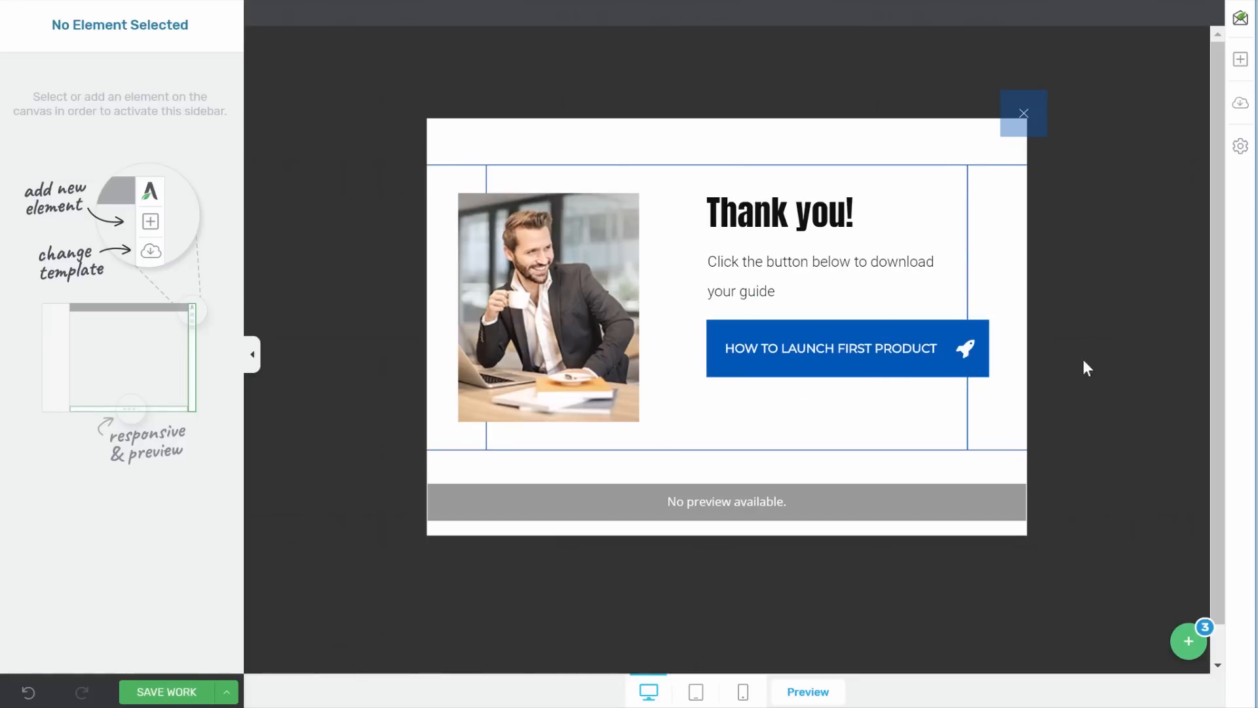
pyautogui.click(1188, 641)
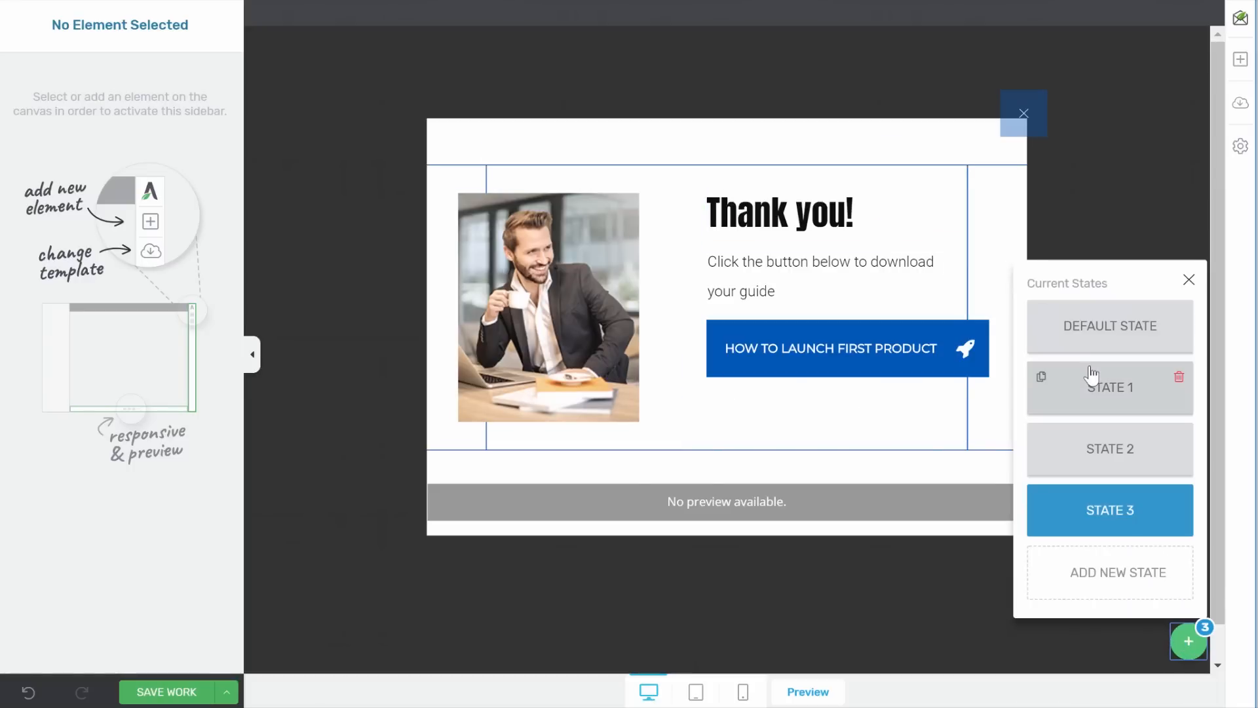
# Open State 1, the Launch Product state with the email signup form
pyautogui.click(1188, 280)
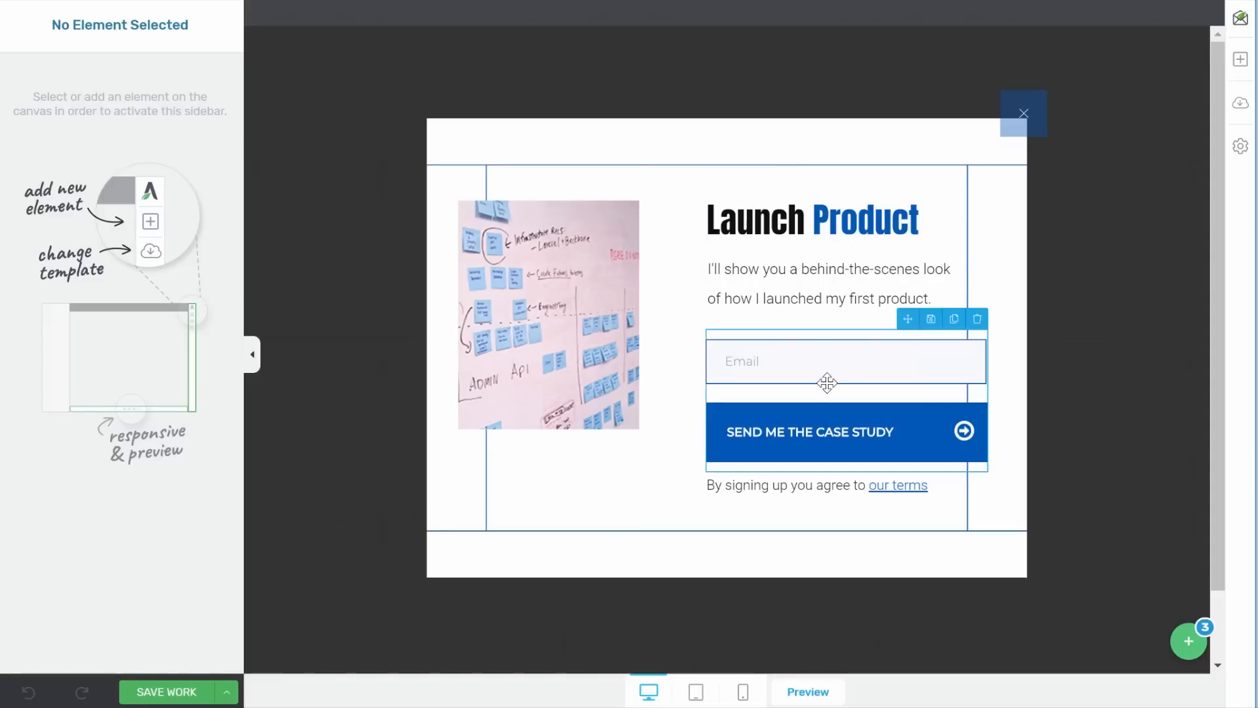
pyautogui.moveTo(823, 390)
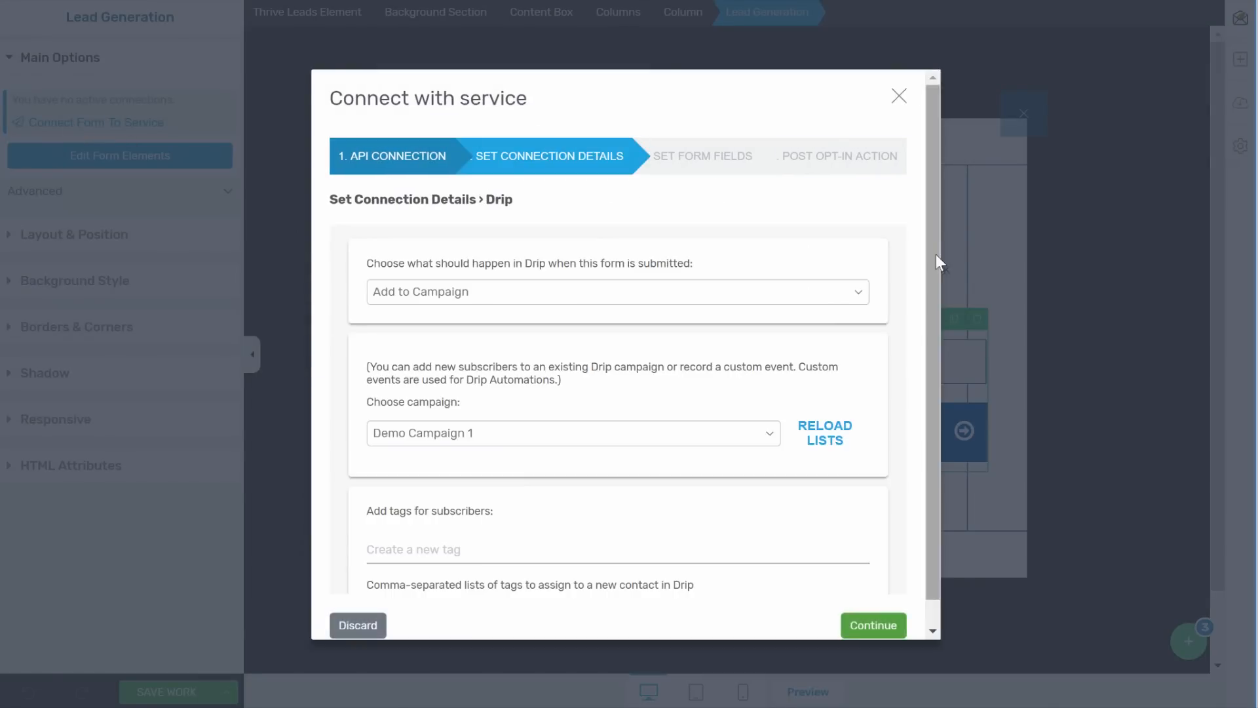
# Connect the form to Drip's Demo Campaign 1, switching the lightbox to State 3 after opt-in
pyautogui.click(872, 625)
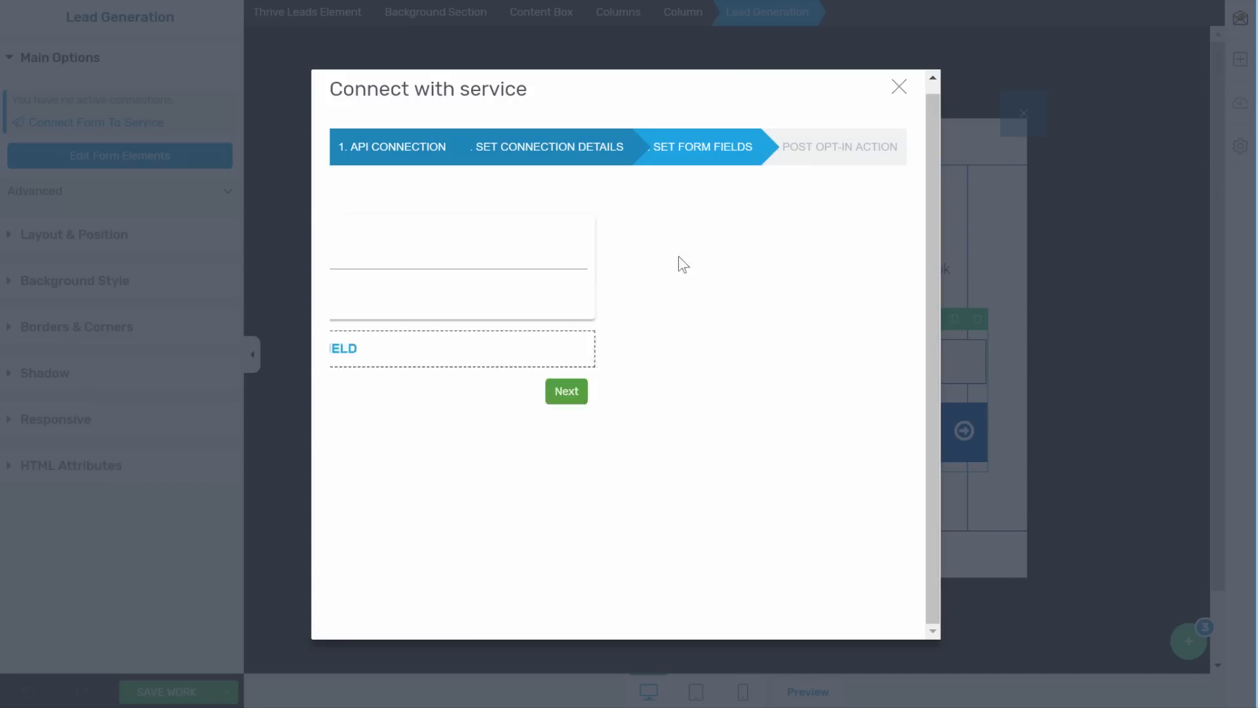
pyautogui.click(566, 392)
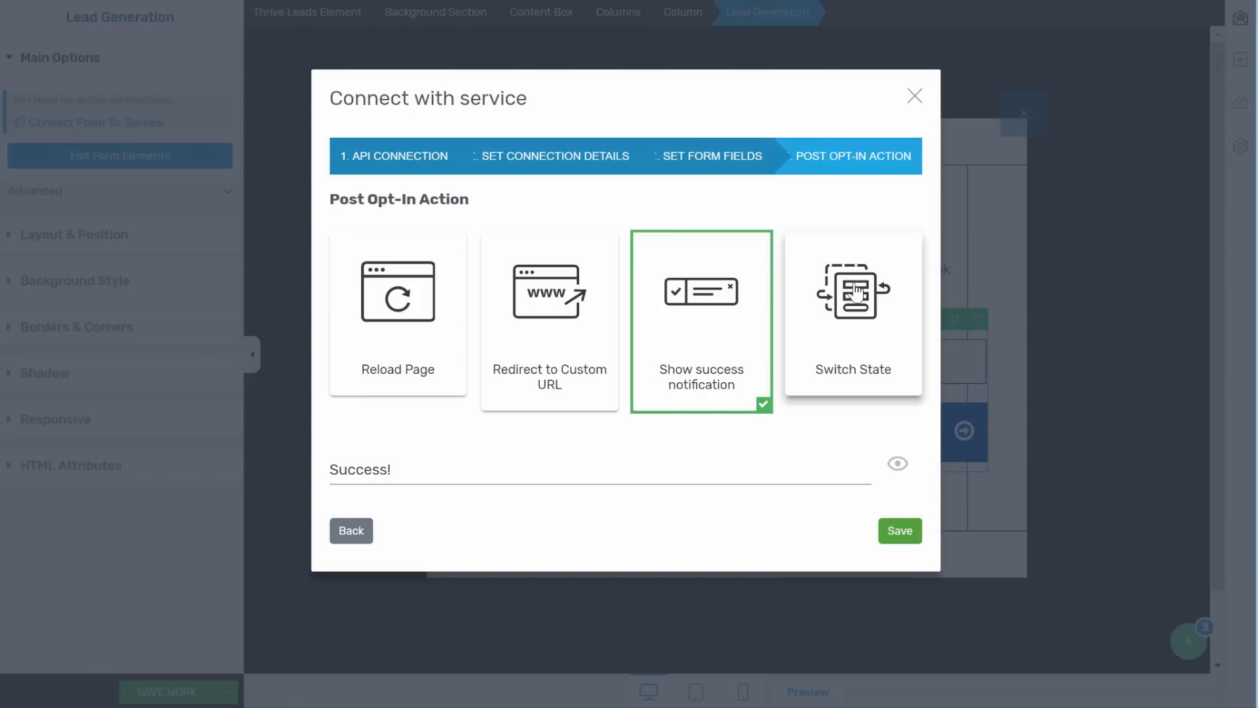
pyautogui.click(853, 314)
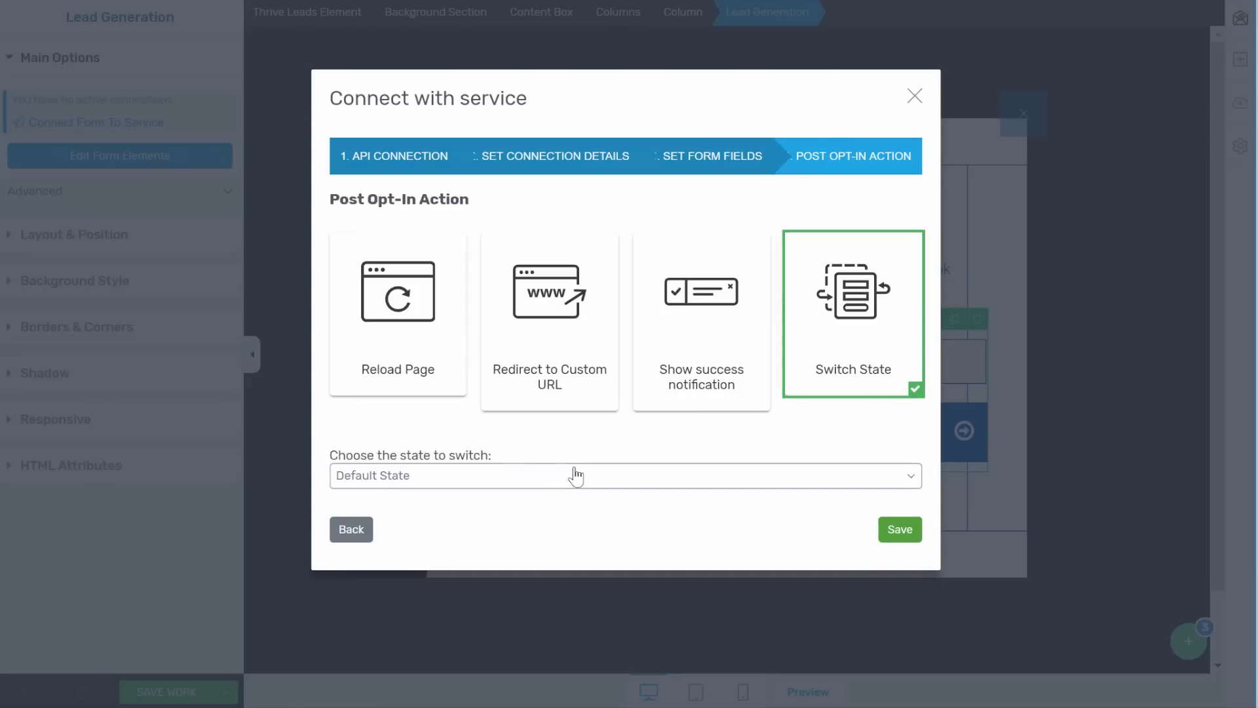
pyautogui.click(625, 475)
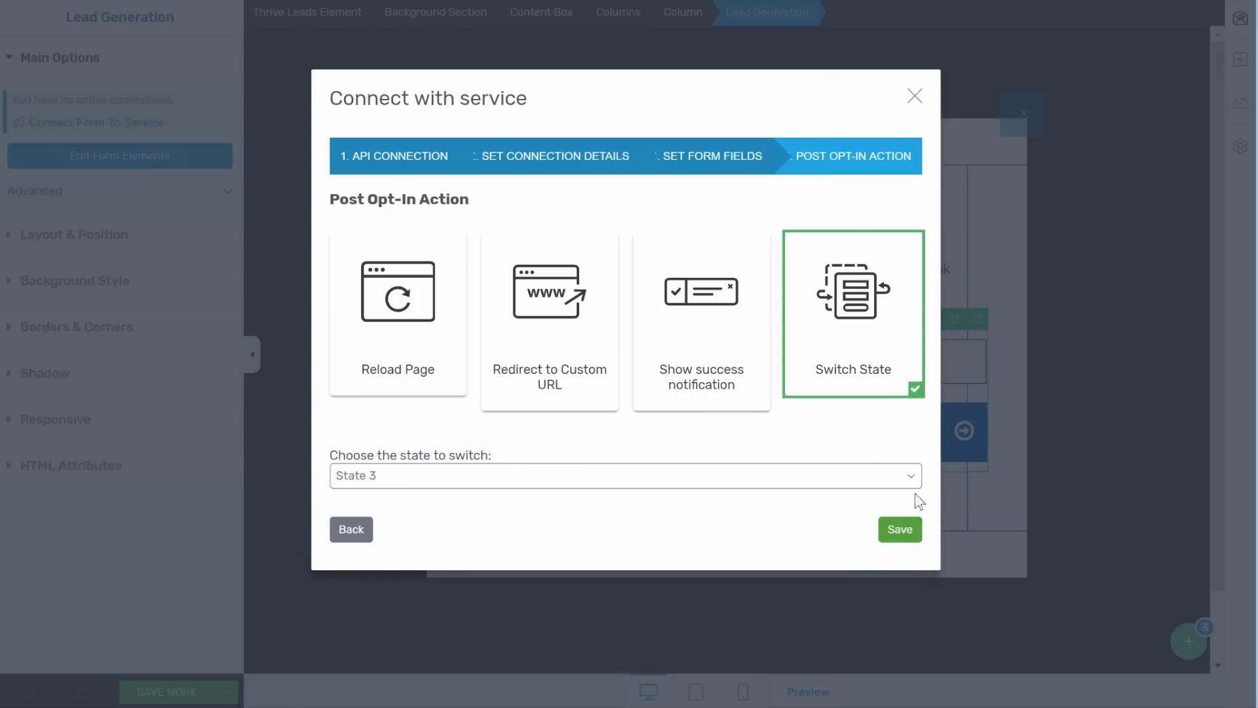
pyautogui.click(898, 529)
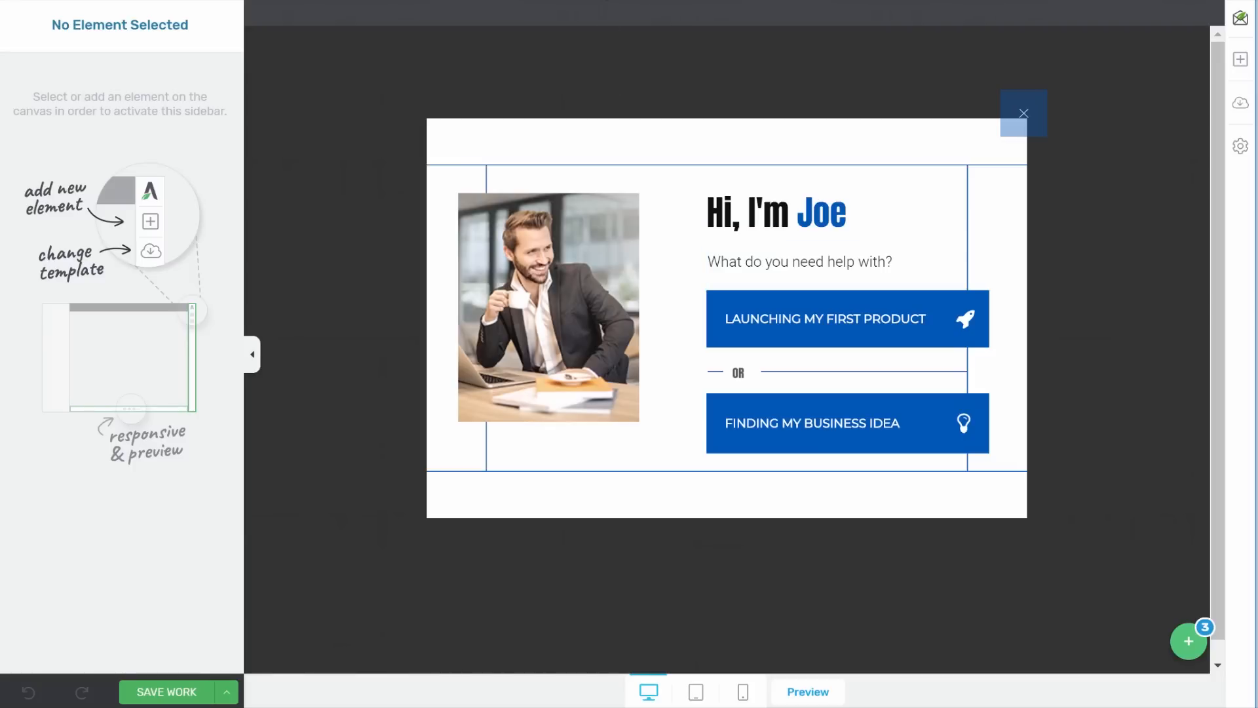
# Save the lightbox design with Save Work and return to the Thrive Leads dashboard
pyautogui.click(1023, 112)
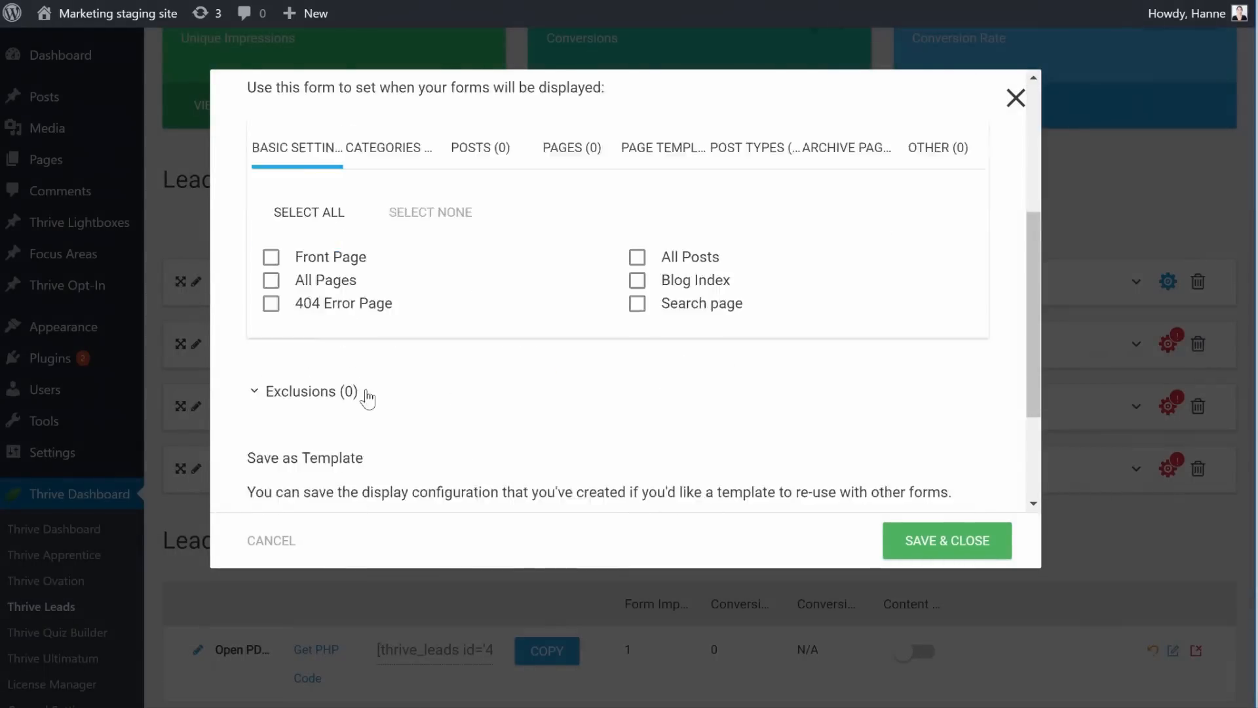
# Show the forms on the Front Page and switch on the lightbox's Desktop and Mobile toggles
pyautogui.click(272, 257)
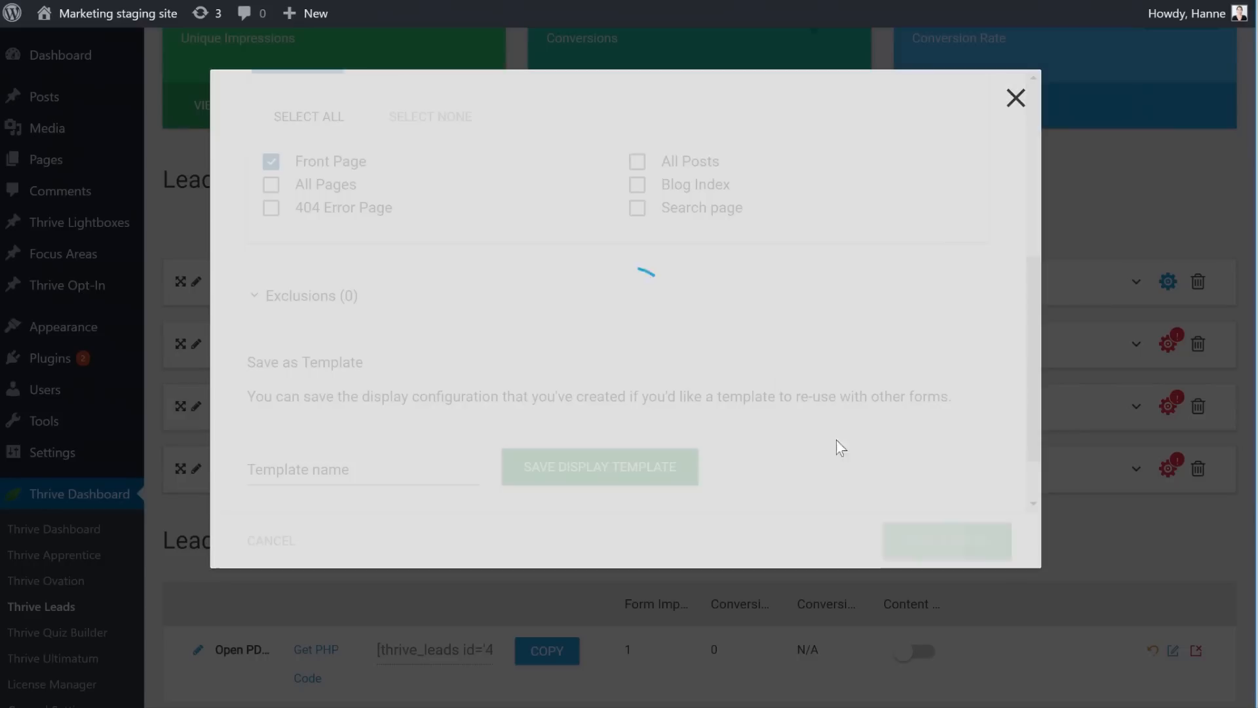
pyautogui.click(1015, 97)
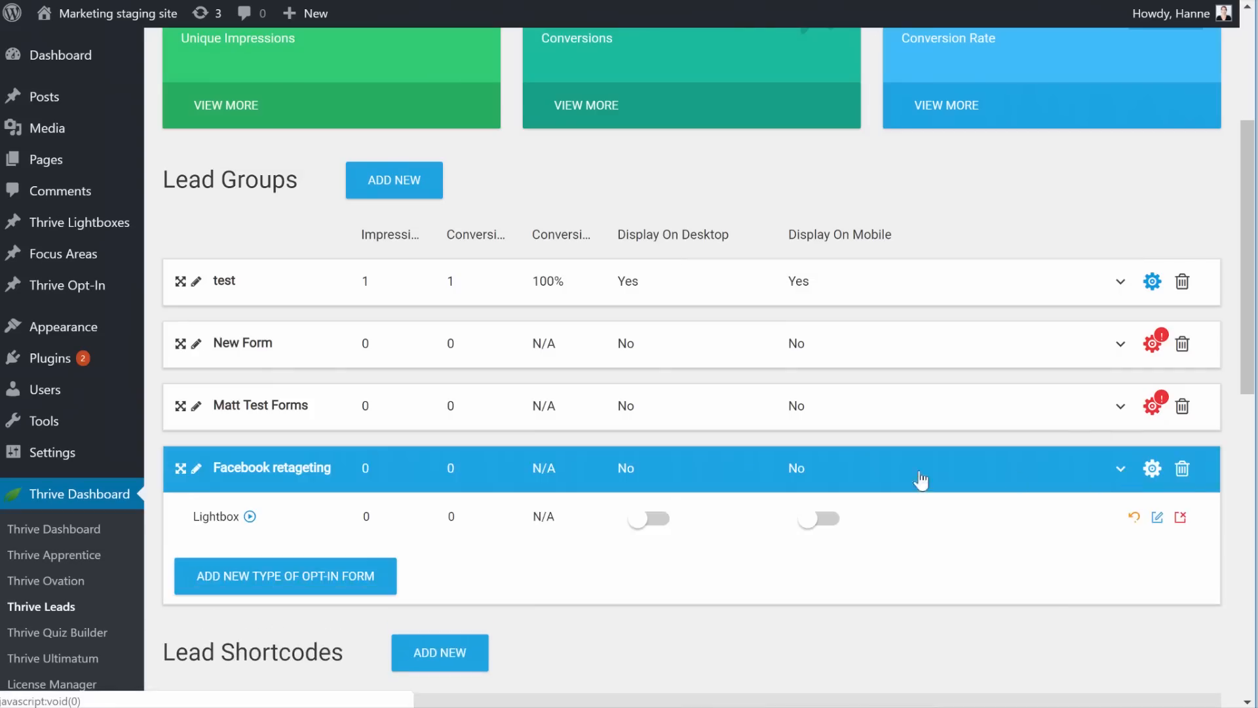
pyautogui.click(647, 519)
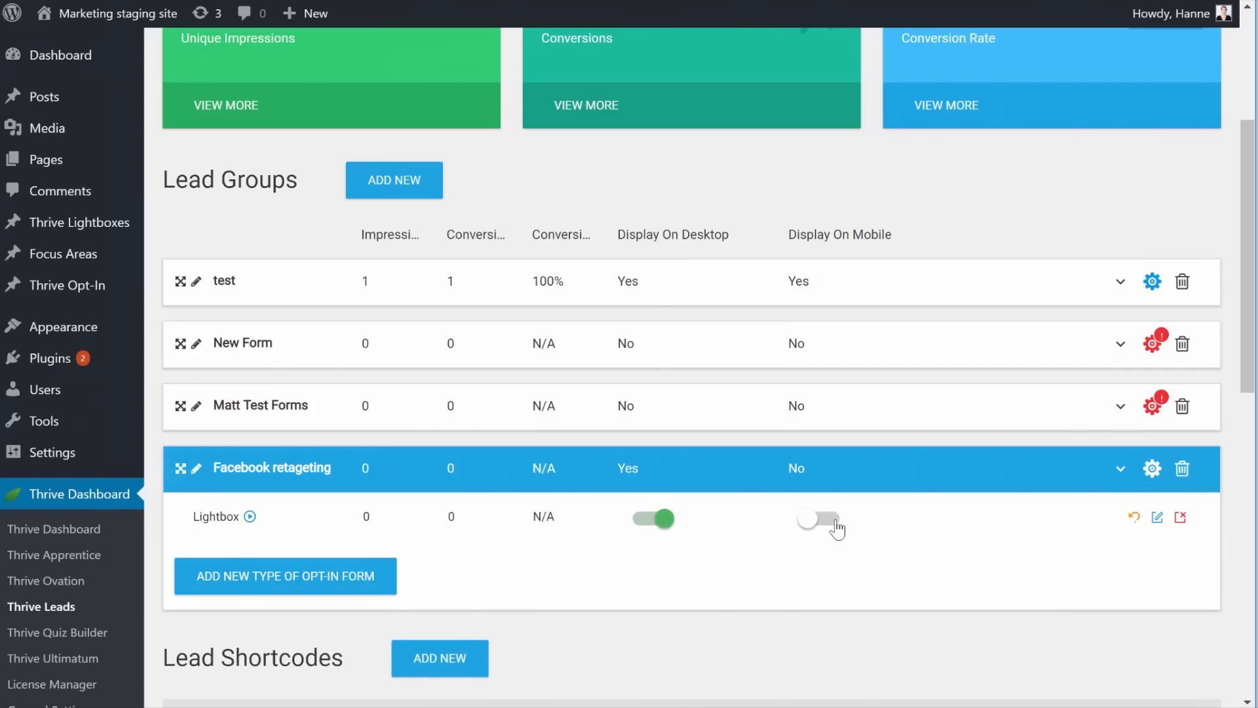
pyautogui.click(818, 518)
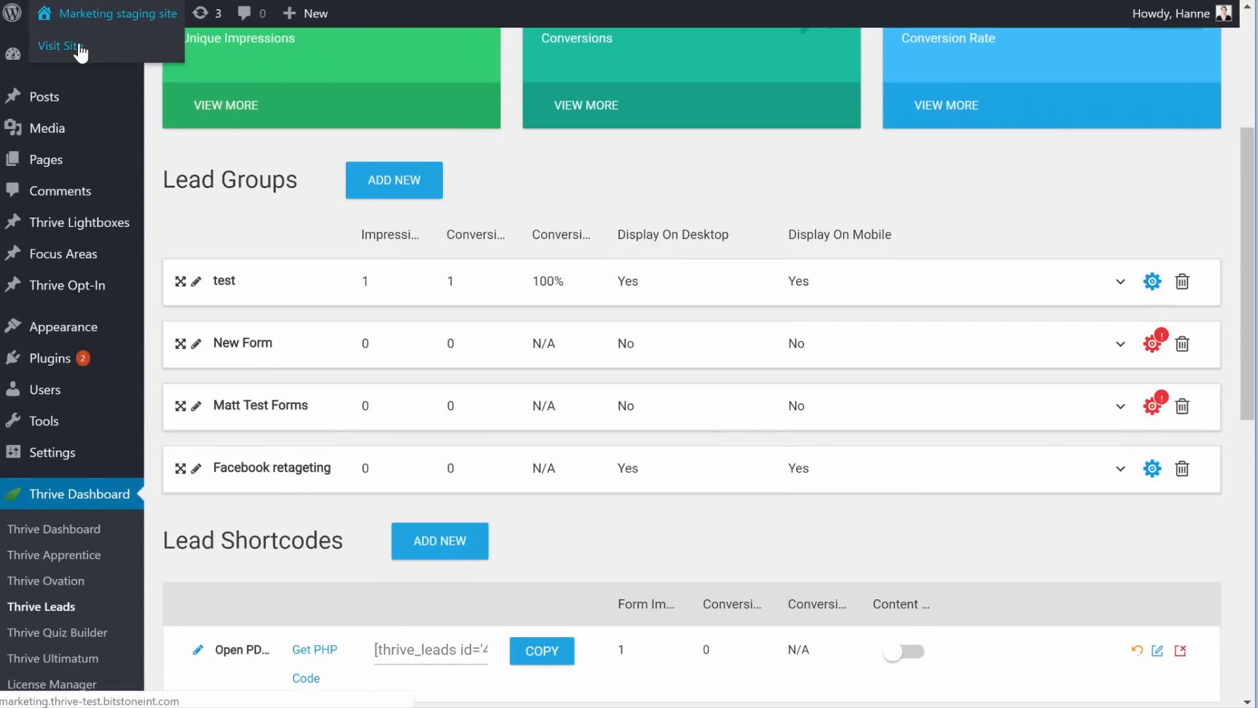
# Visit the staging site's public home page from the admin bar
pyautogui.click(57, 45)
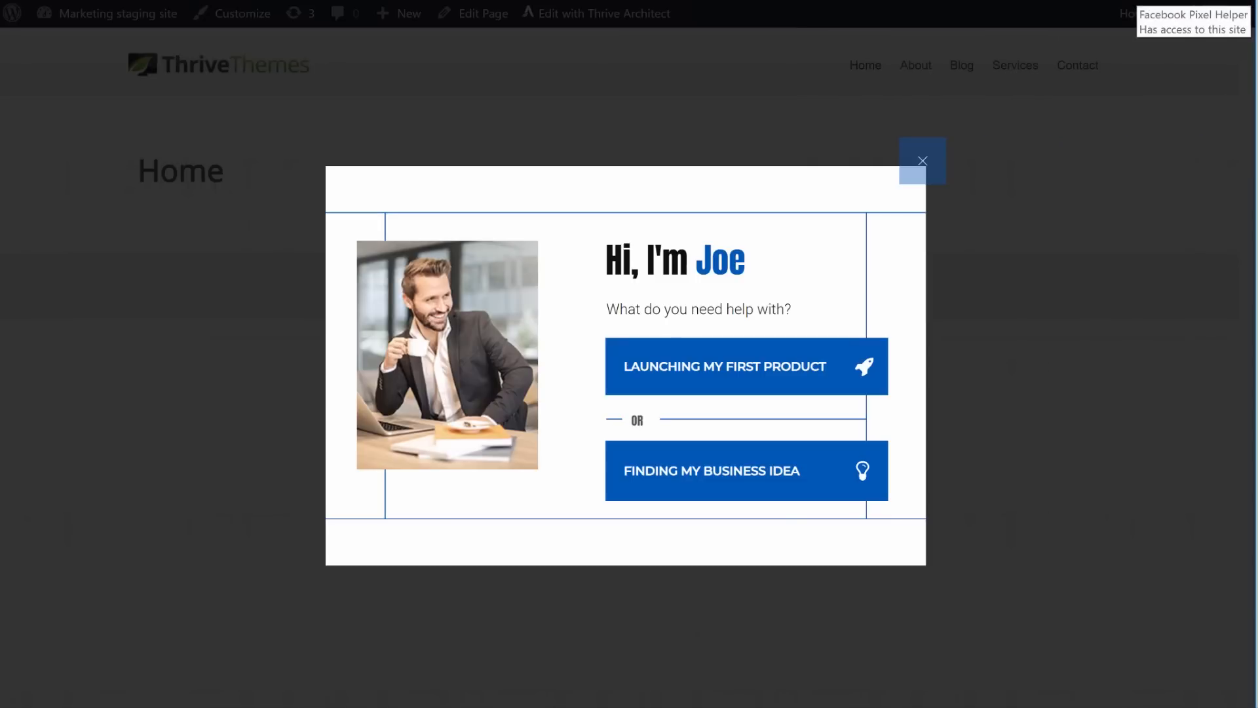
# Inspect the PageView and flagged Lead events, then submit the Launching My First Product email form
pyautogui.click(1193, 14)
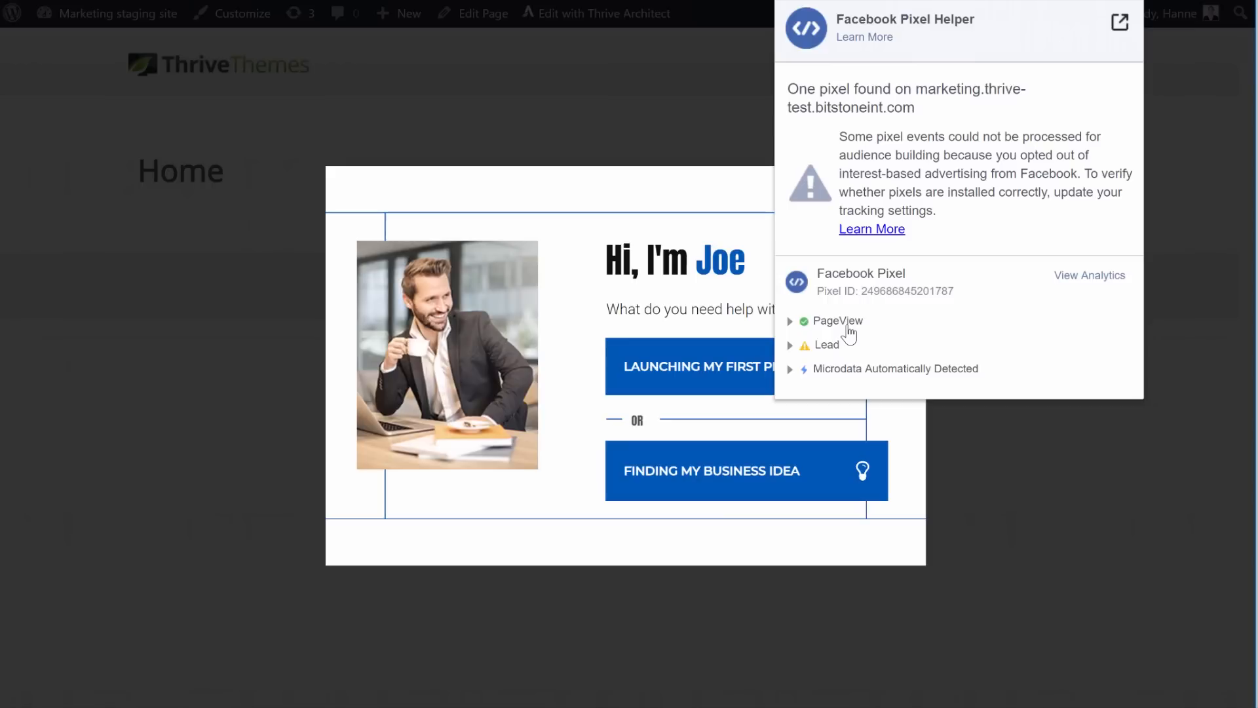
pyautogui.moveTo(836, 357)
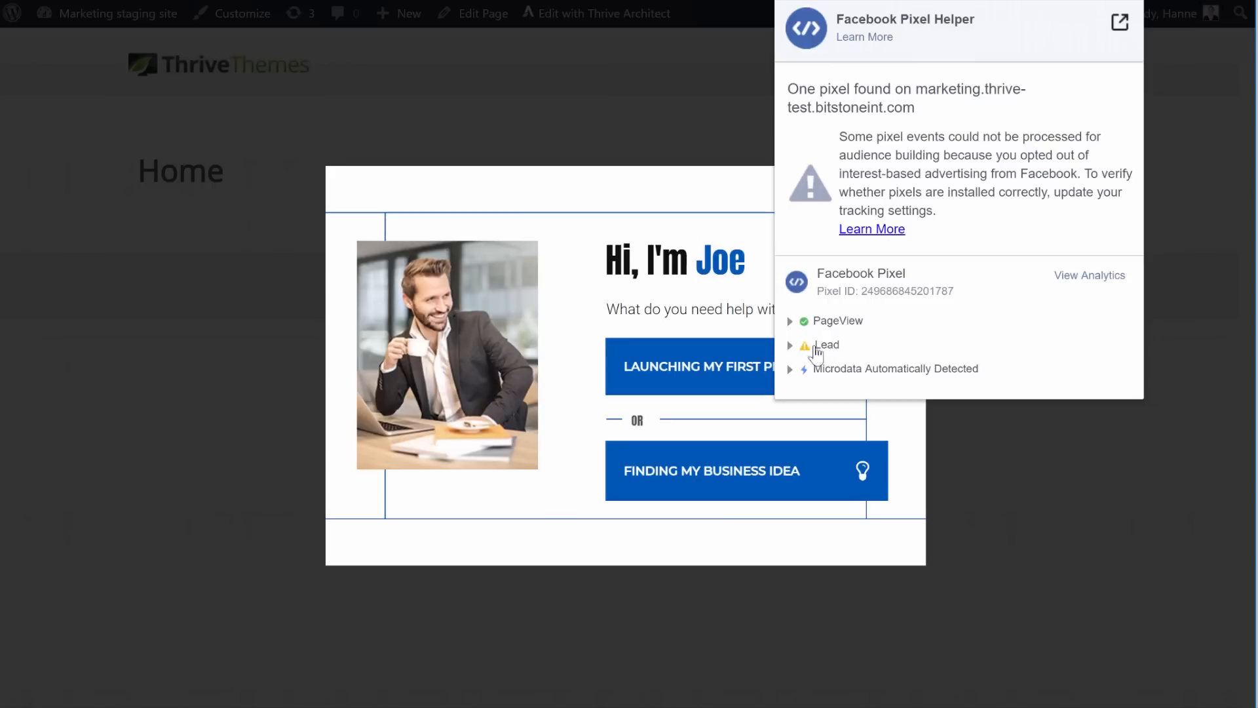
pyautogui.click(825, 344)
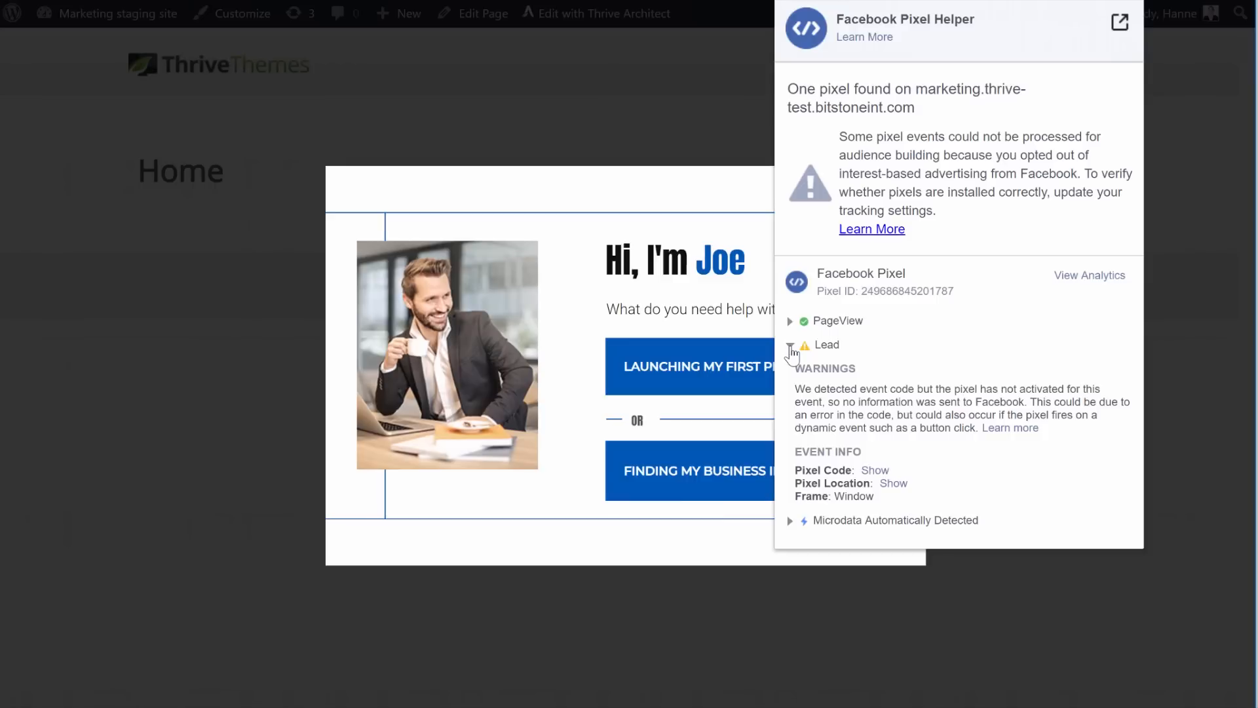
pyautogui.click(790, 344)
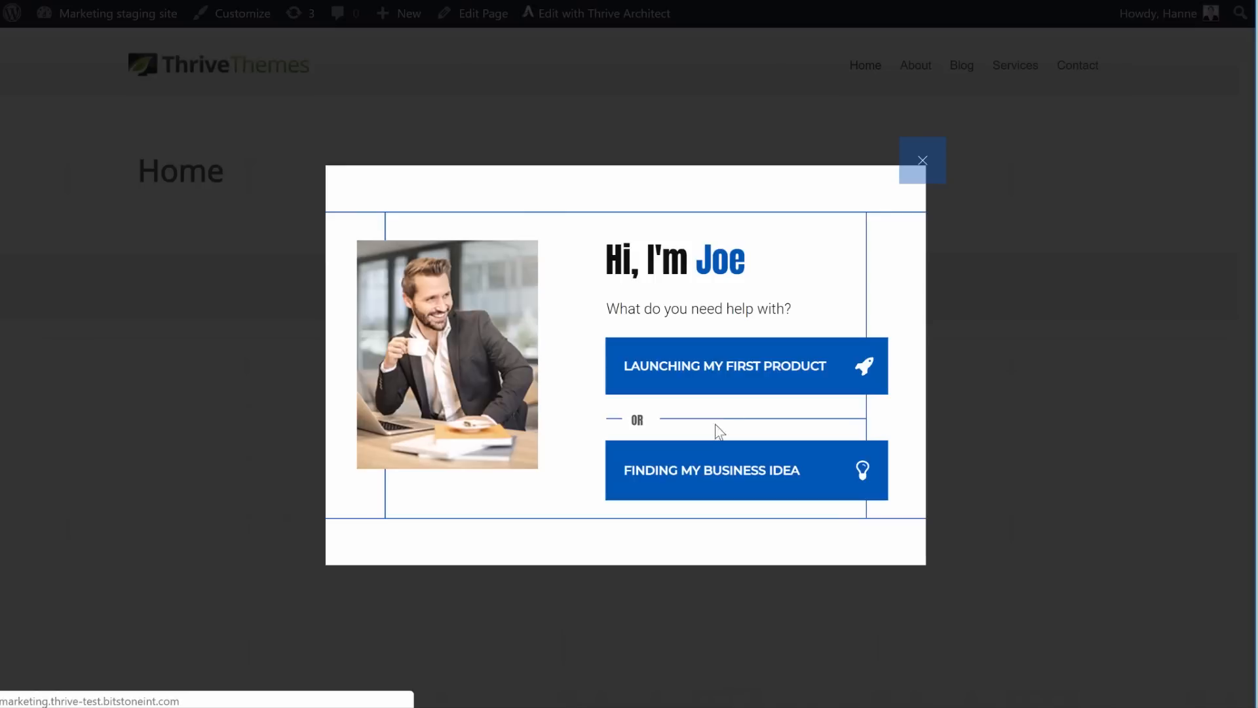
pyautogui.click(724, 365)
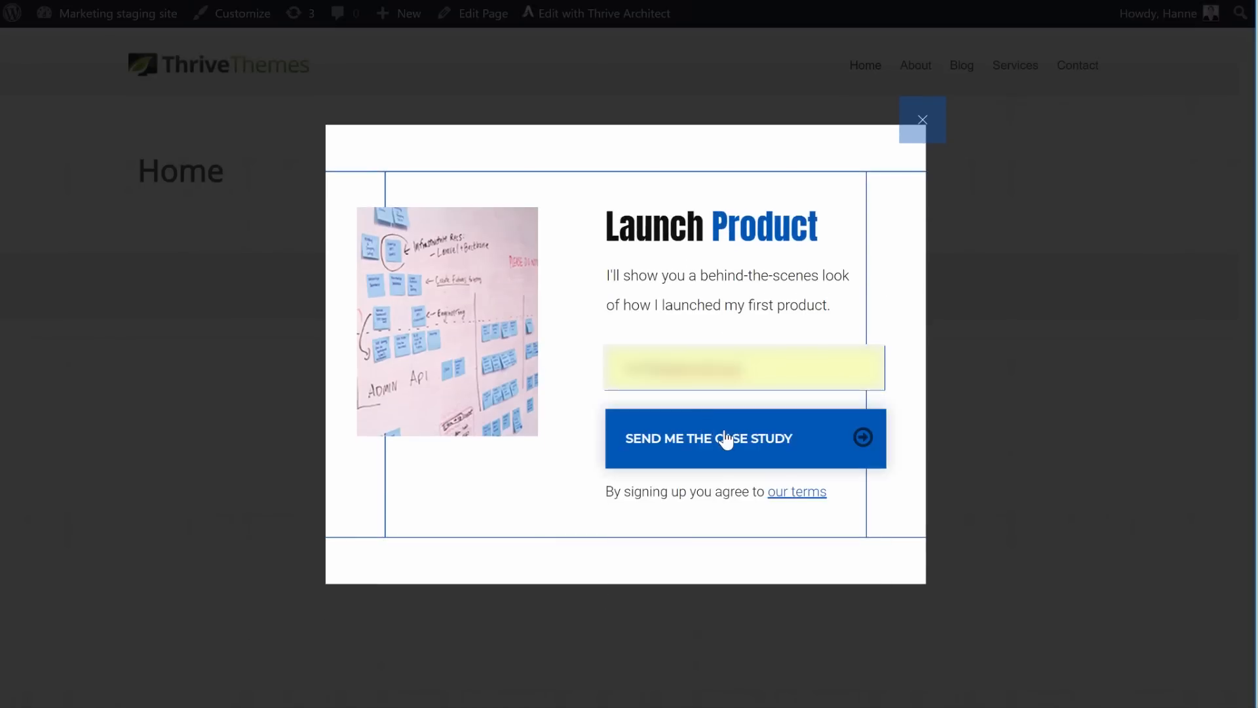
pyautogui.click(744, 438)
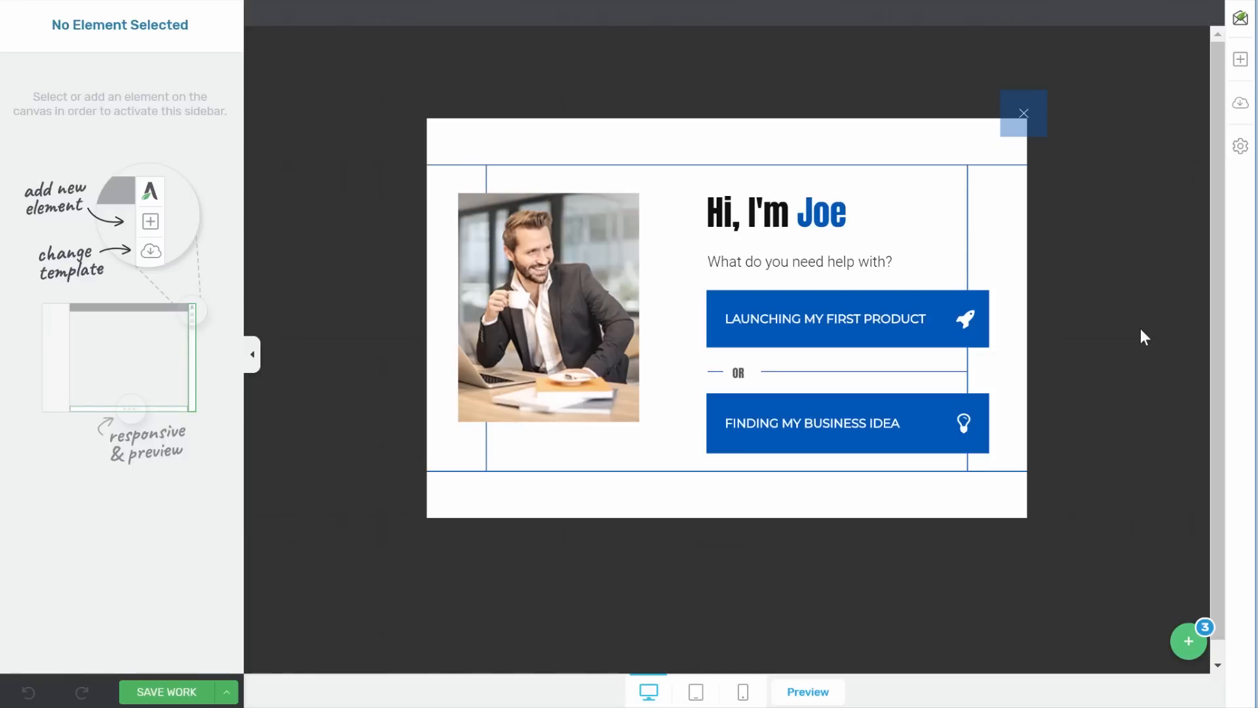
pyautogui.moveTo(1085, 214)
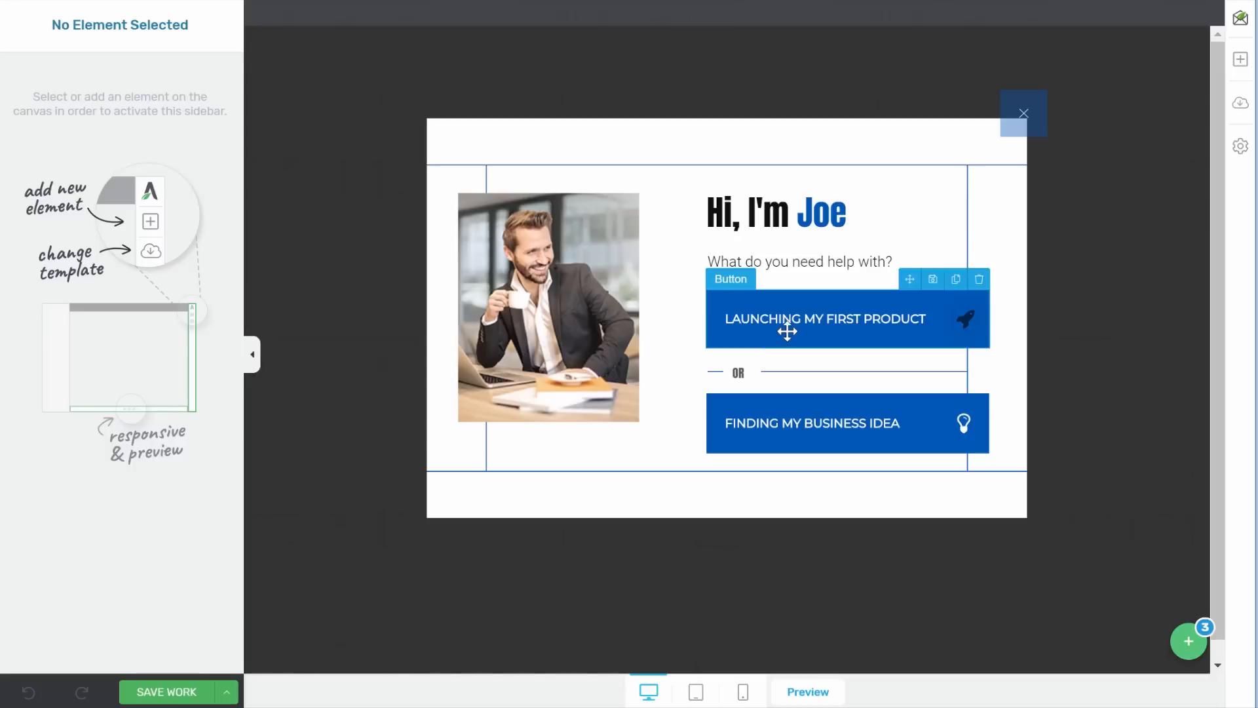
pyautogui.moveTo(1207, 614)
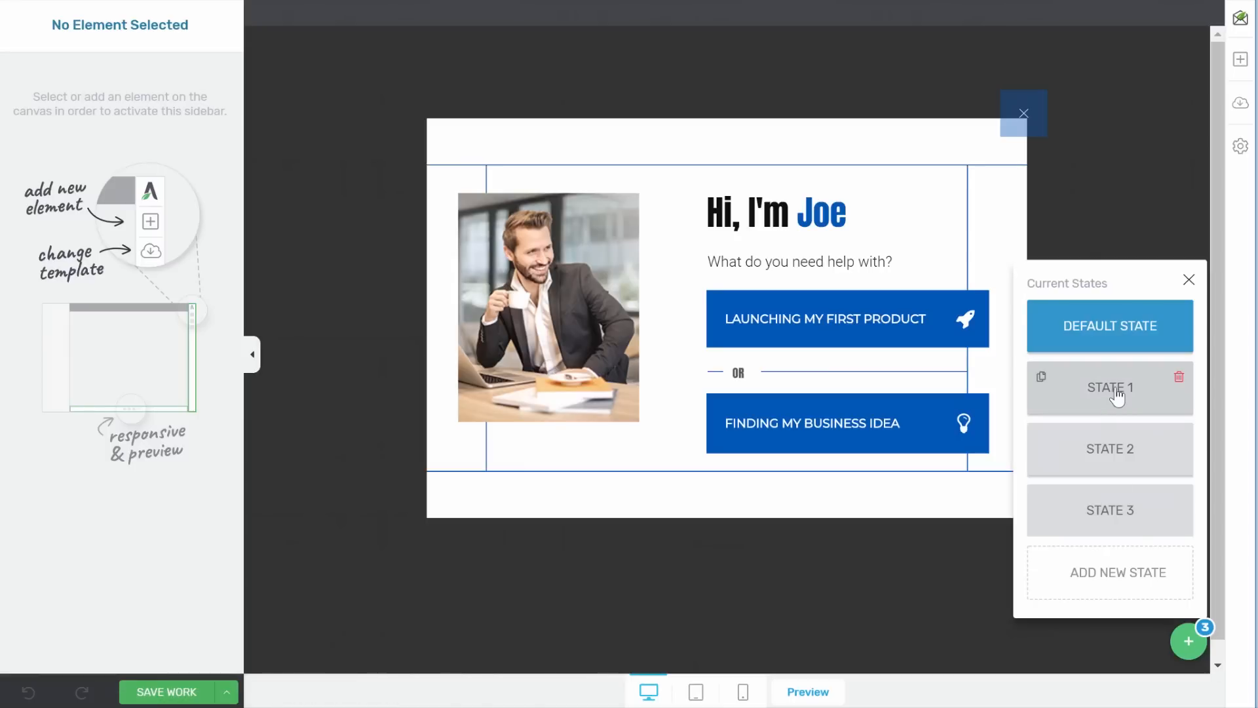
# Add a Custom HTML block below the Launch Product form, set to run on state view
pyautogui.click(1240, 59)
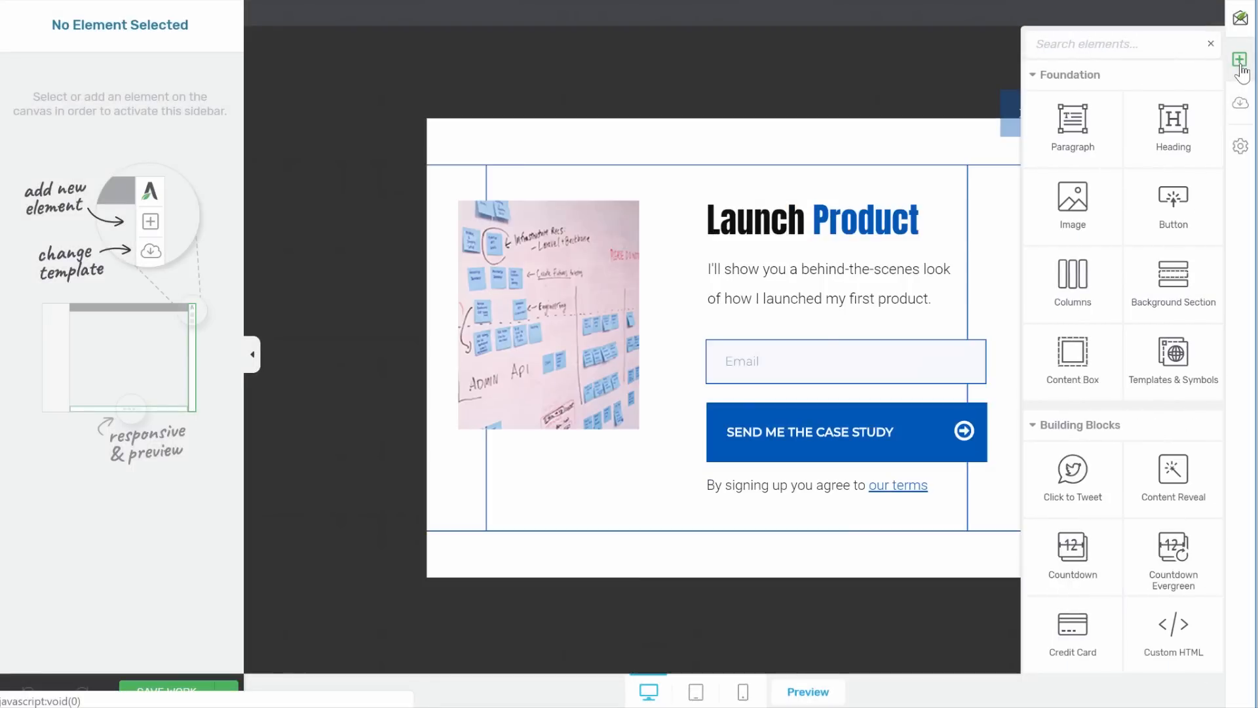
pyautogui.write('cut')
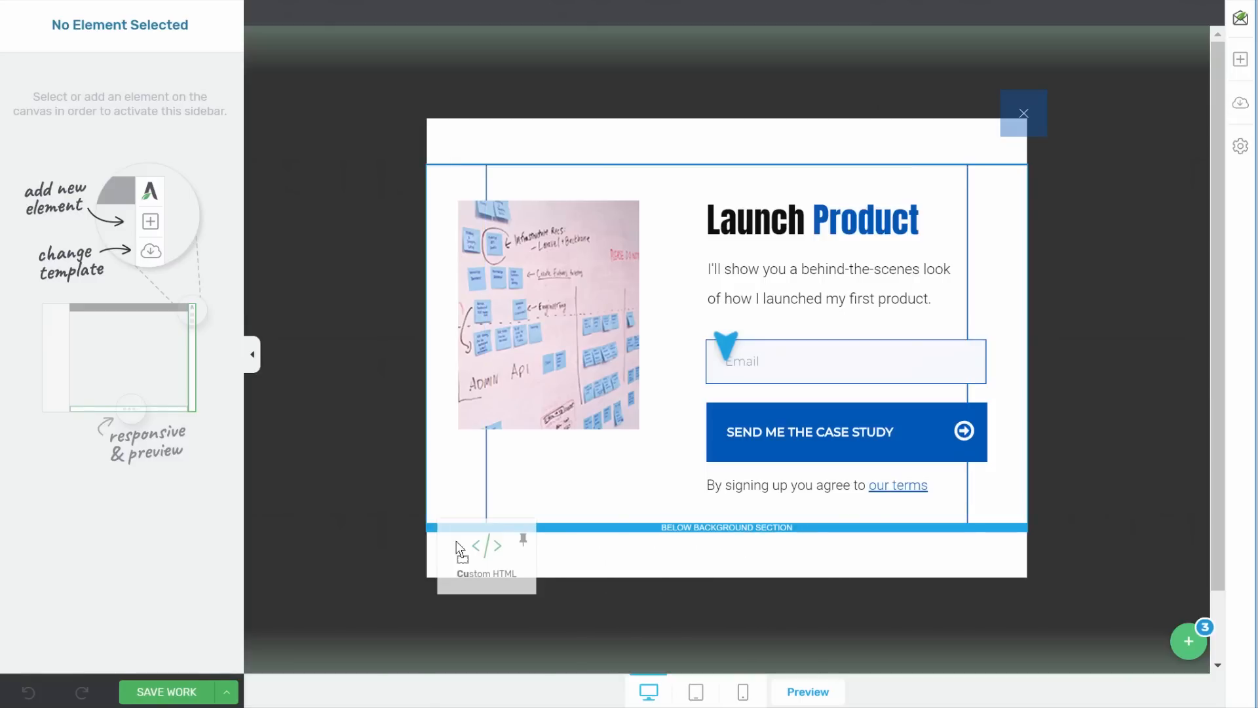
pyautogui.click(485, 546)
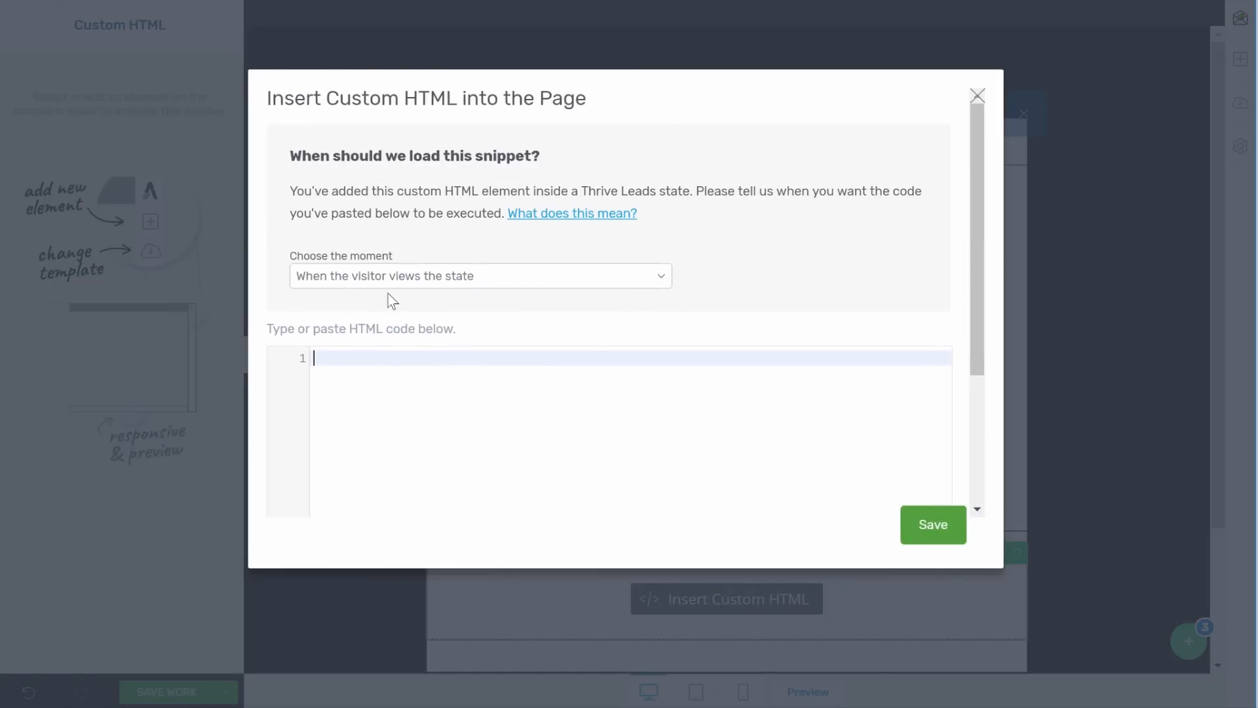
pyautogui.moveTo(576, 147)
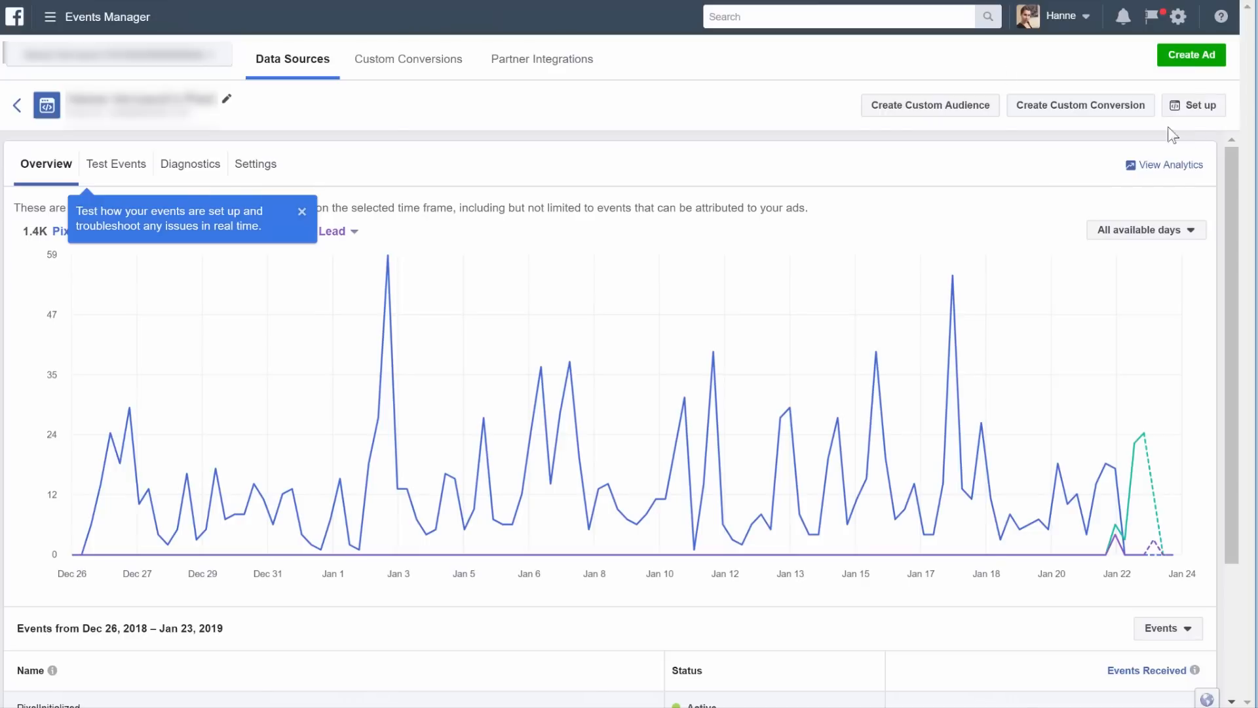
# Generate ViewContent event code with content_type 'launch first product' and copy the snippet
pyautogui.click(1195, 105)
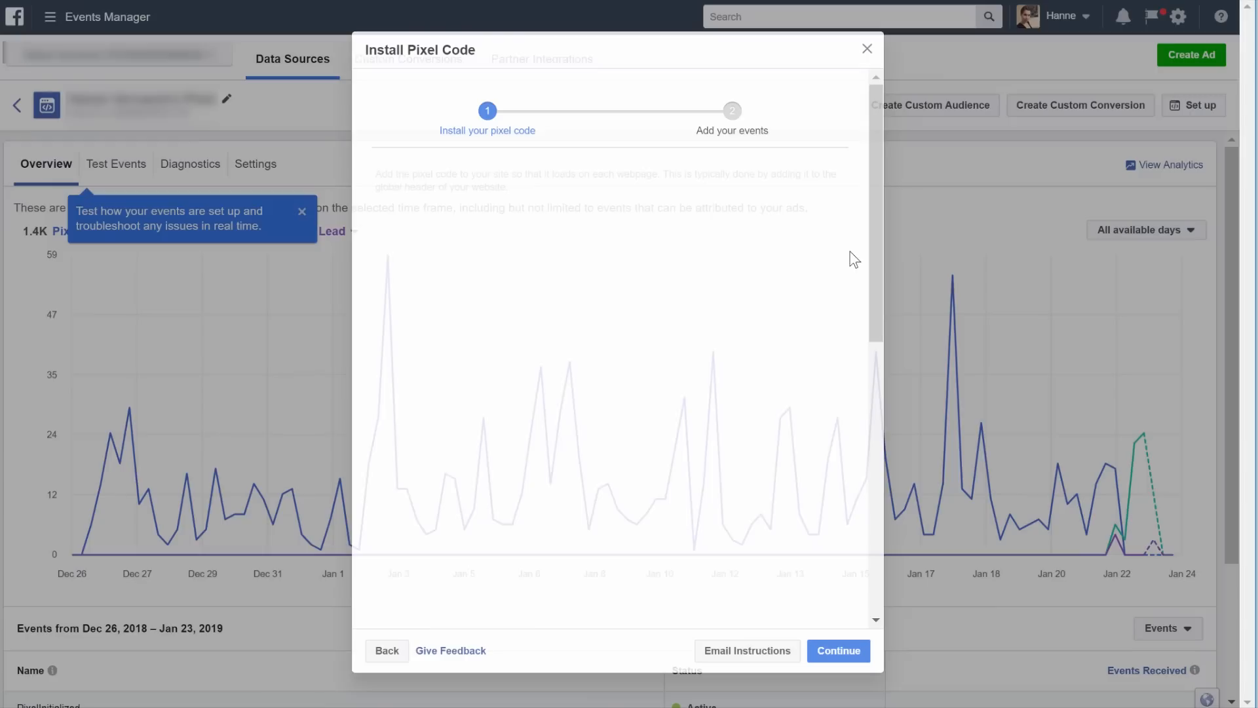
pyautogui.click(867, 49)
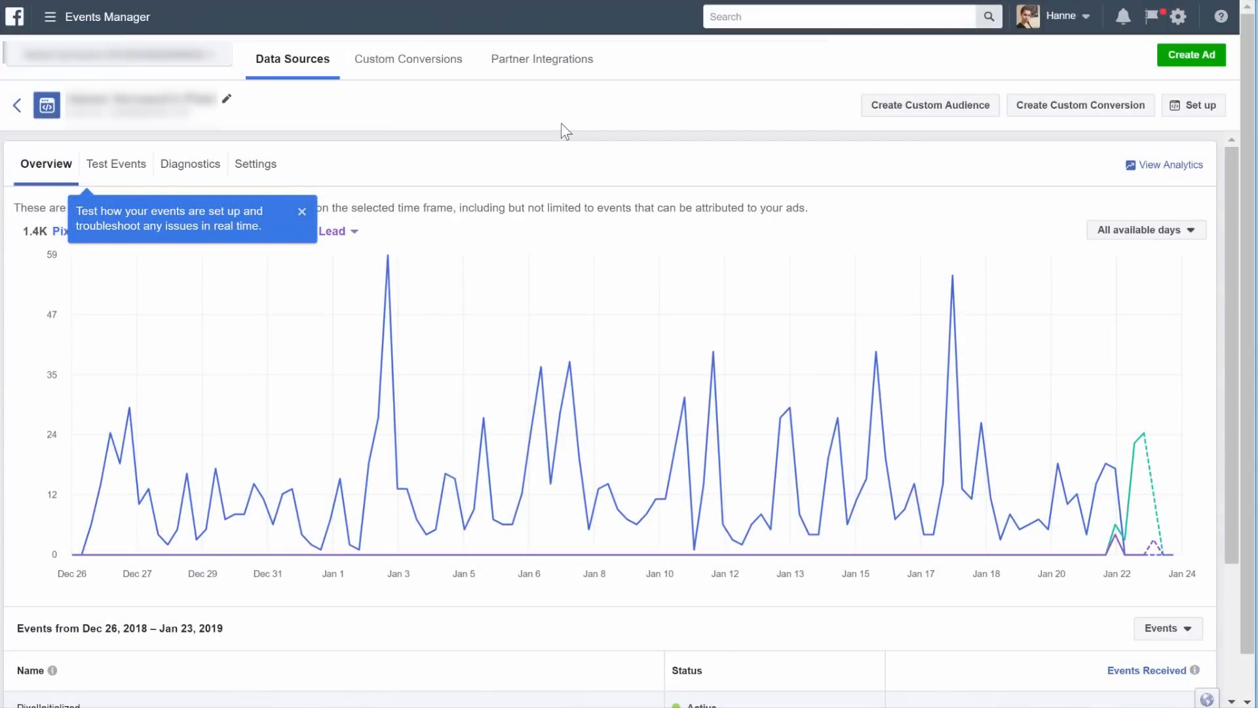
pyautogui.click(1193, 104)
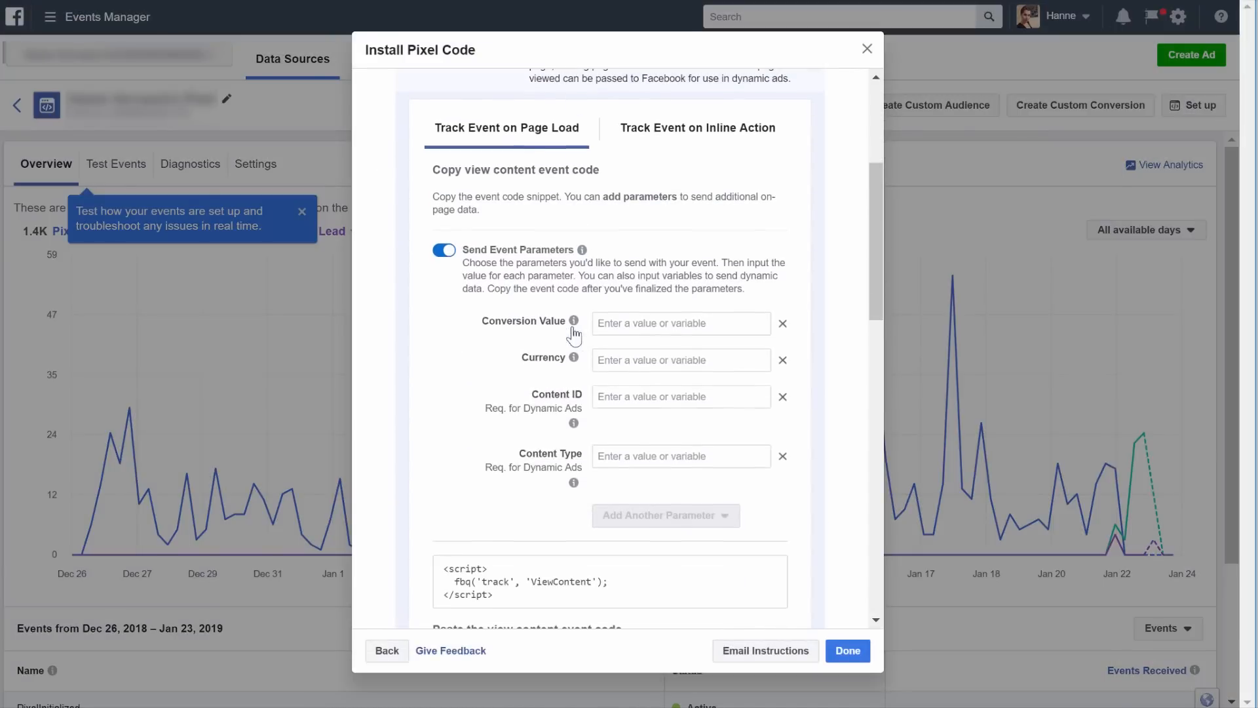
pyautogui.click(680, 456)
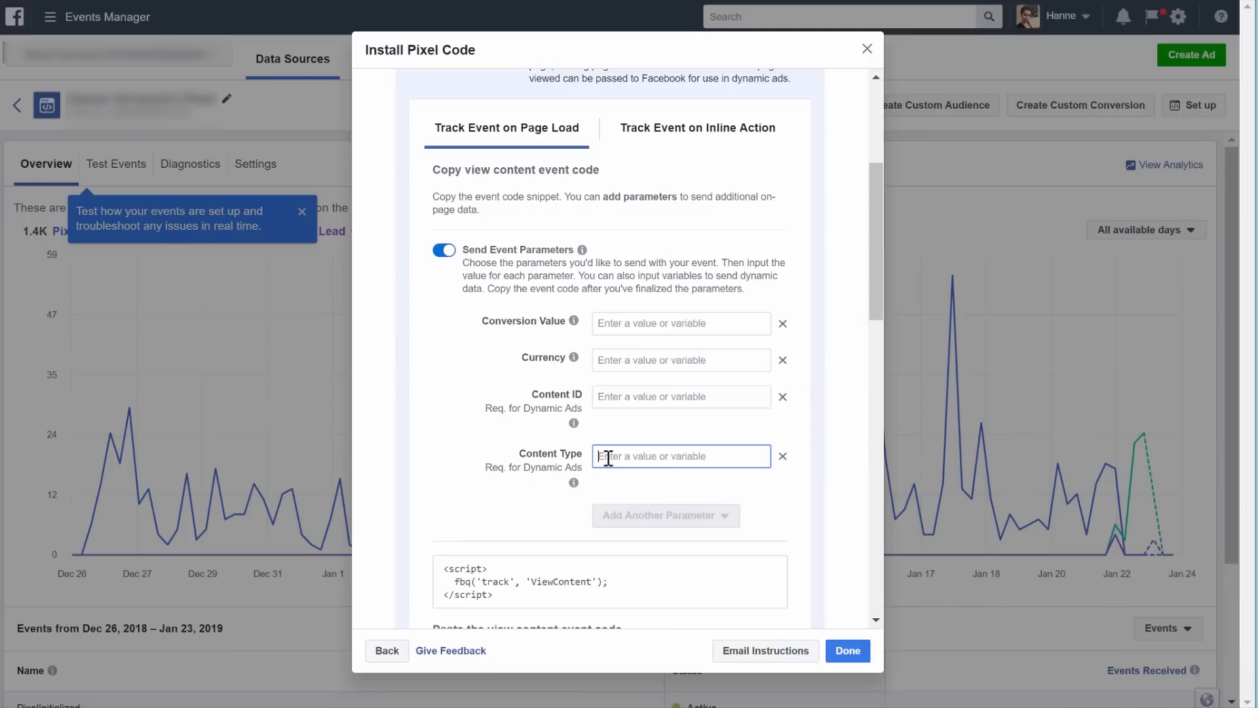
pyautogui.write('launch first product')
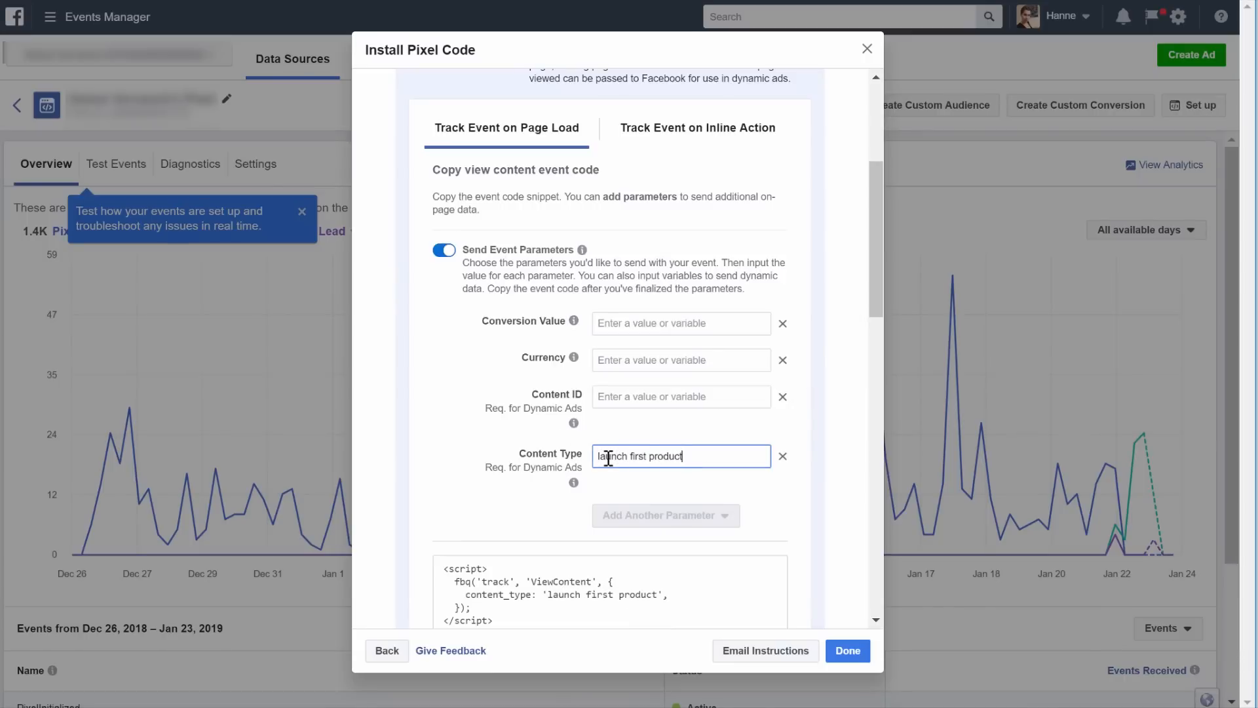
pyautogui.scroll(-3)
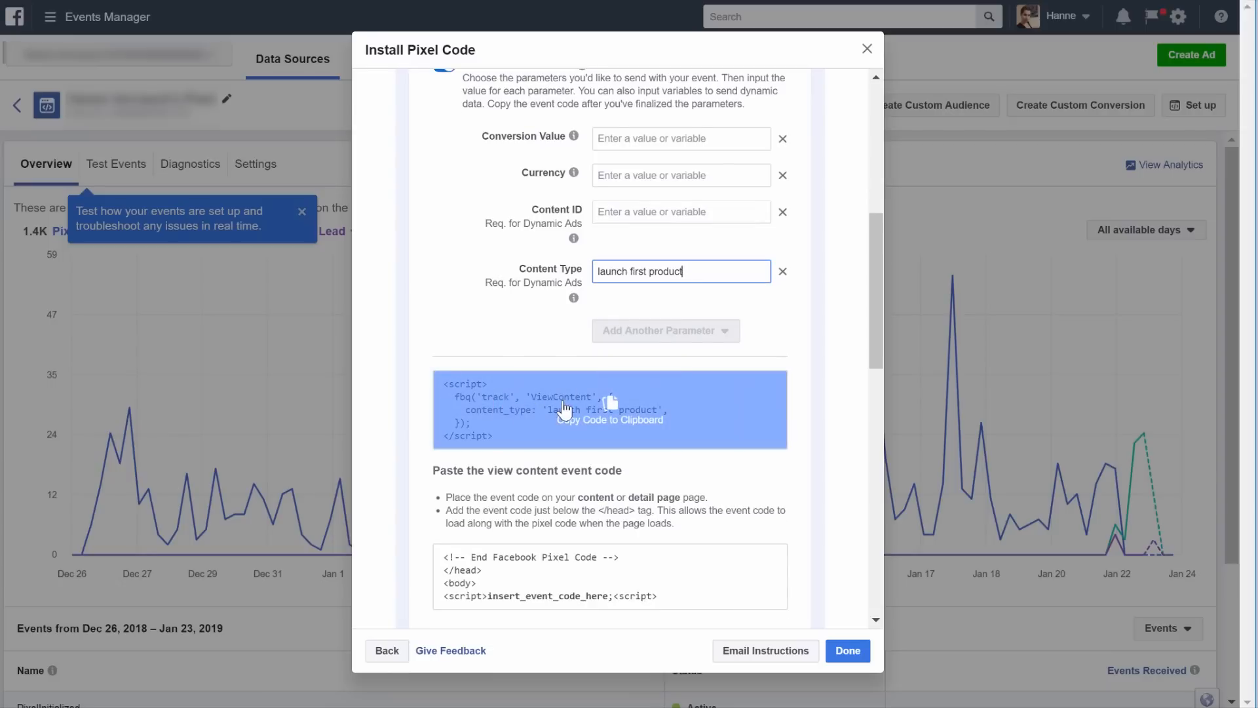
pyautogui.click(611, 409)
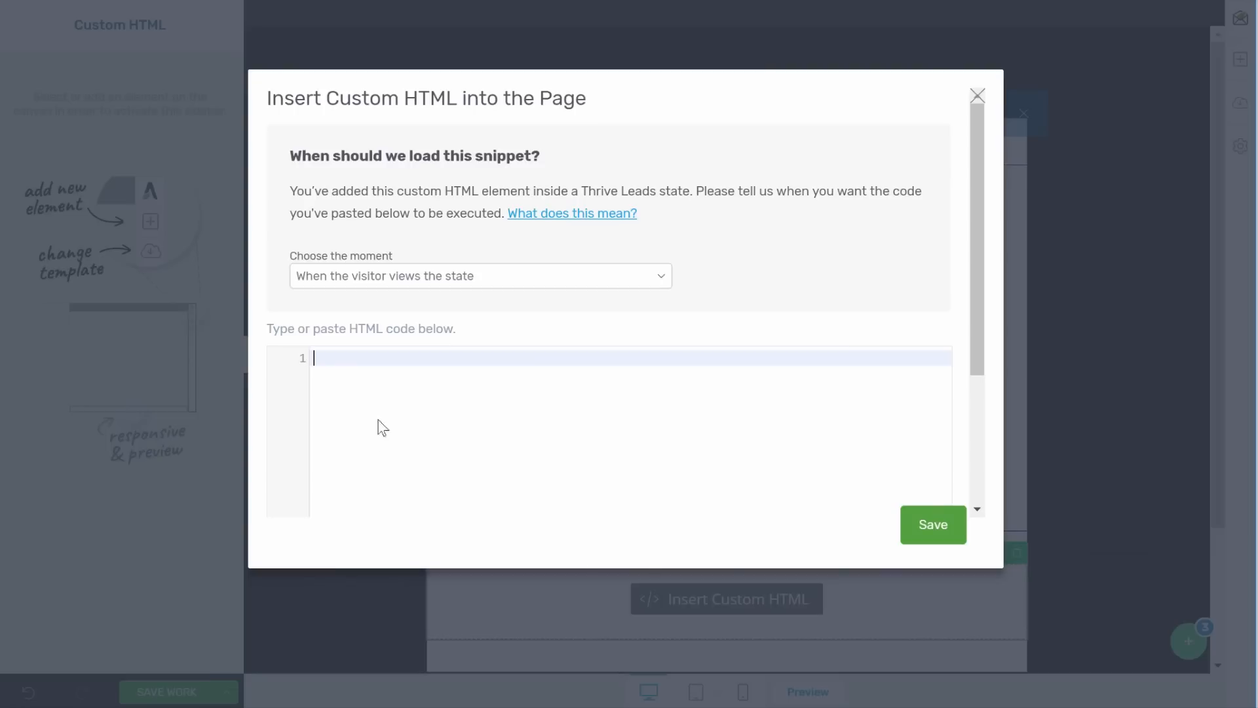
# Paste the ViewContent script into the Launch Product Custom HTML block, save it, and adjust Layout & Position
pyautogui.write('<script>')
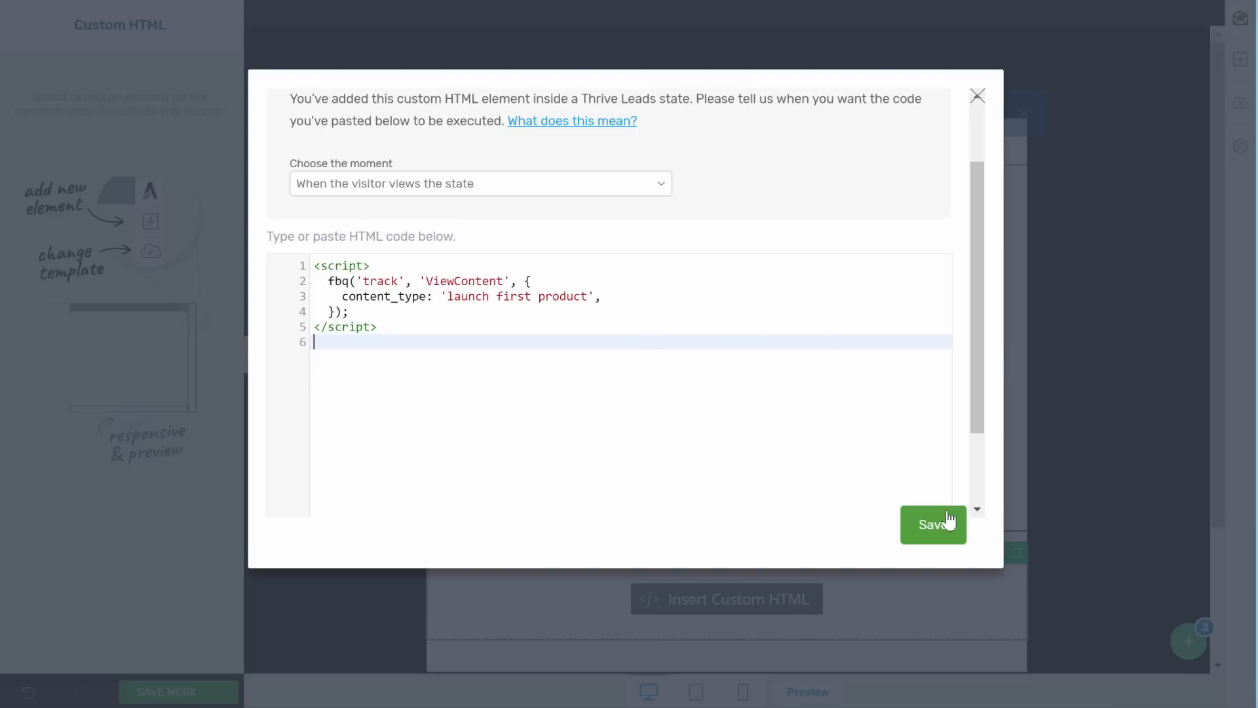
pyautogui.click(933, 525)
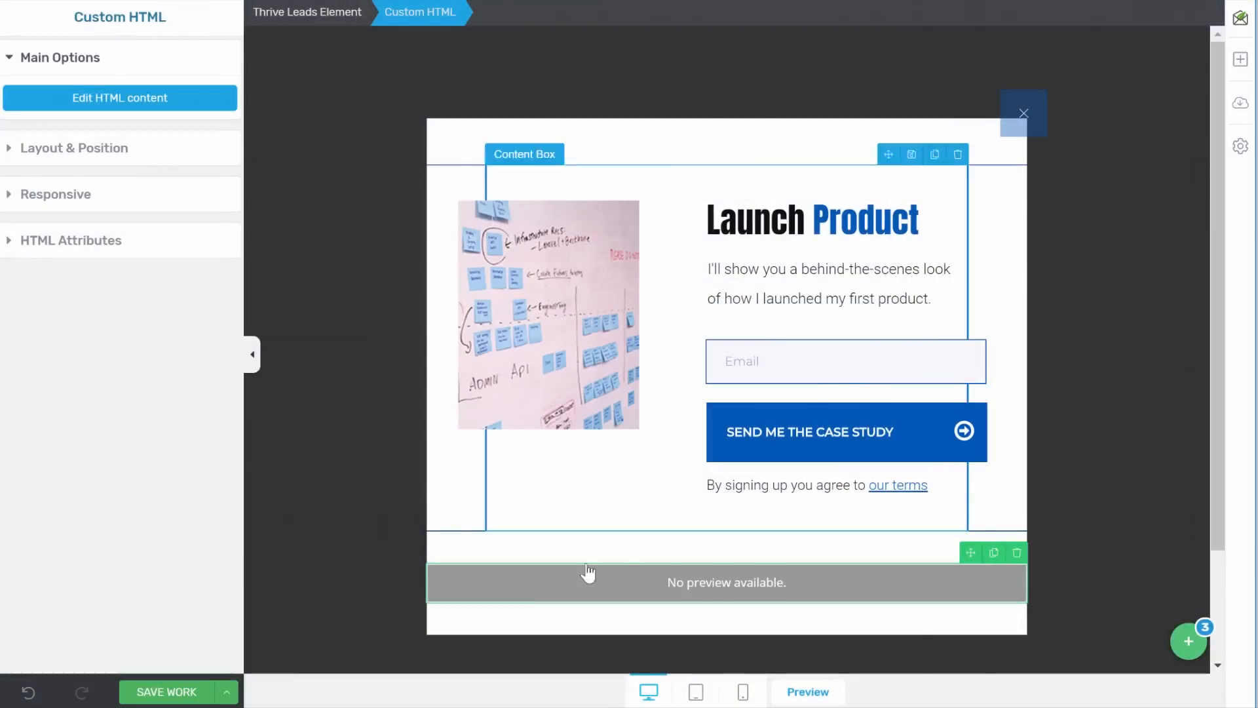
pyautogui.click(74, 147)
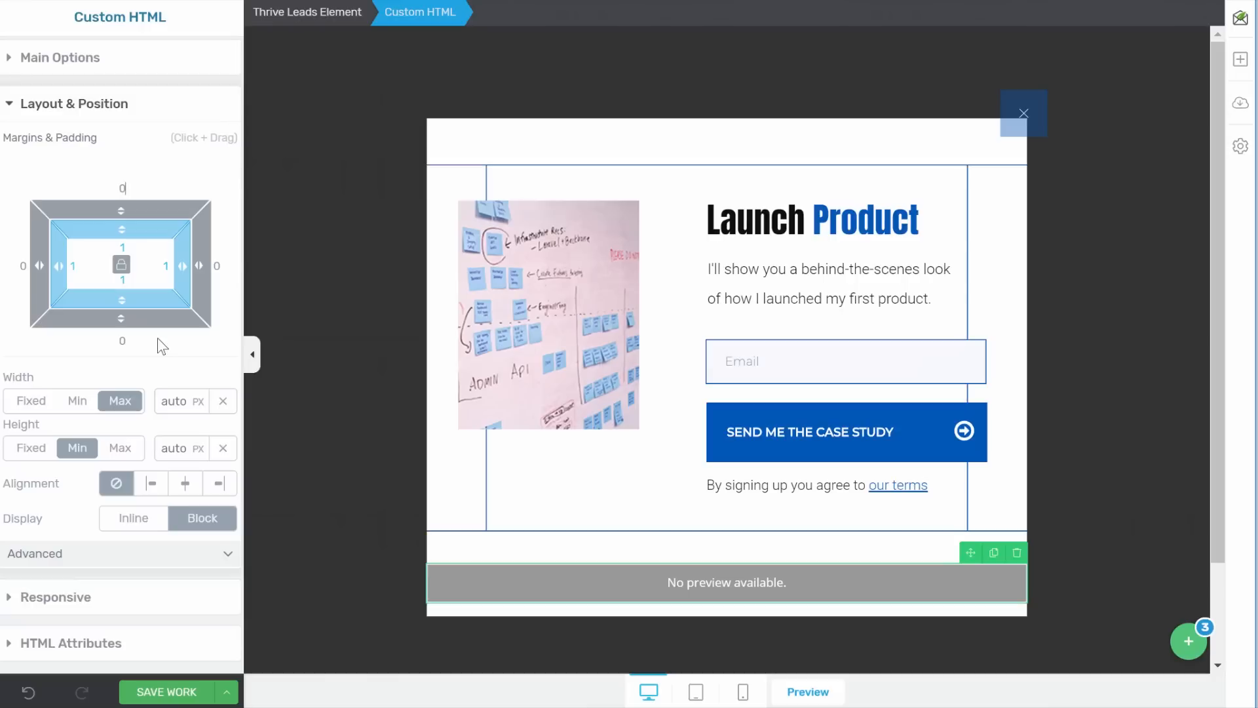
pyautogui.click(166, 692)
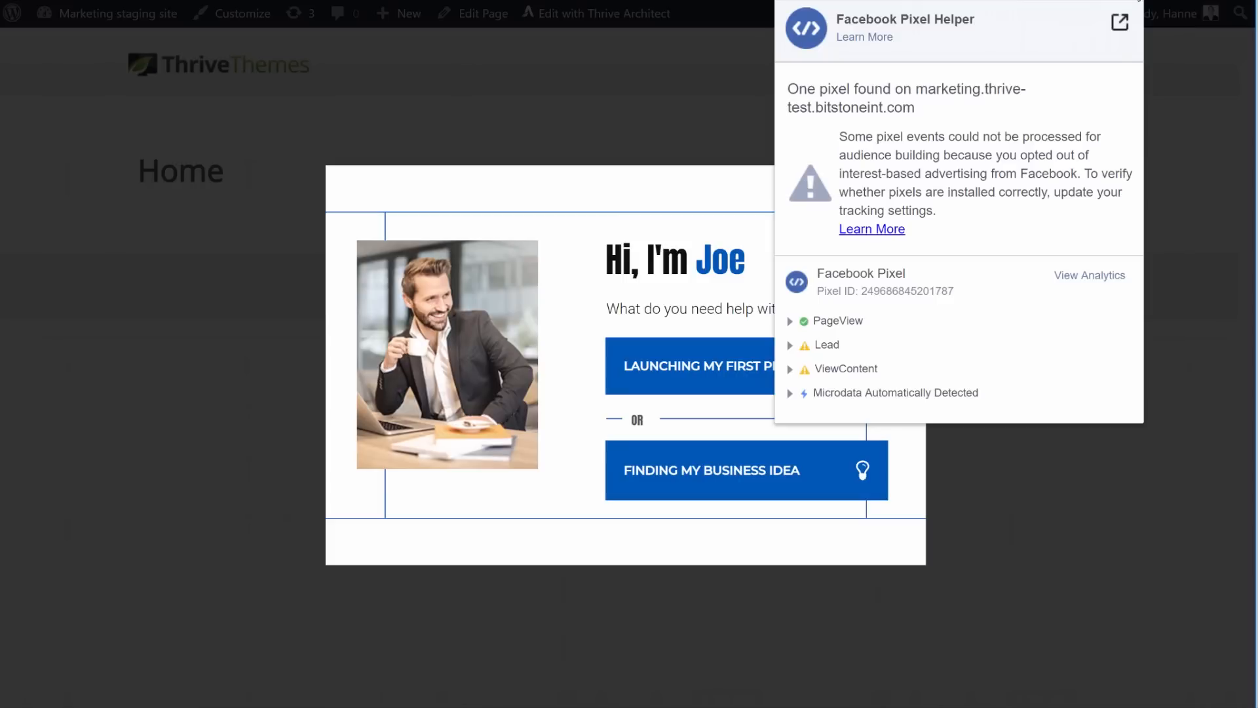
pyautogui.moveTo(843, 343)
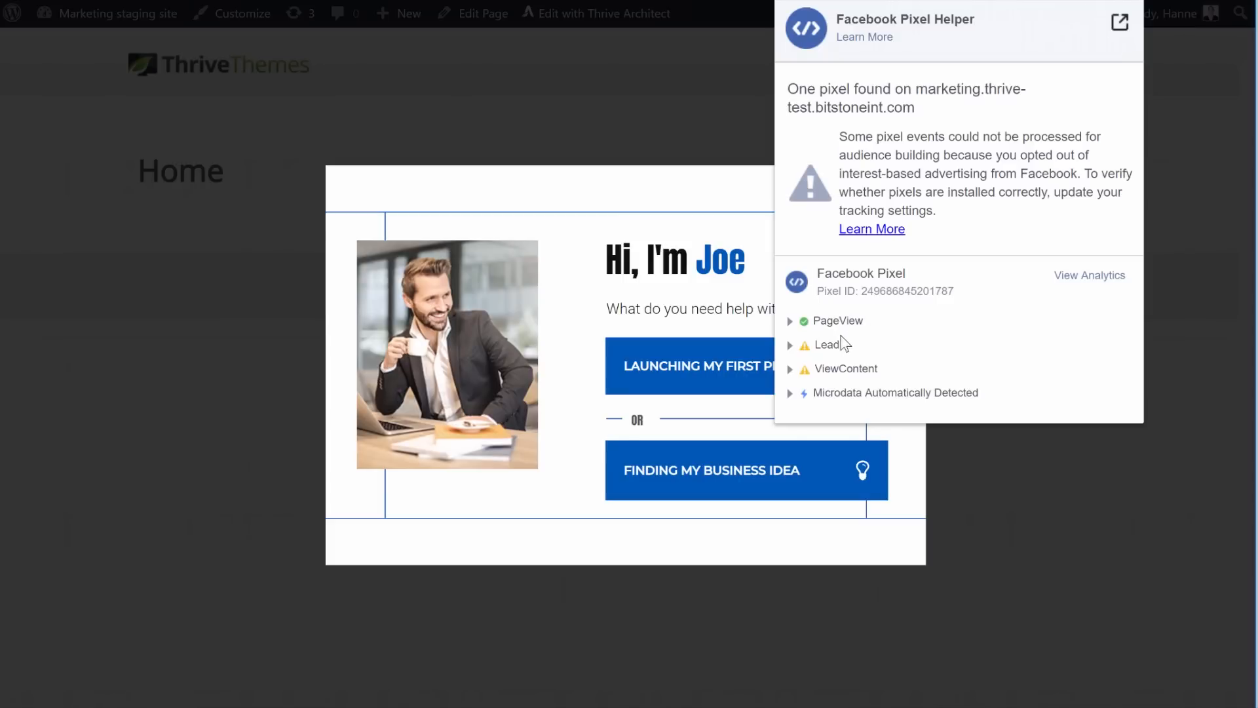
pyautogui.moveTo(792, 380)
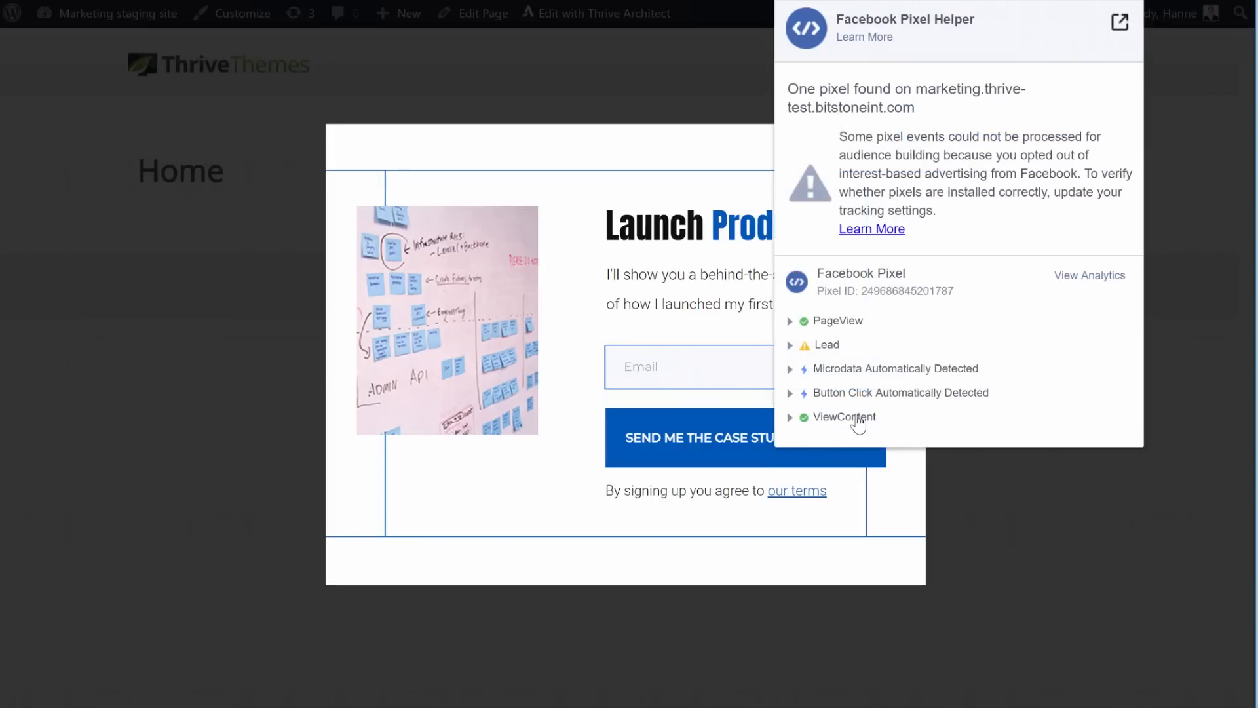
# Confirm ViewContent carries content_type 'launch first product', then opt in and check Lead succeeds
pyautogui.click(843, 417)
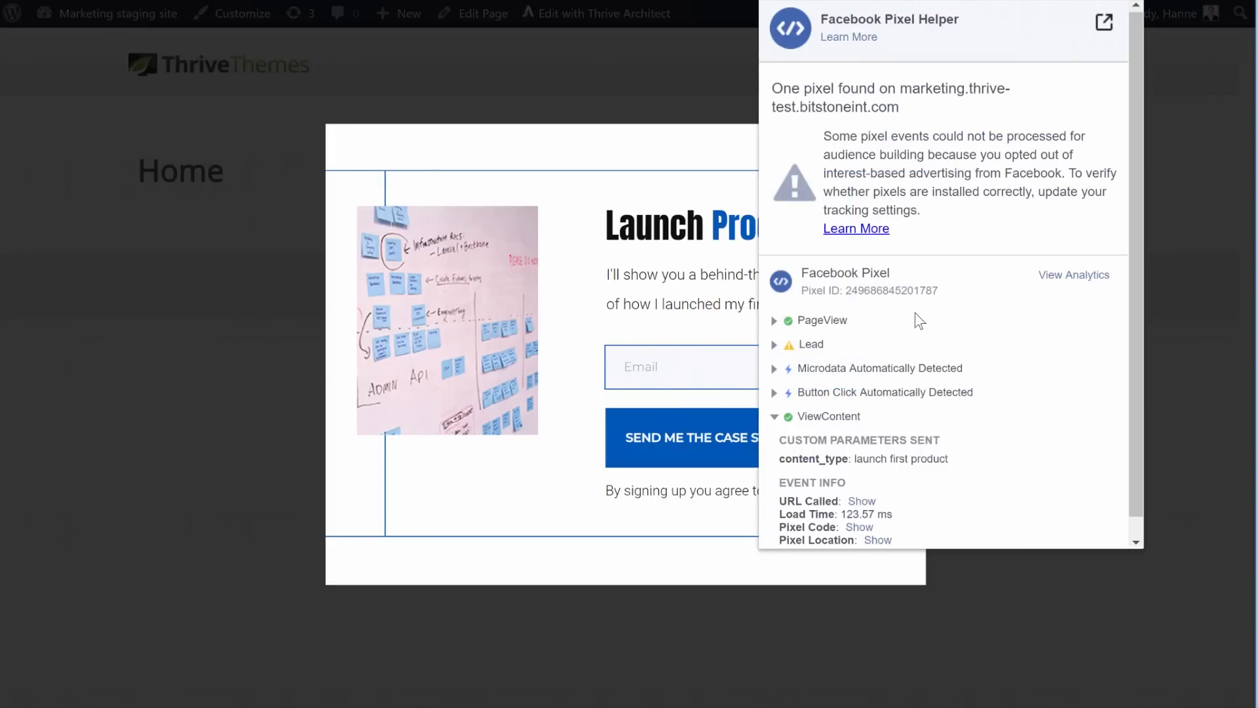
pyautogui.scroll(-3)
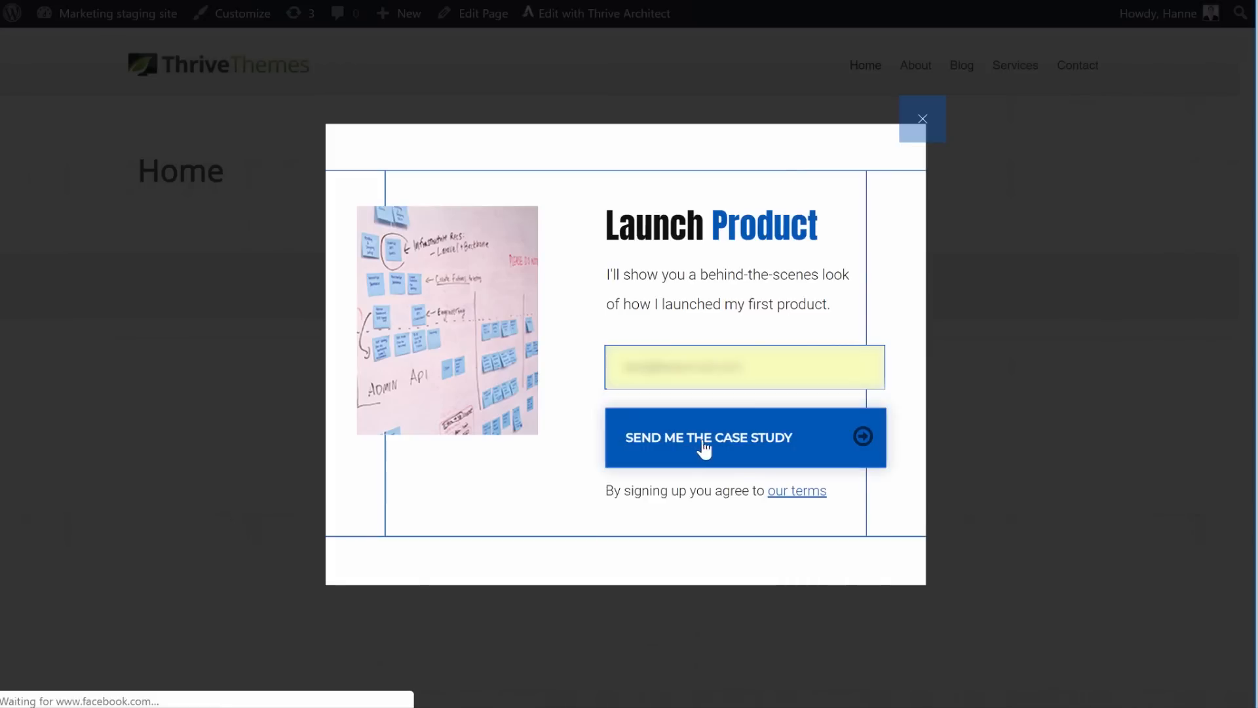
pyautogui.click(707, 437)
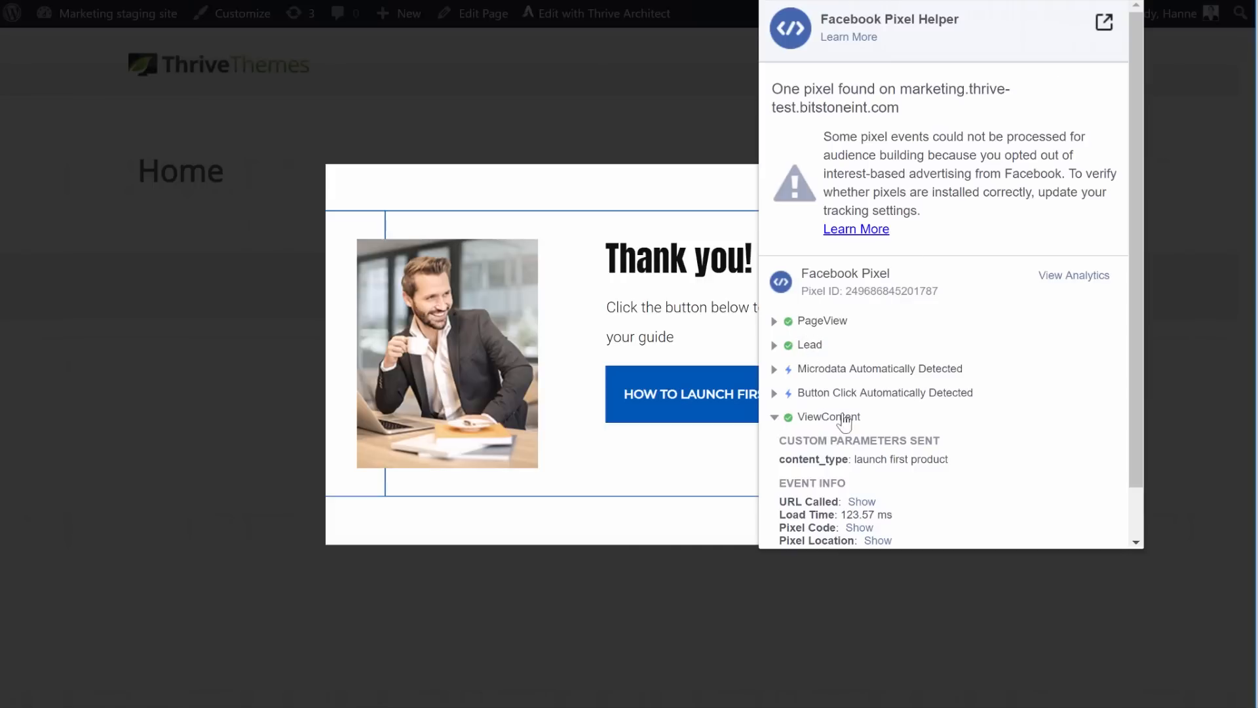
pyautogui.moveTo(1028, 362)
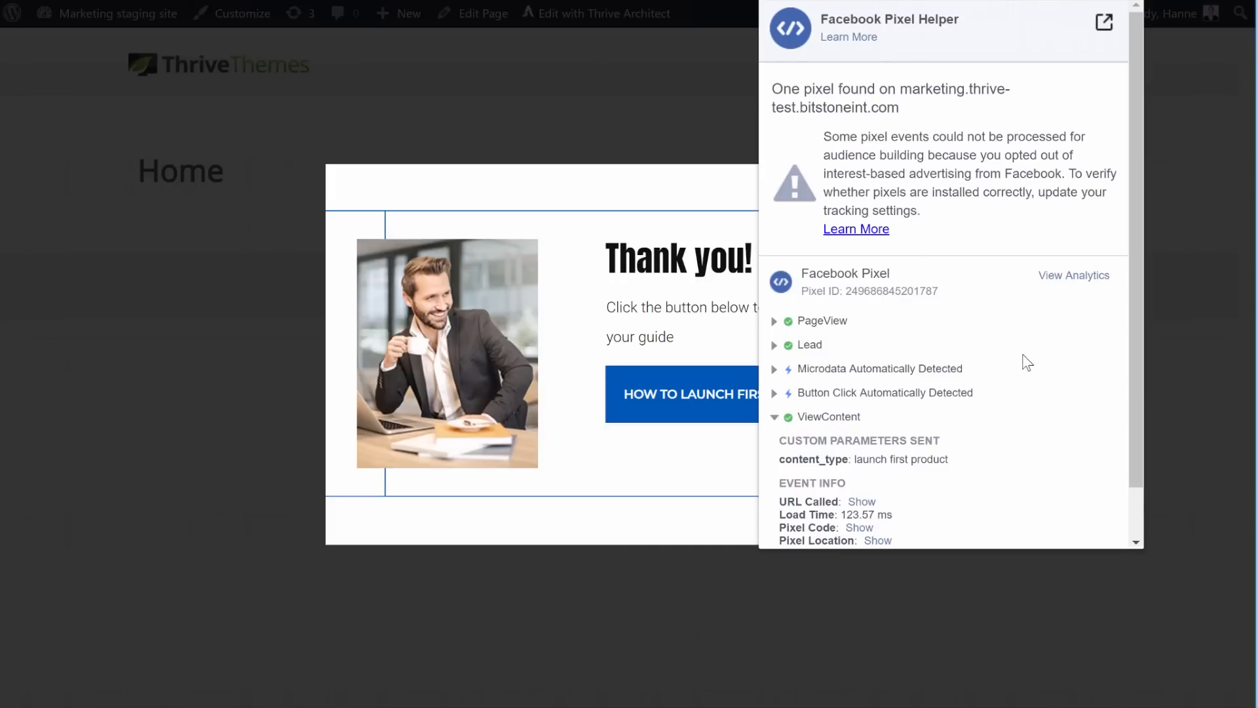
pyautogui.click(1073, 275)
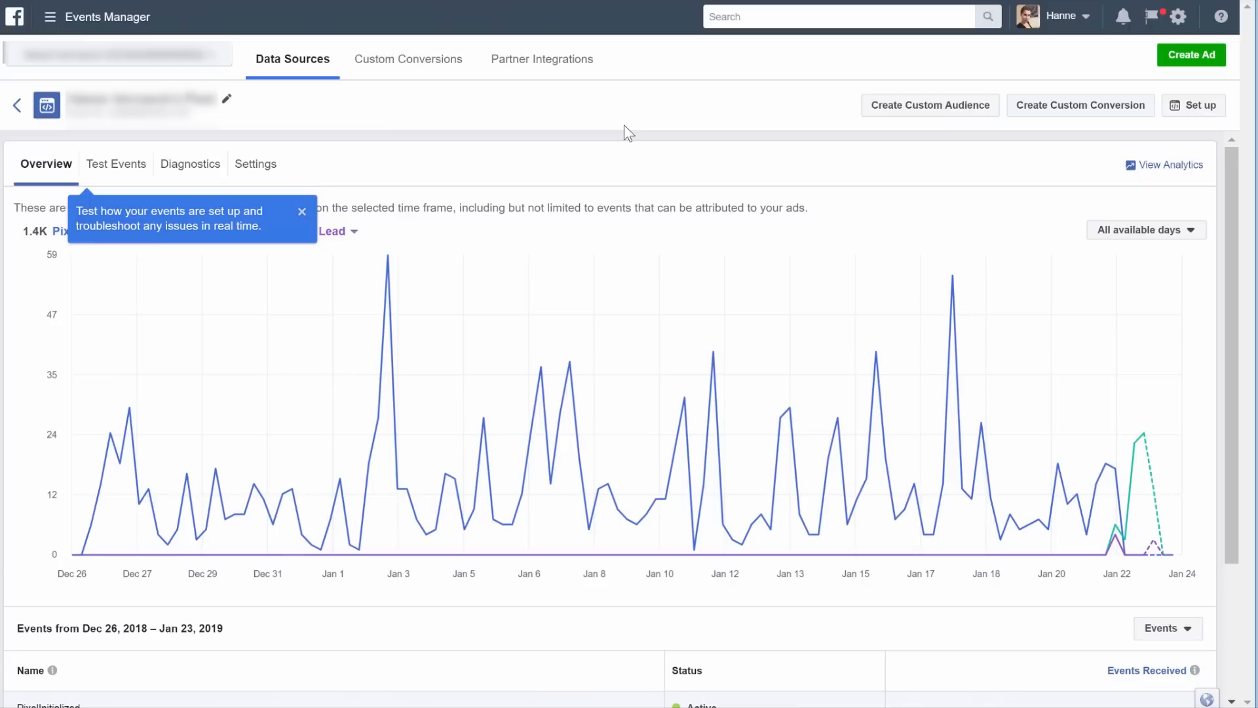
pyautogui.moveTo(642, 133)
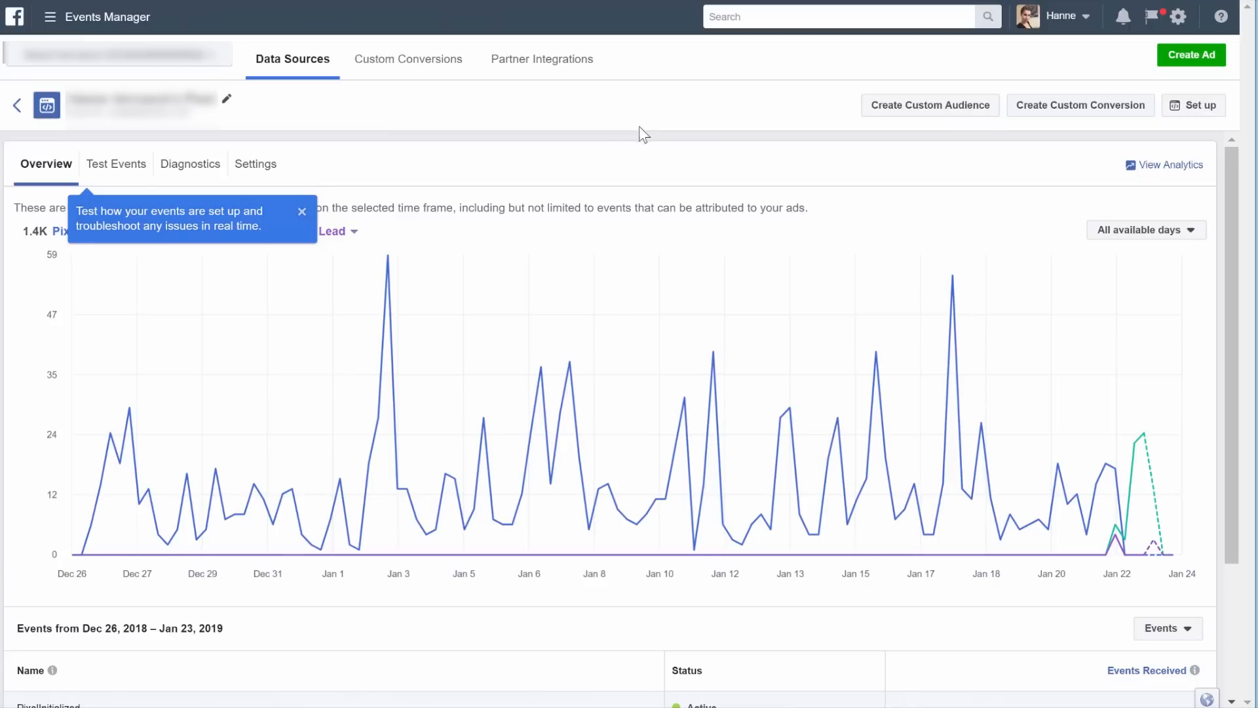
pyautogui.moveTo(930, 105)
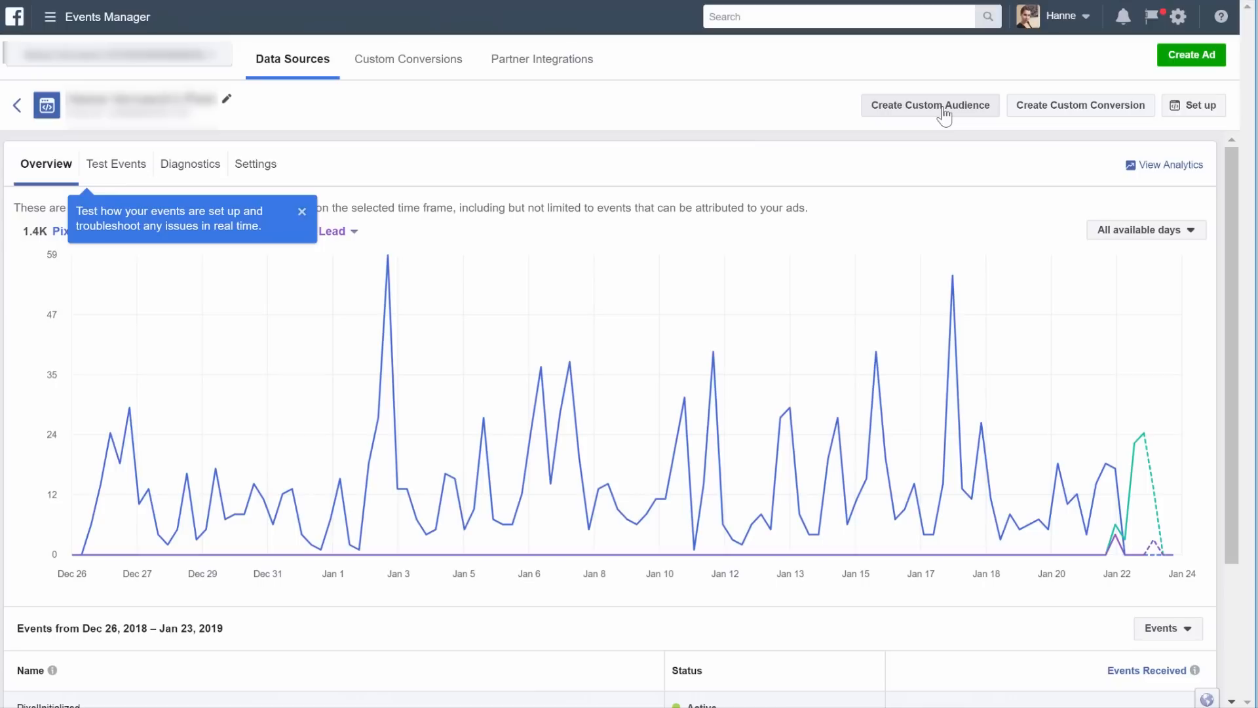
# Start a custom audience from ViewContent visitors, refined by the content_type parameter contains
pyautogui.click(930, 105)
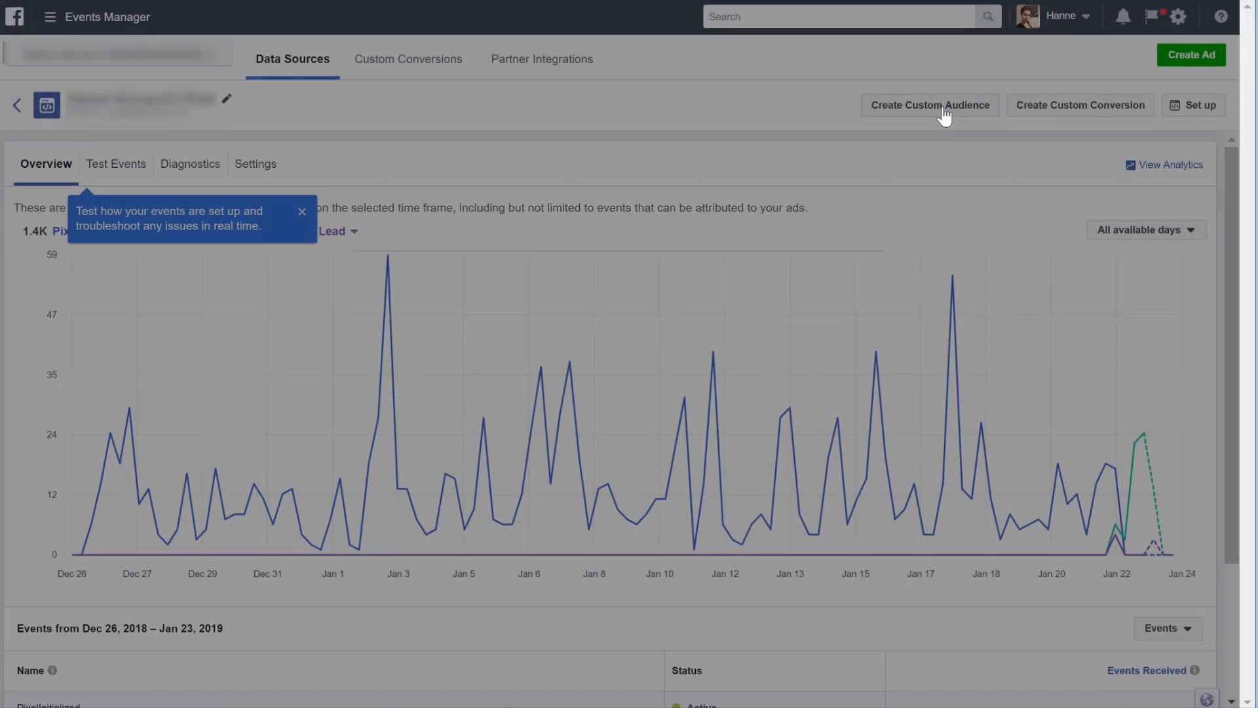
pyautogui.click(929, 104)
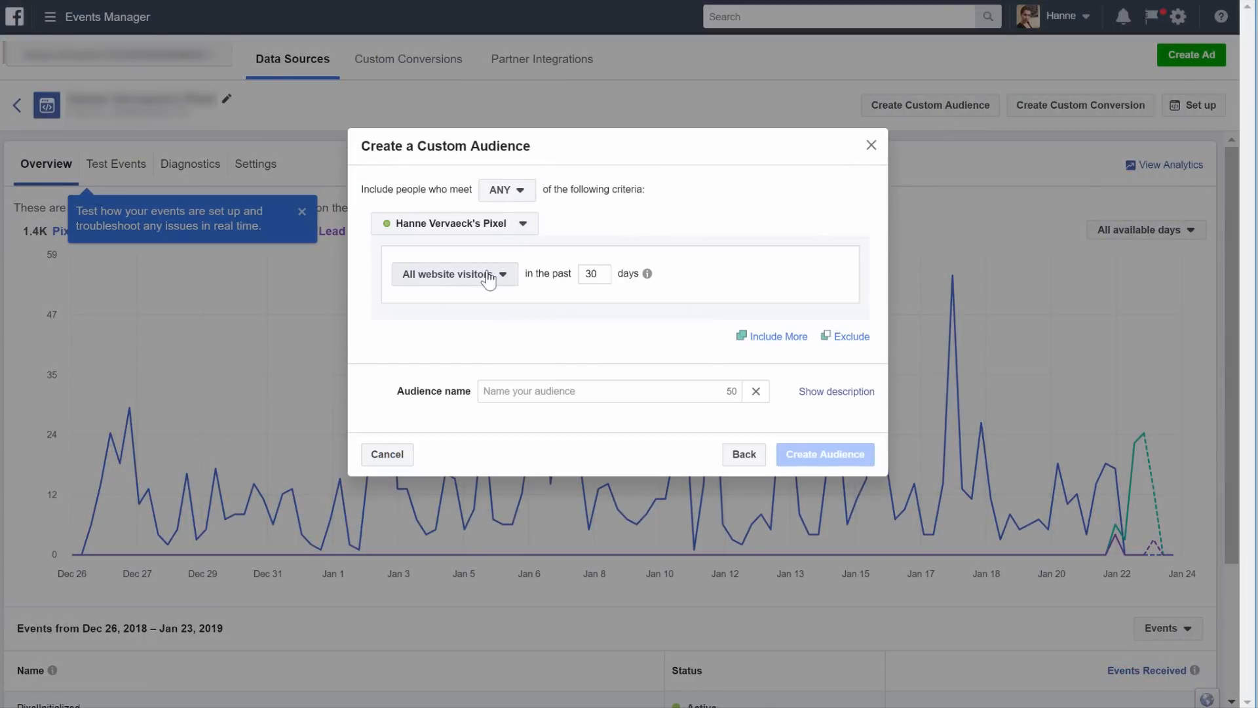
pyautogui.click(453, 274)
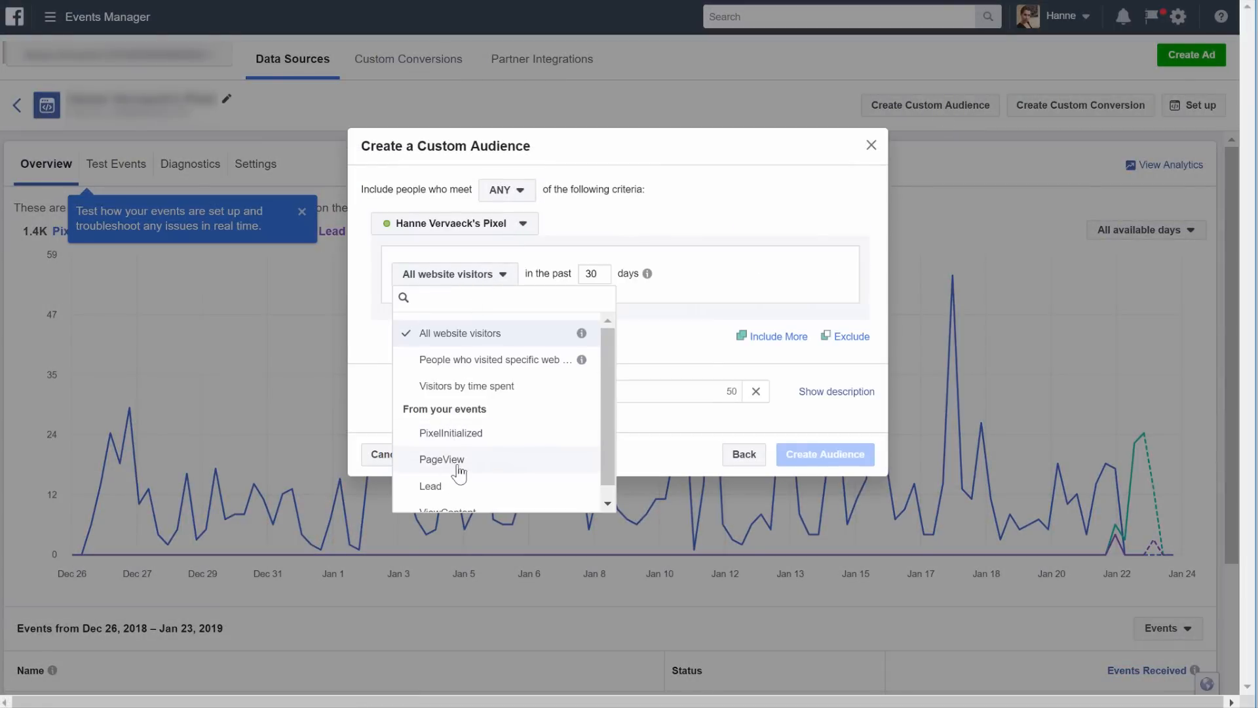
pyautogui.click(447, 511)
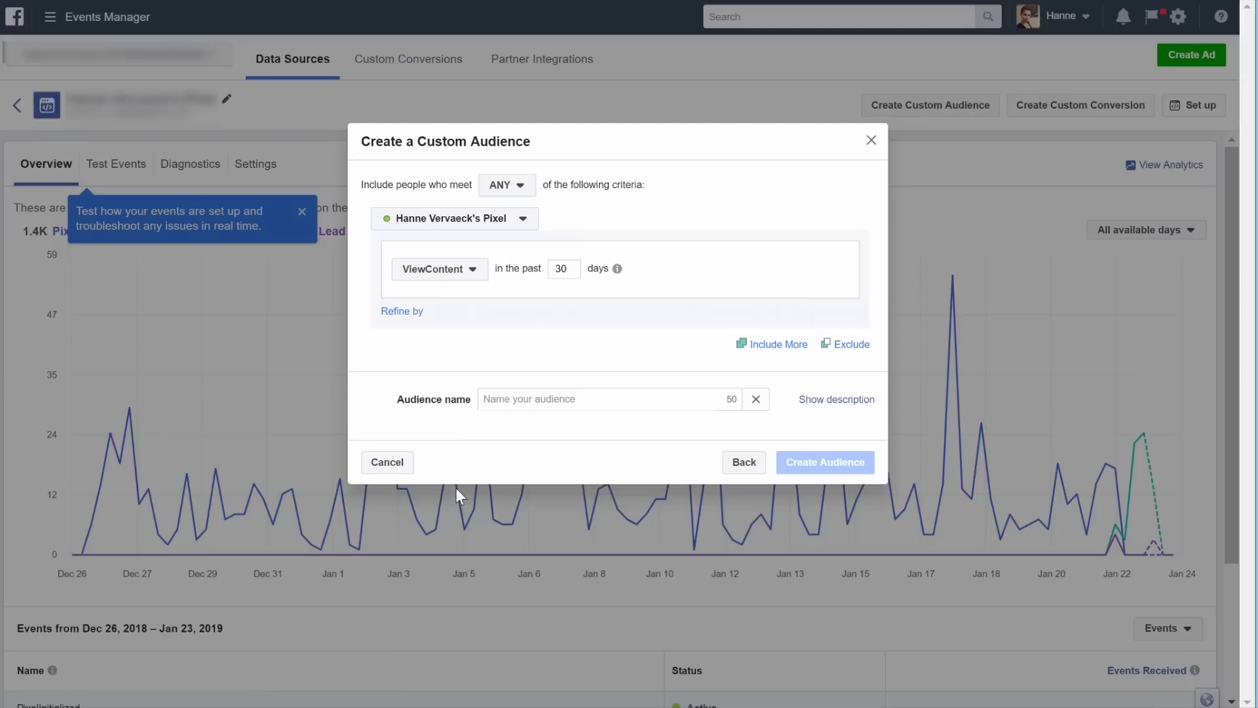
pyautogui.click(402, 311)
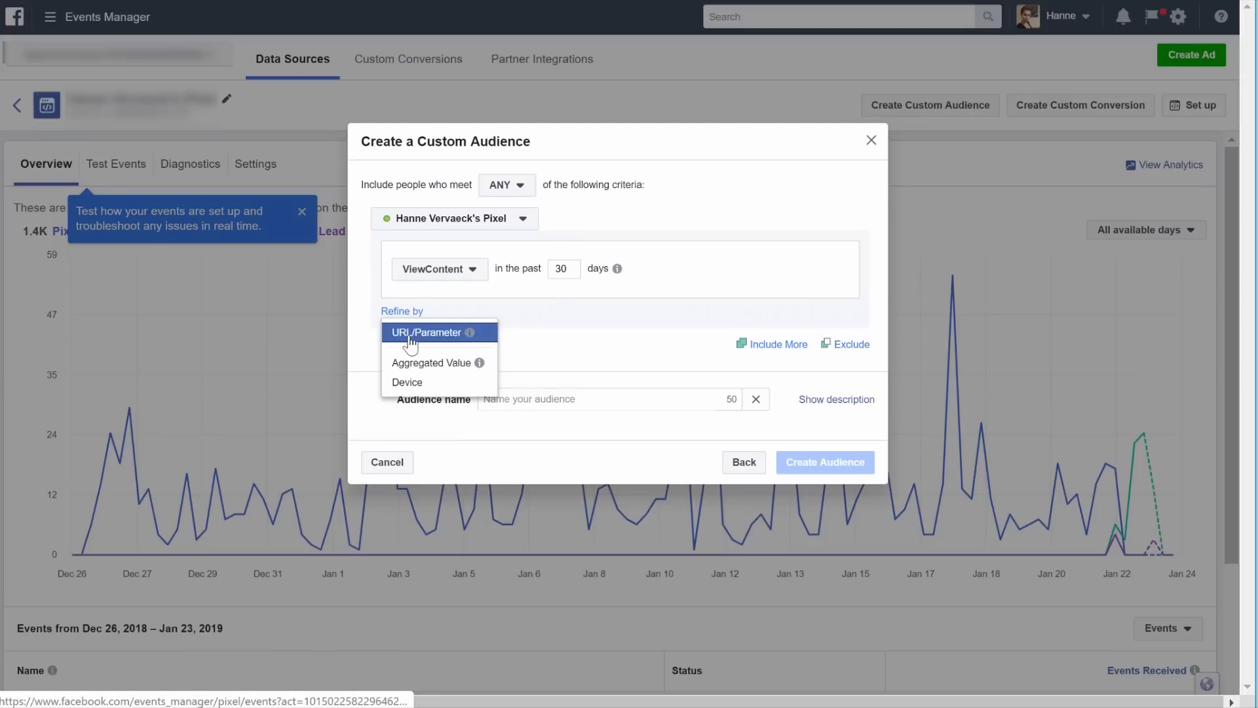
pyautogui.click(426, 332)
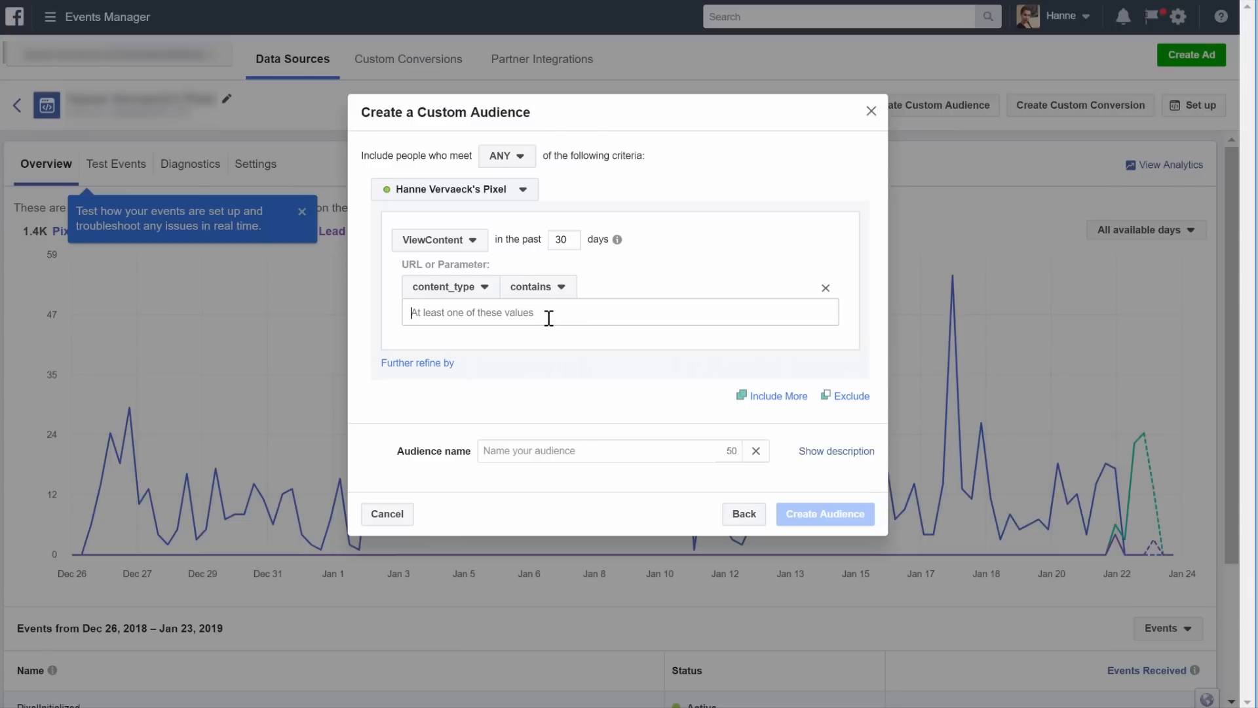
pyautogui.moveTo(648, 321)
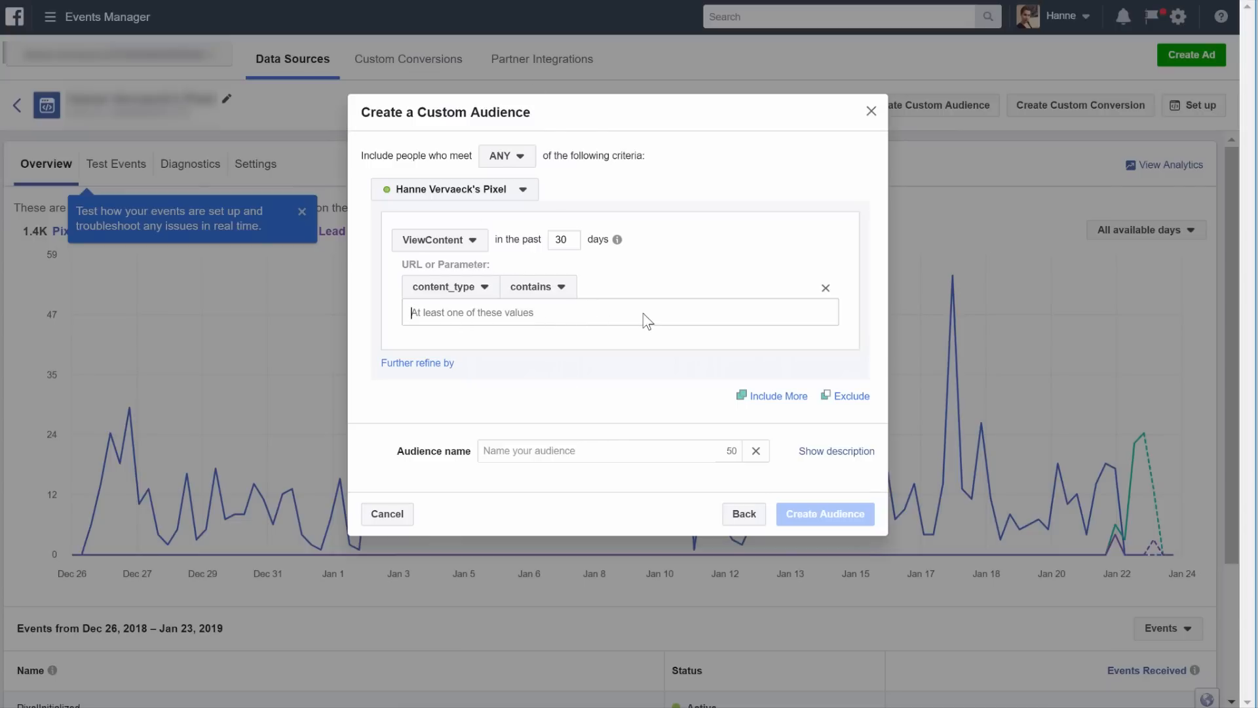